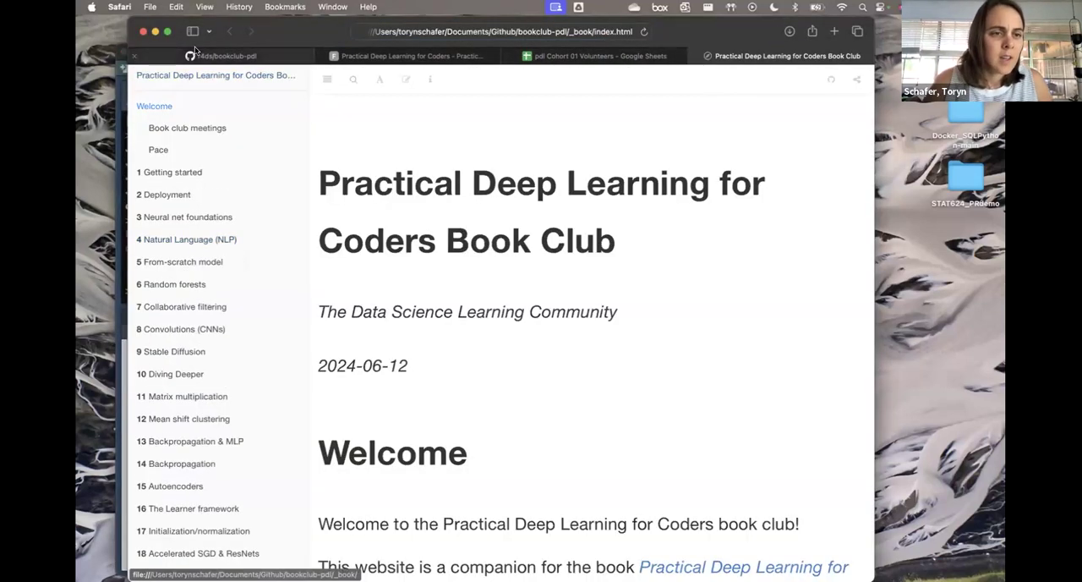
Step: Glance at the fast.ai course site, return to the slides and show Chapter 1 Getting started
{"action": "left_click", "coordinate": [165, 33]}
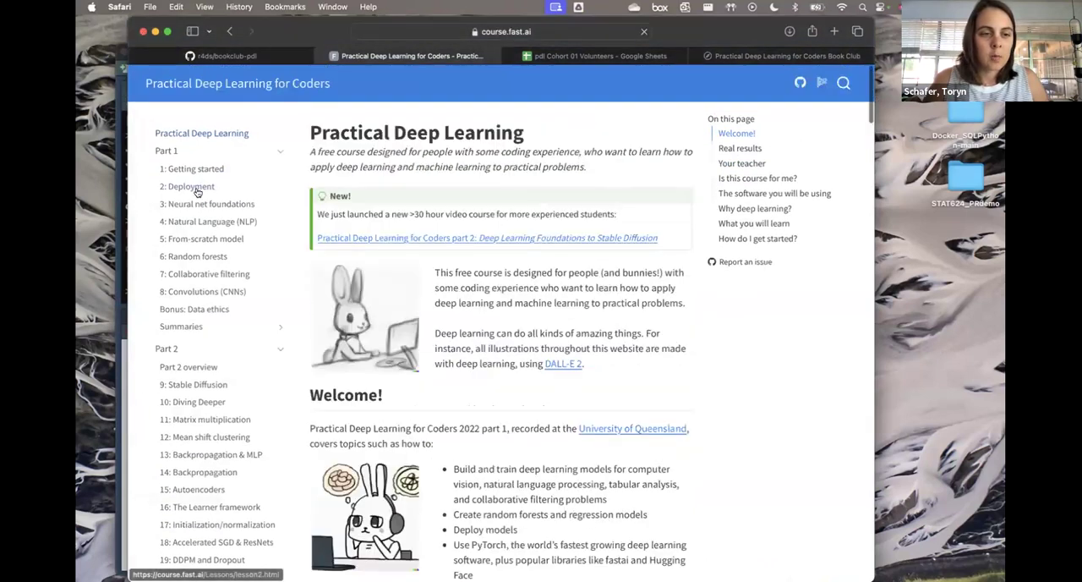
{"action": "left_click", "coordinate": [186, 186]}
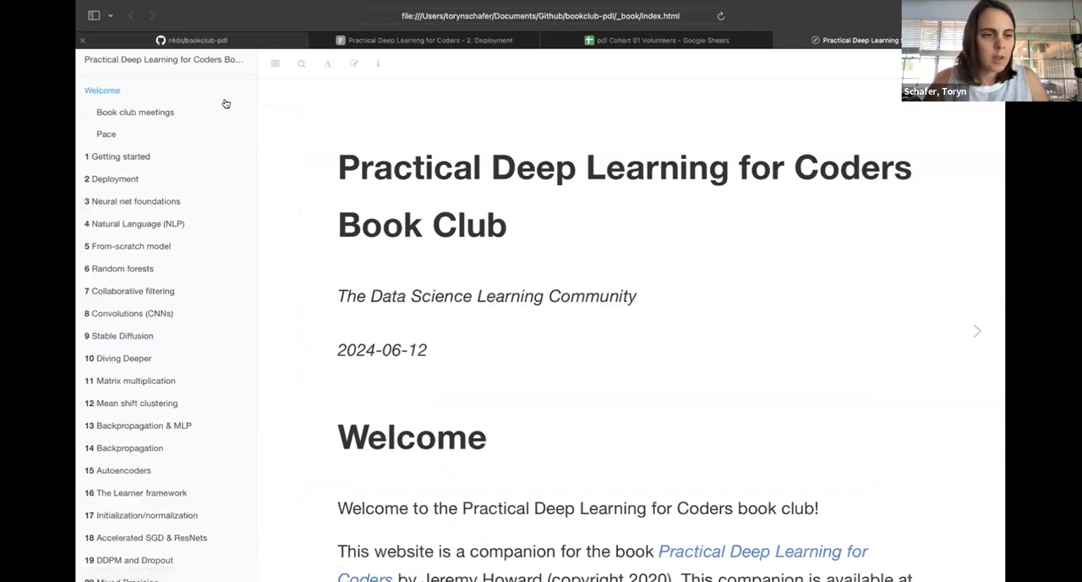
{"action": "left_click", "coordinate": [122, 156]}
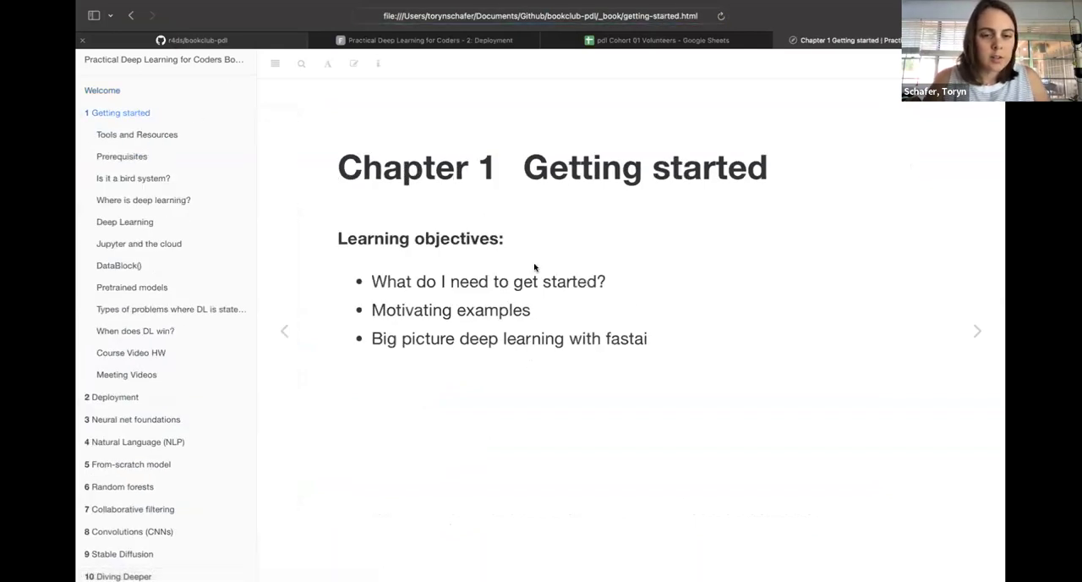
{"action": "mouse_move", "coordinate": [551, 179]}
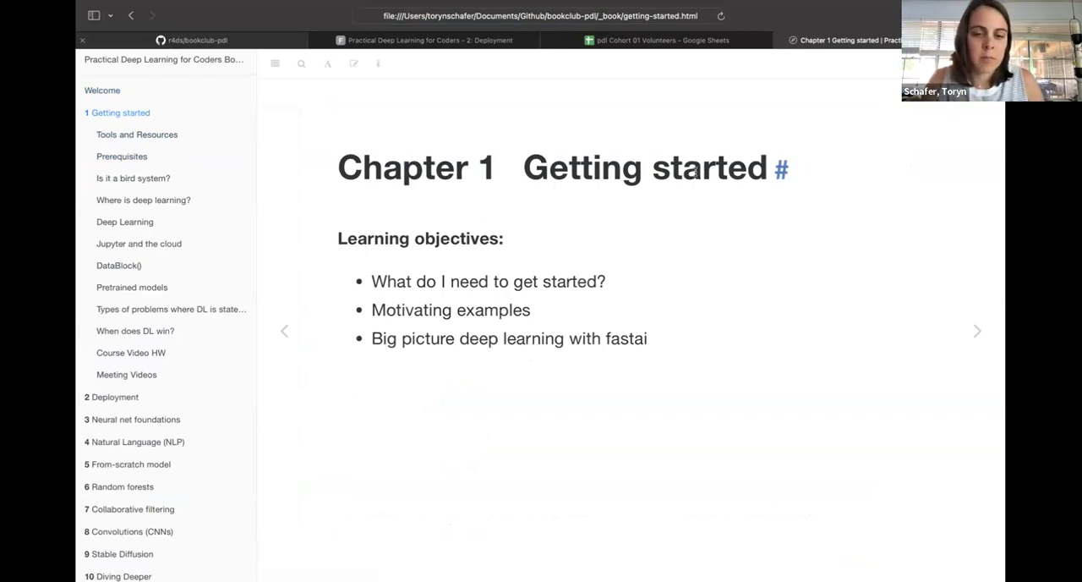
{"action": "mouse_move", "coordinate": [707, 277]}
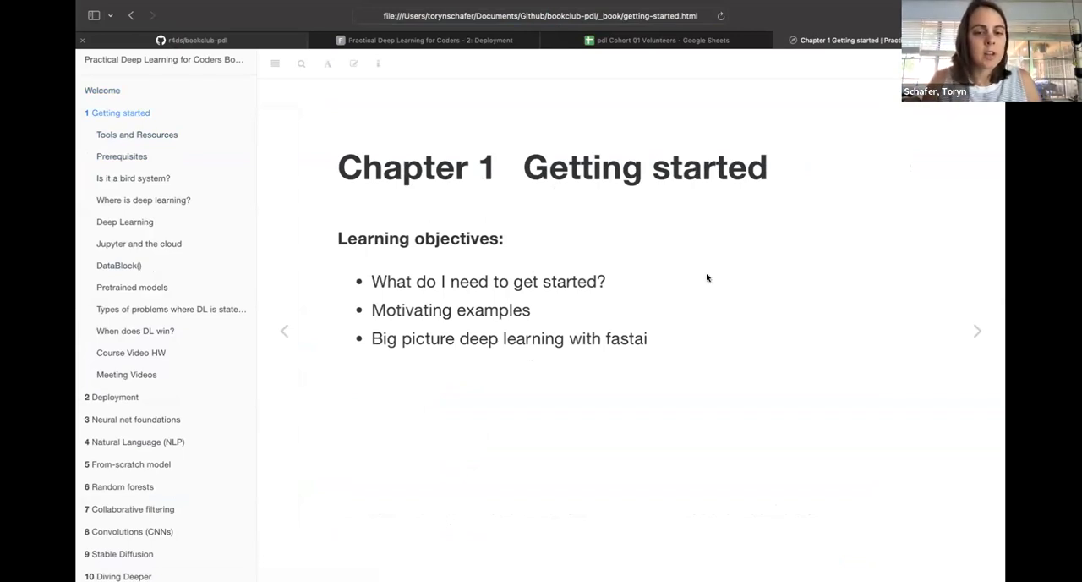
{"action": "mouse_move", "coordinate": [363, 345]}
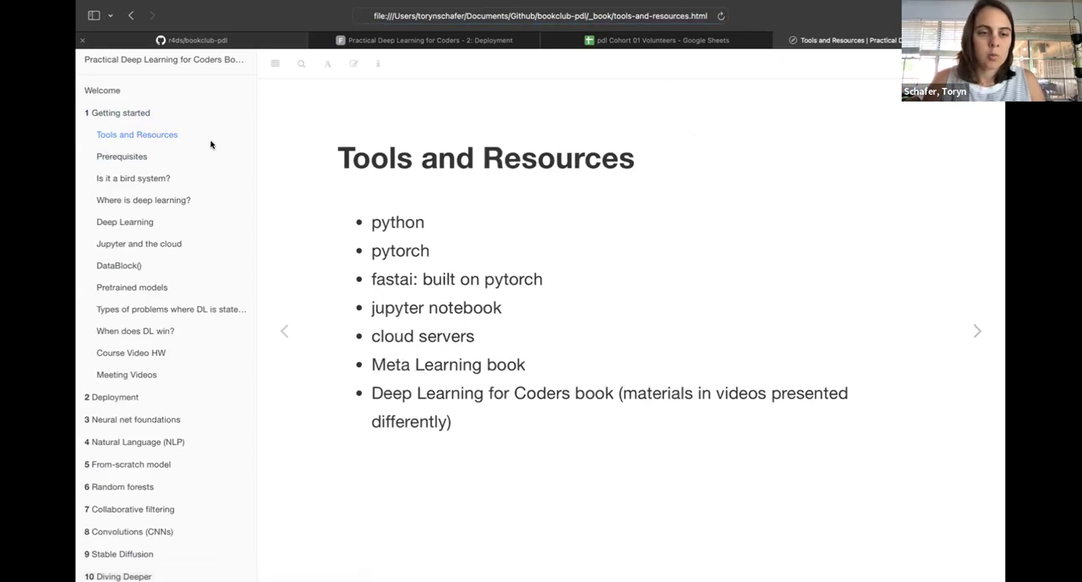
Step: Bring up the r4ds/bookclub-pdl GitHub repository with its chapter R Markdown files
{"action": "double_click", "coordinate": [398, 221]}
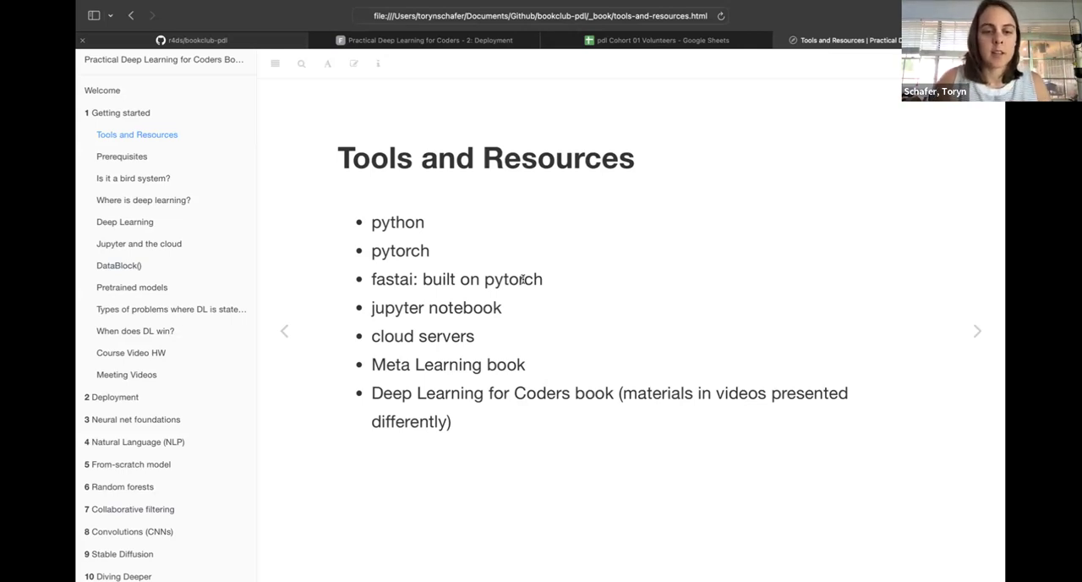
{"action": "mouse_move", "coordinate": [369, 313]}
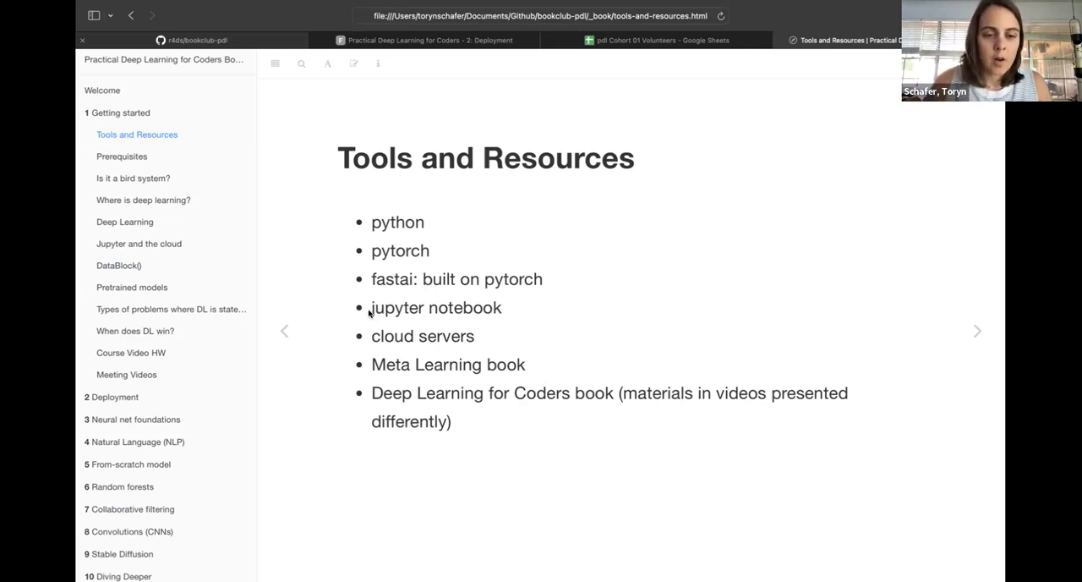
{"action": "double_click", "coordinate": [437, 308]}
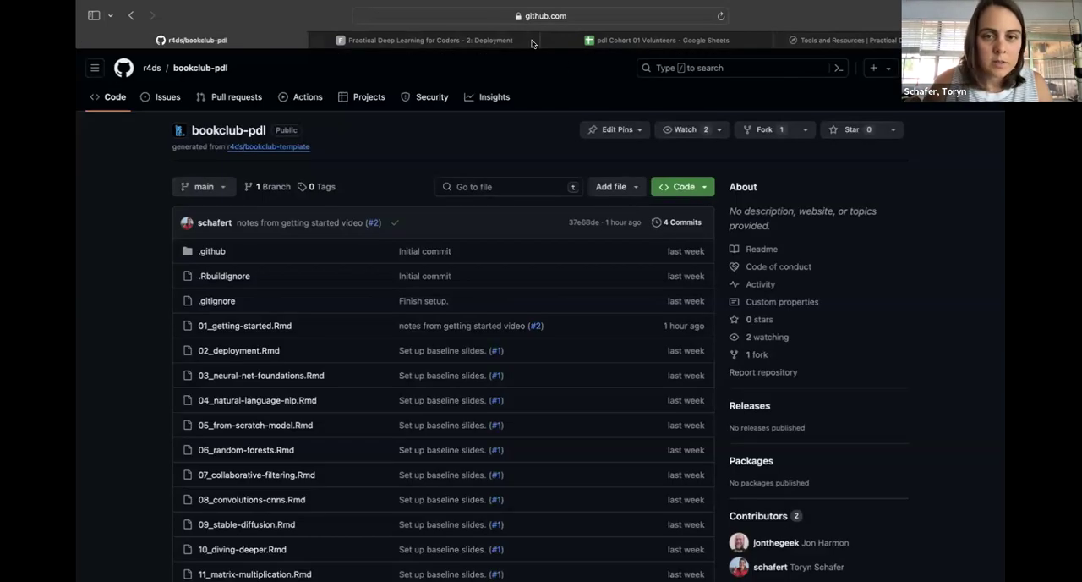
Step: Browse the Practical Deep Learning course home page on course.fast.ai
{"action": "left_click", "coordinate": [431, 40]}
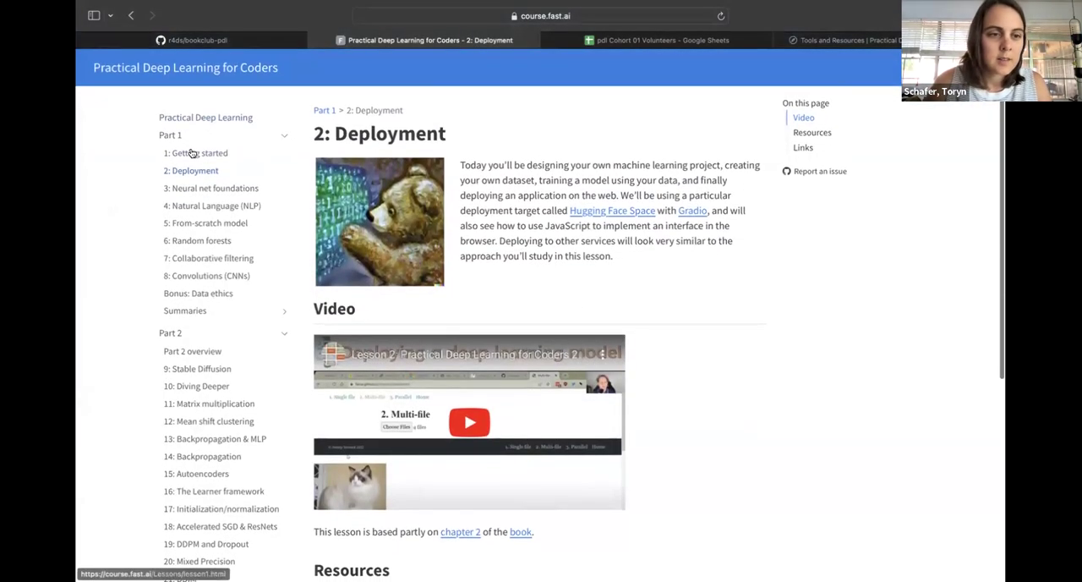
{"action": "left_click", "coordinate": [207, 117]}
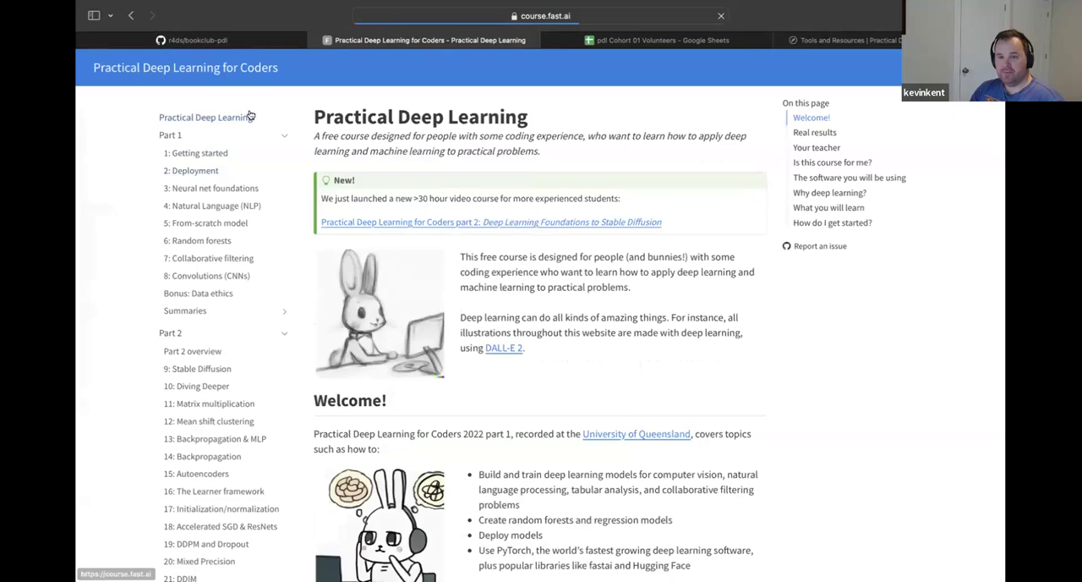
{"action": "scroll", "scroll_direction": "down", "scroll_amount": 3}
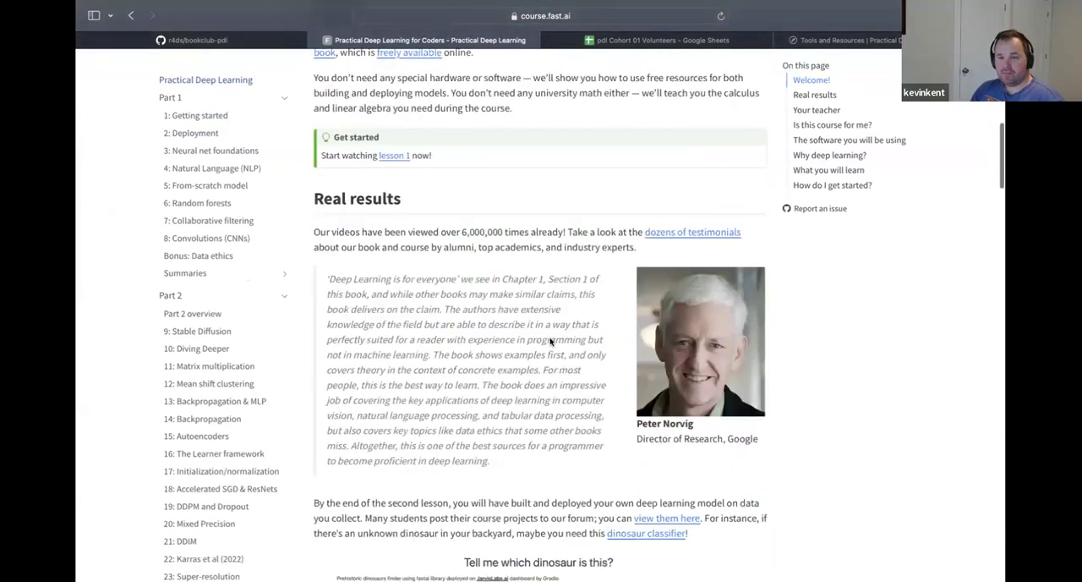
{"action": "scroll", "scroll_direction": "down", "scroll_amount": 3}
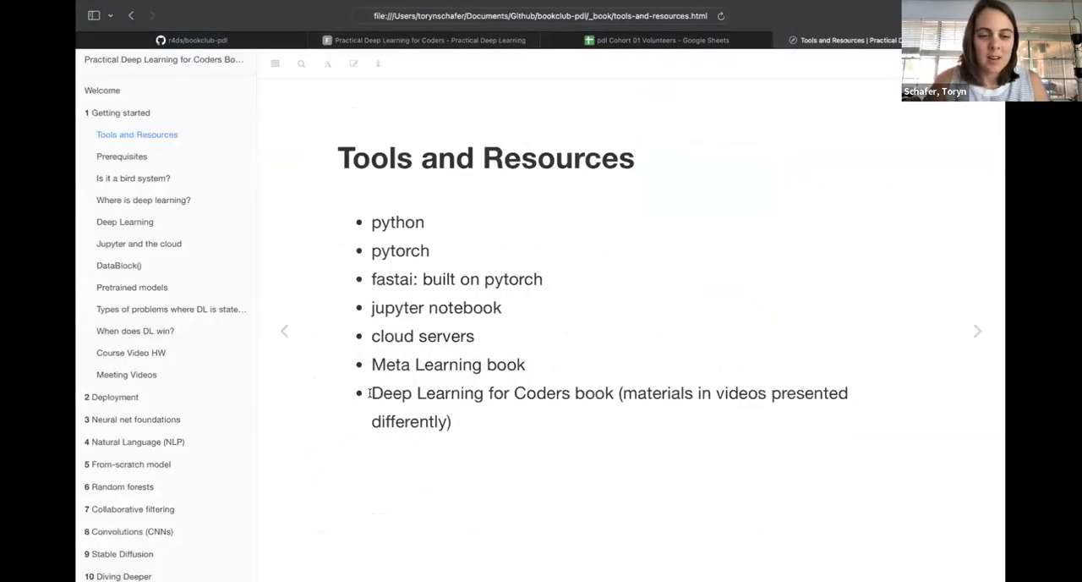
{"action": "left_click_drag", "start_coordinate": [372, 393], "coordinate": [571, 393]}
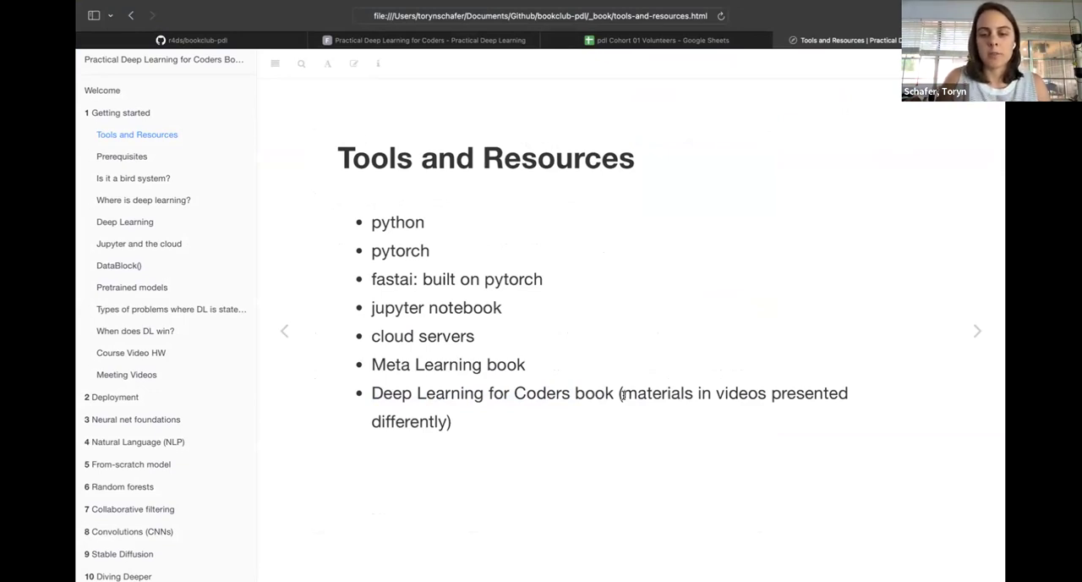
{"action": "mouse_move", "coordinate": [991, 339]}
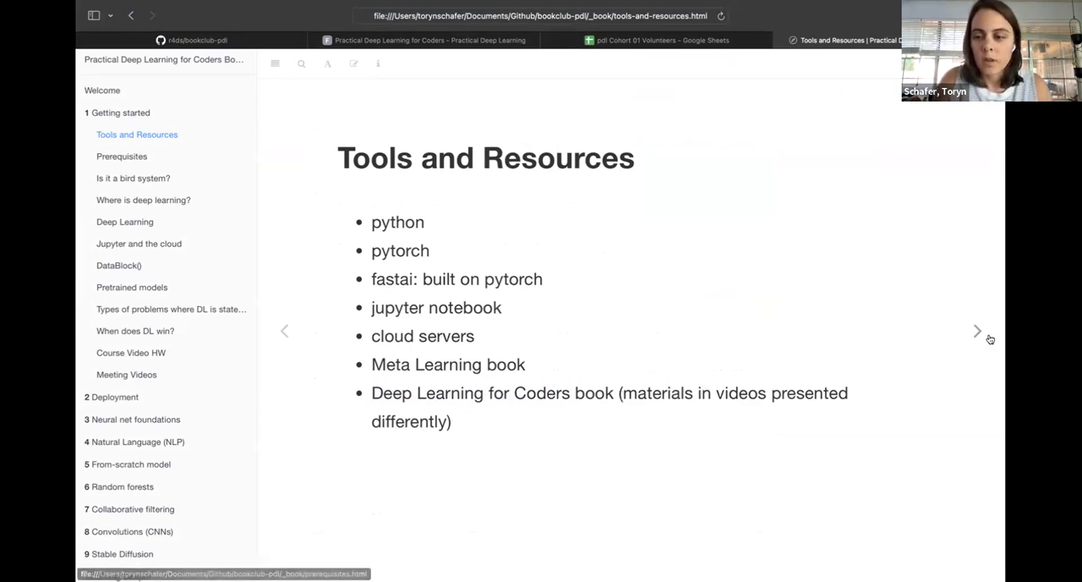
Step: Show the Prerequisites myth-versus-truth slide and highlight a table entry
{"action": "left_click", "coordinate": [978, 331]}
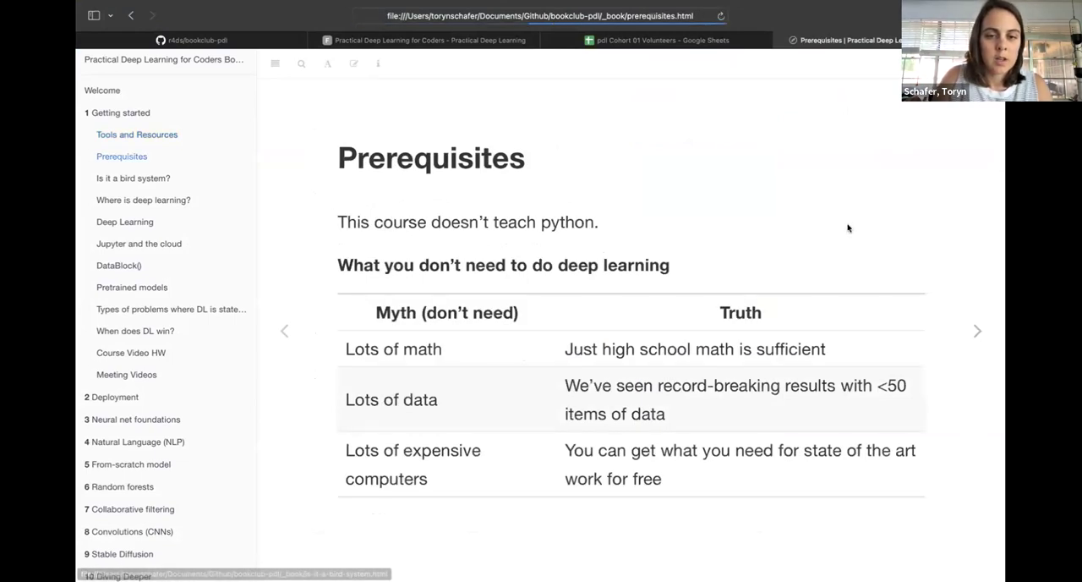
{"action": "mouse_move", "coordinate": [352, 318]}
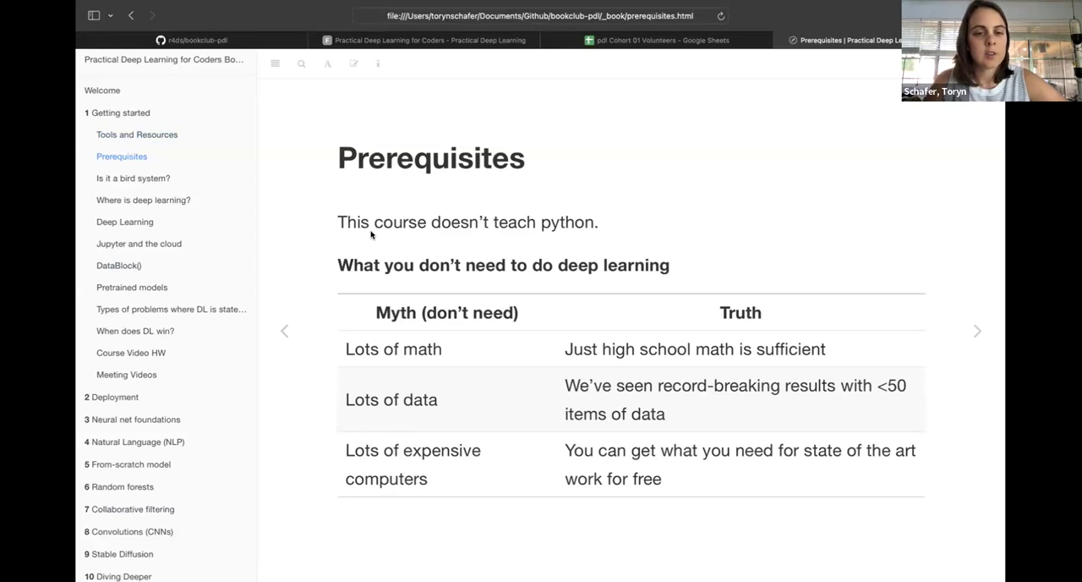
{"action": "mouse_move", "coordinate": [379, 224]}
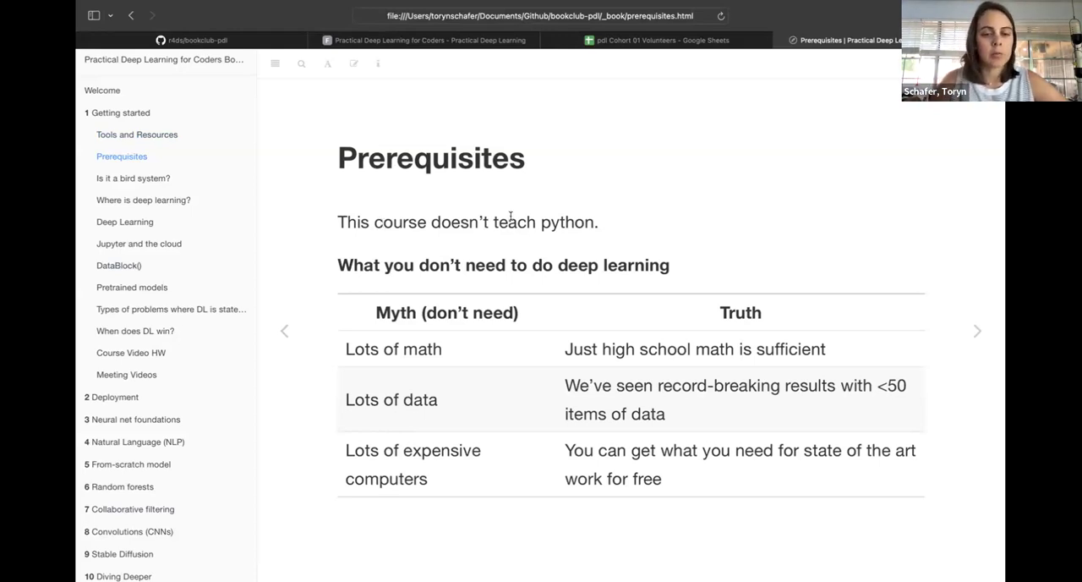
{"action": "mouse_move", "coordinate": [333, 322]}
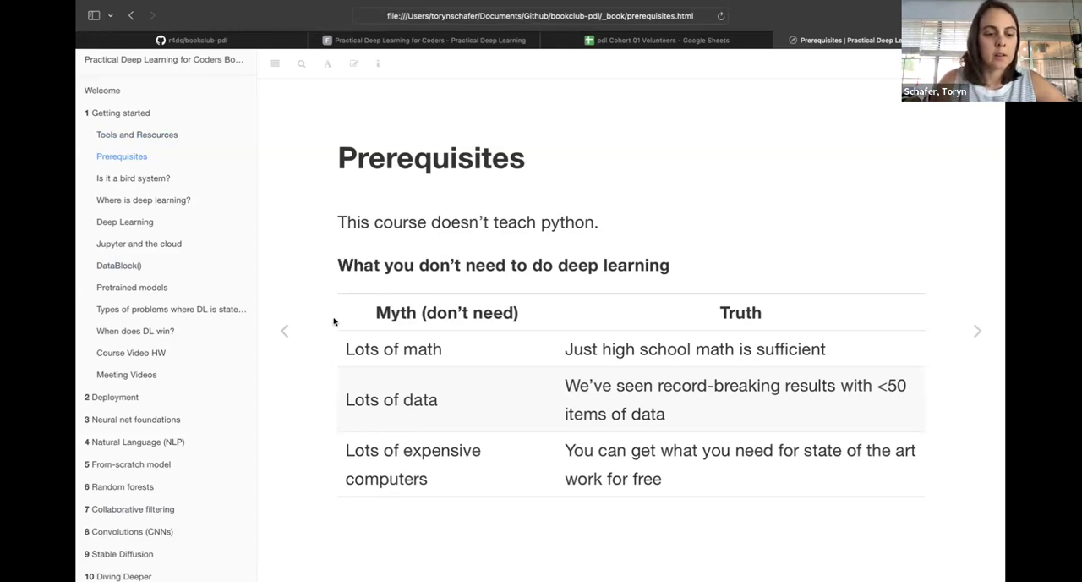
{"action": "mouse_move", "coordinate": [508, 134]}
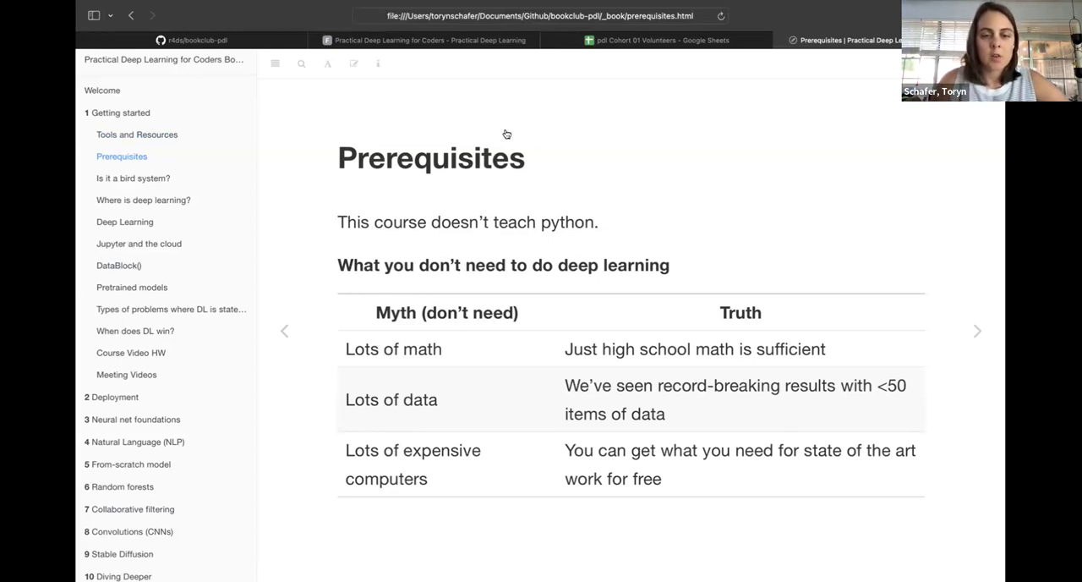
{"action": "mouse_move", "coordinate": [453, 313]}
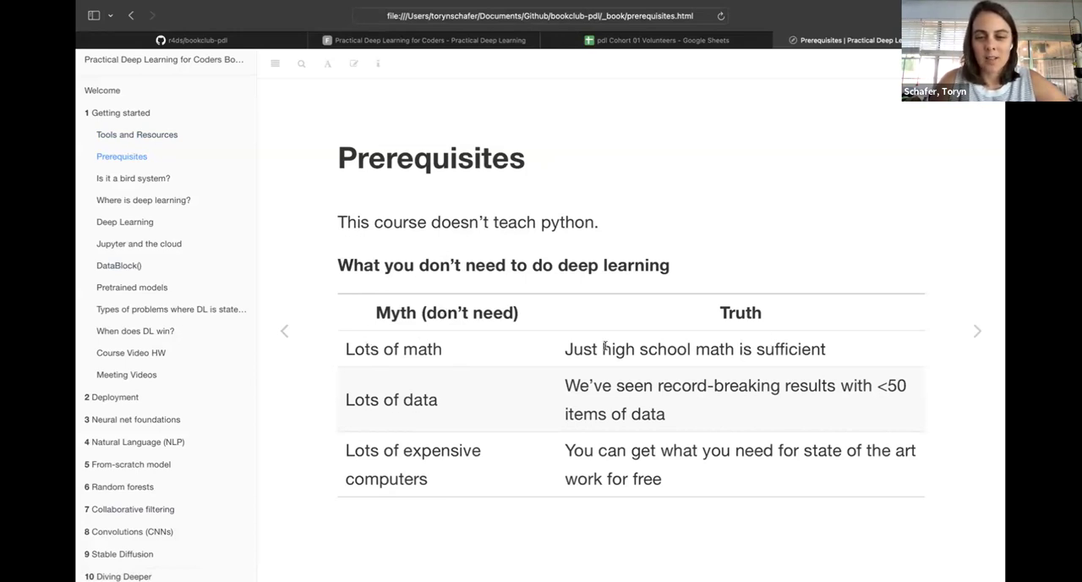
{"action": "mouse_move", "coordinate": [658, 362]}
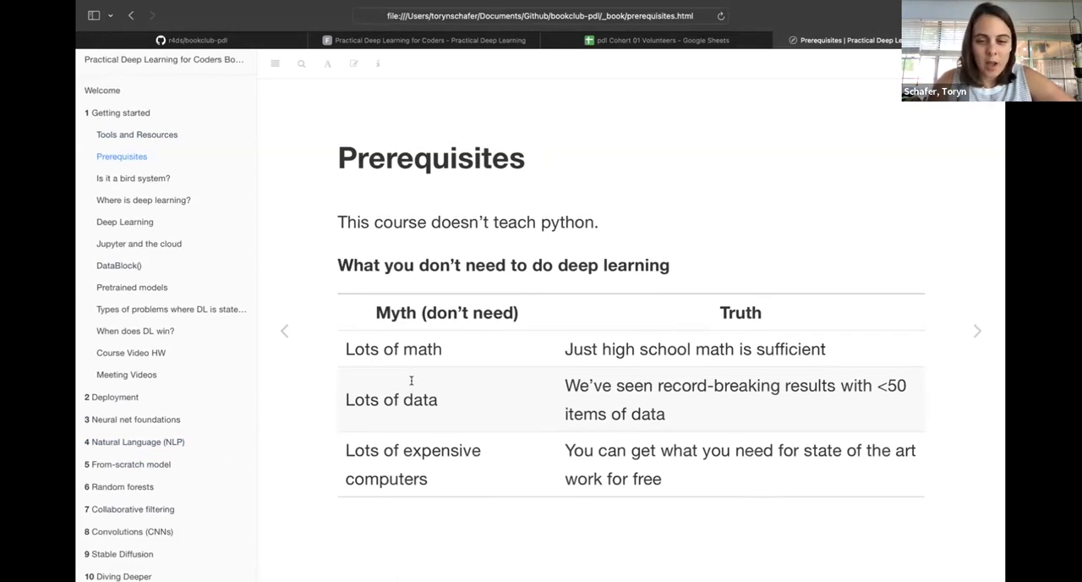
{"action": "mouse_move", "coordinate": [412, 412]}
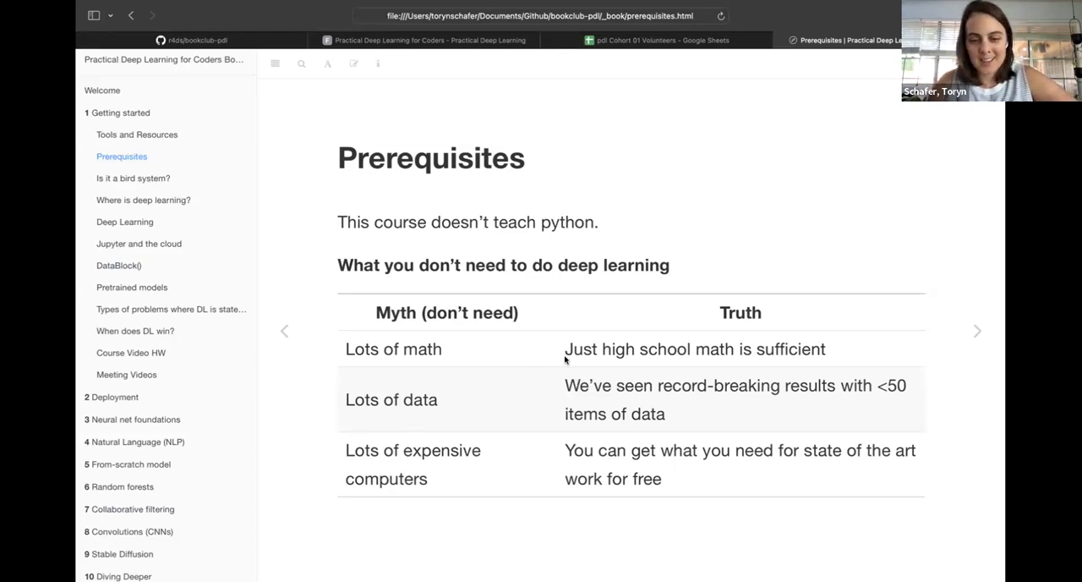
{"action": "mouse_move", "coordinate": [575, 364]}
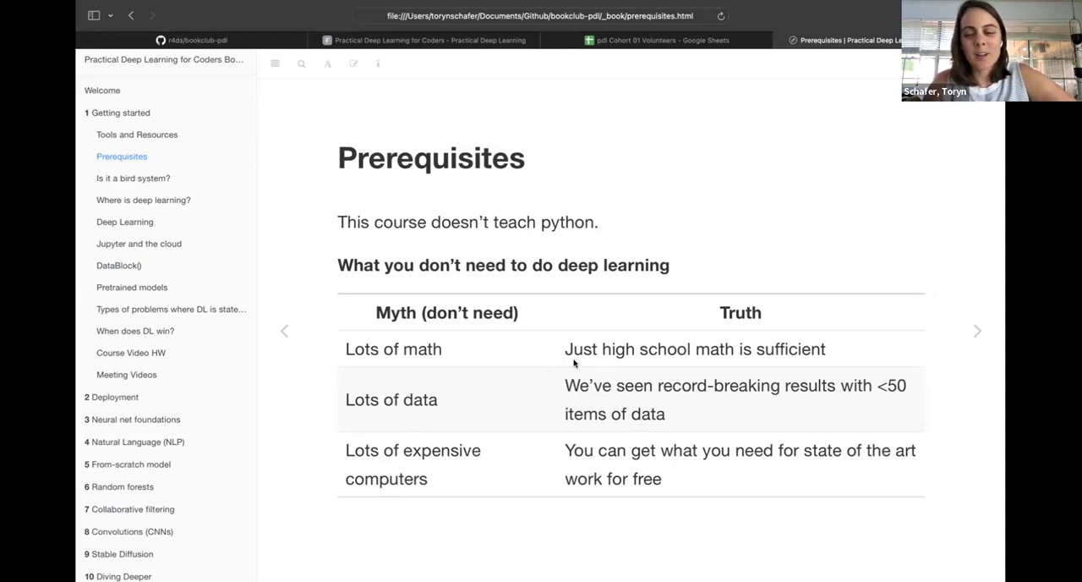
{"action": "mouse_move", "coordinate": [568, 384]}
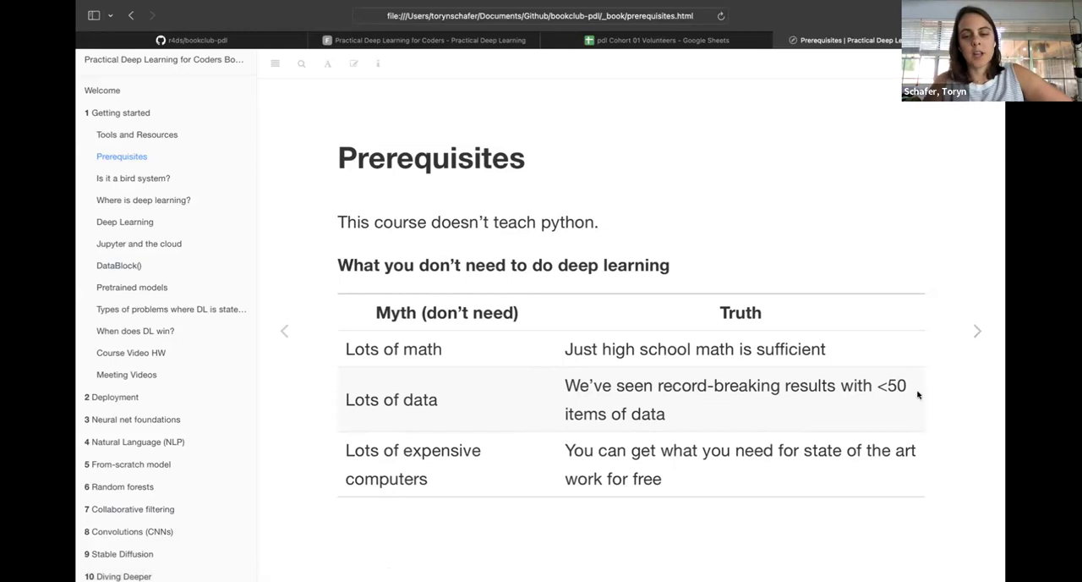
{"action": "mouse_move", "coordinate": [871, 380]}
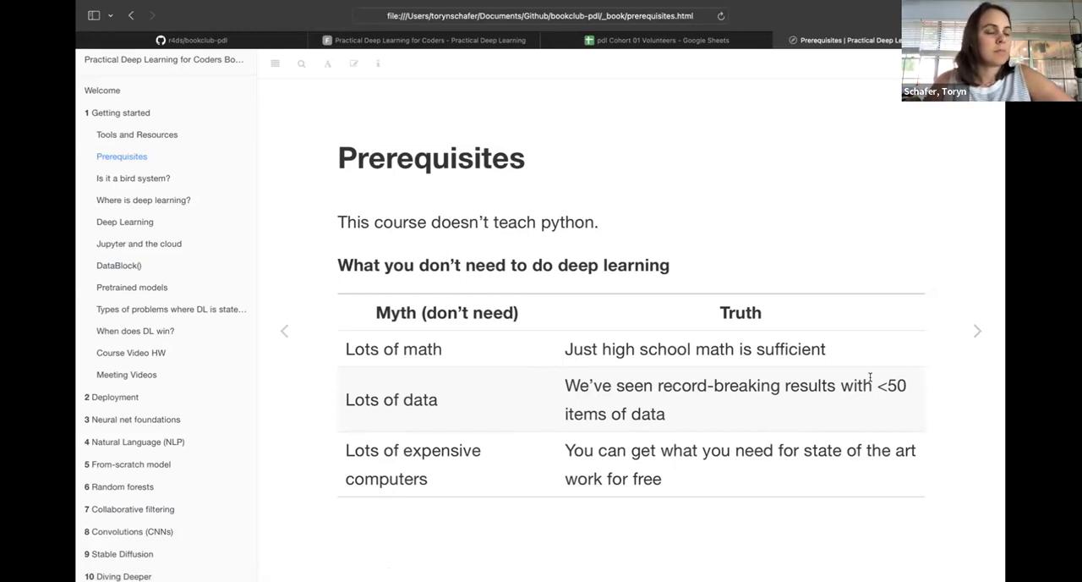
{"action": "mouse_move", "coordinate": [442, 433]}
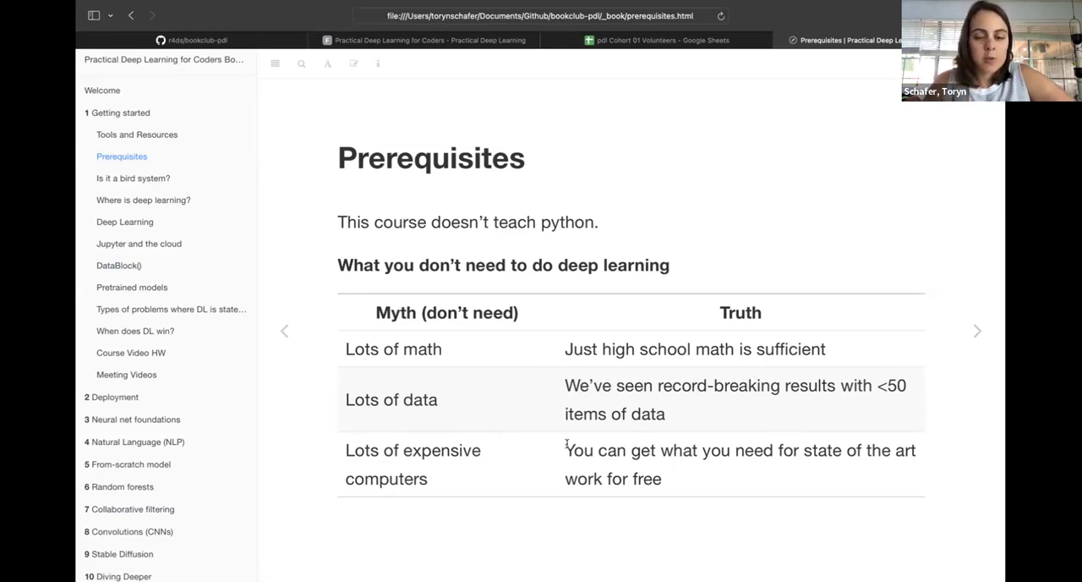
{"action": "mouse_move", "coordinate": [854, 439]}
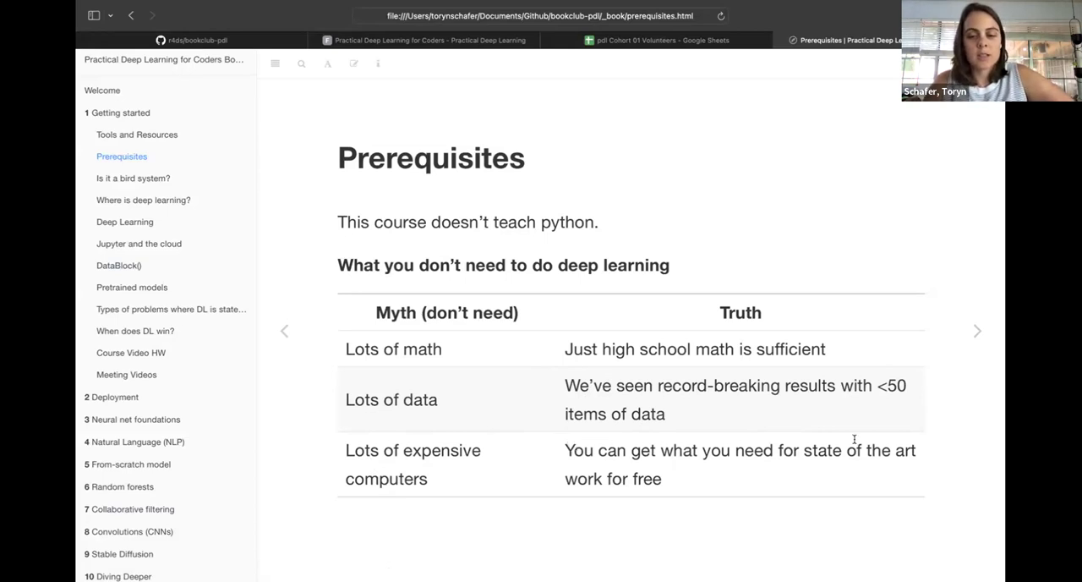
{"action": "left_click_drag", "start_coordinate": [565, 449], "coordinate": [663, 479]}
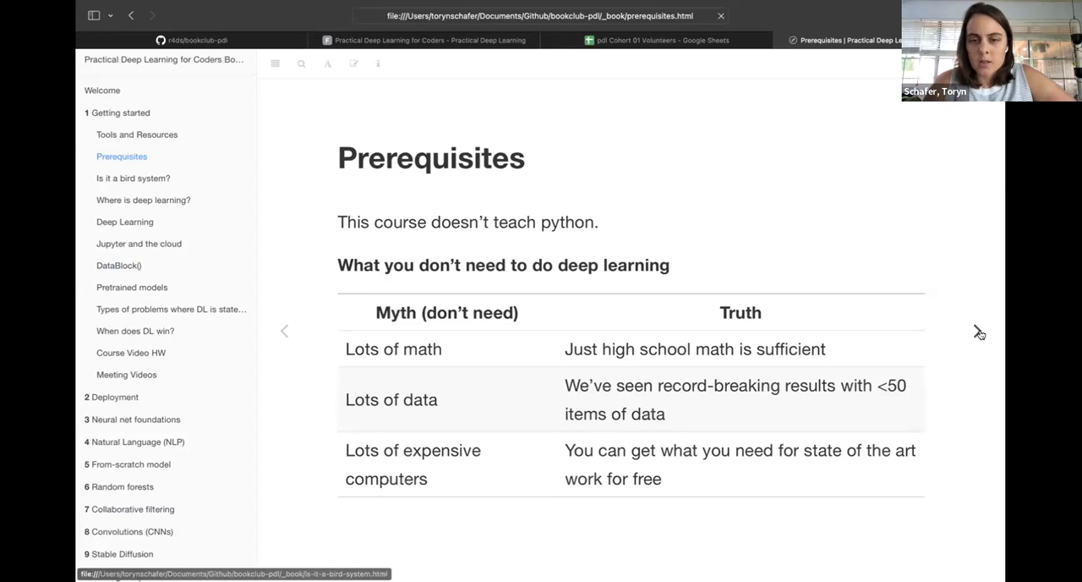
Step: Show the 'Is it a bird system?' slide and highlight words in its bullet points
{"action": "left_click", "coordinate": [132, 178]}
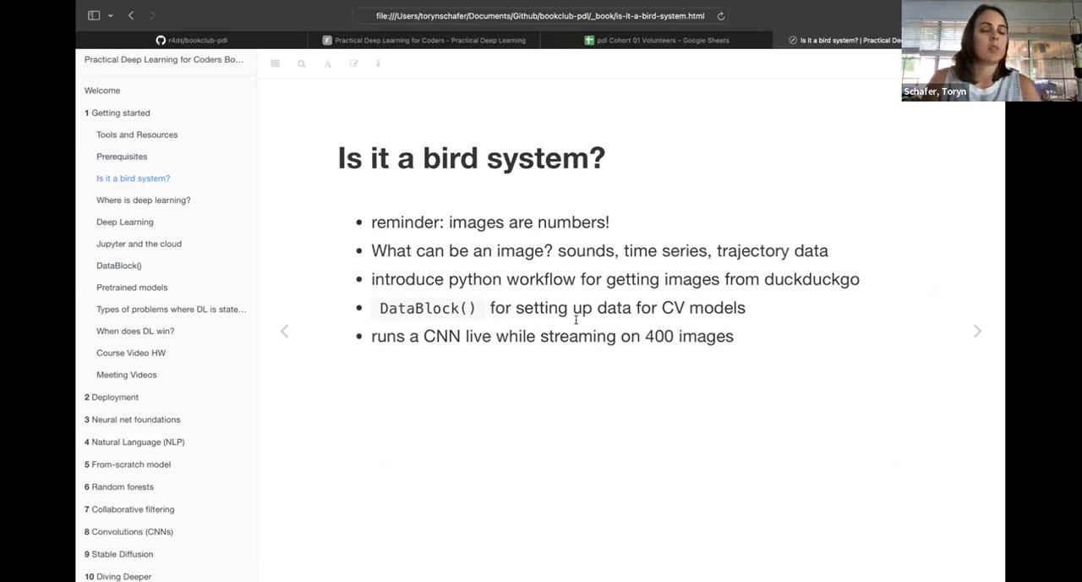
{"action": "mouse_move", "coordinate": [575, 343]}
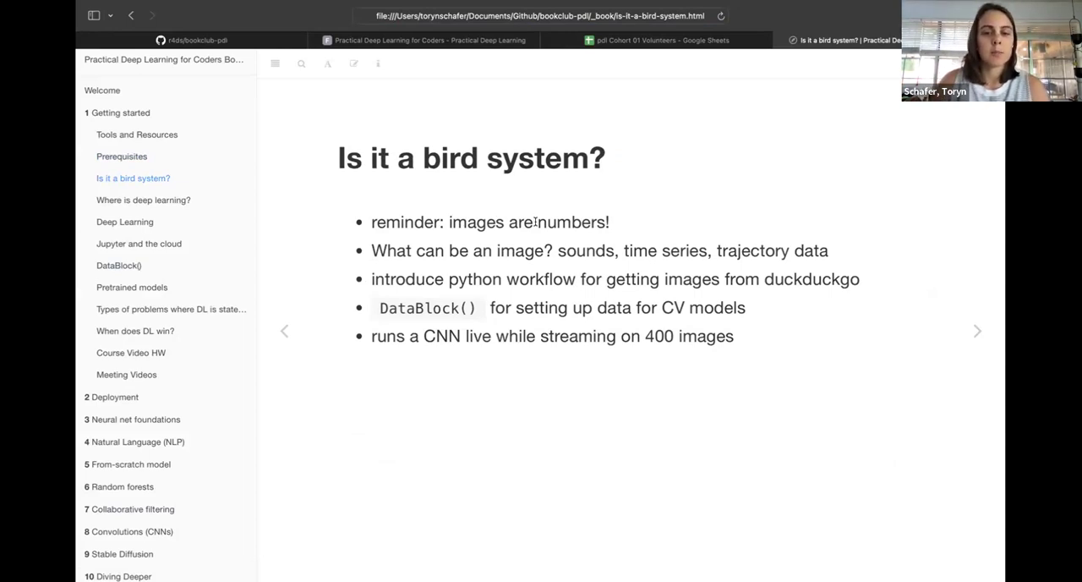
{"action": "mouse_move", "coordinate": [551, 235]}
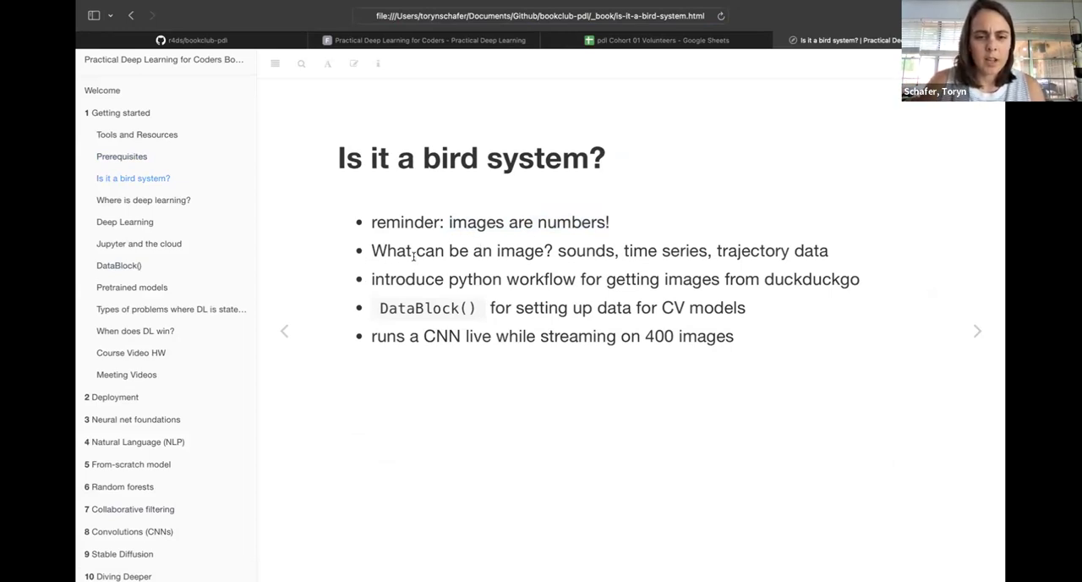
{"action": "double_click", "coordinate": [512, 250]}
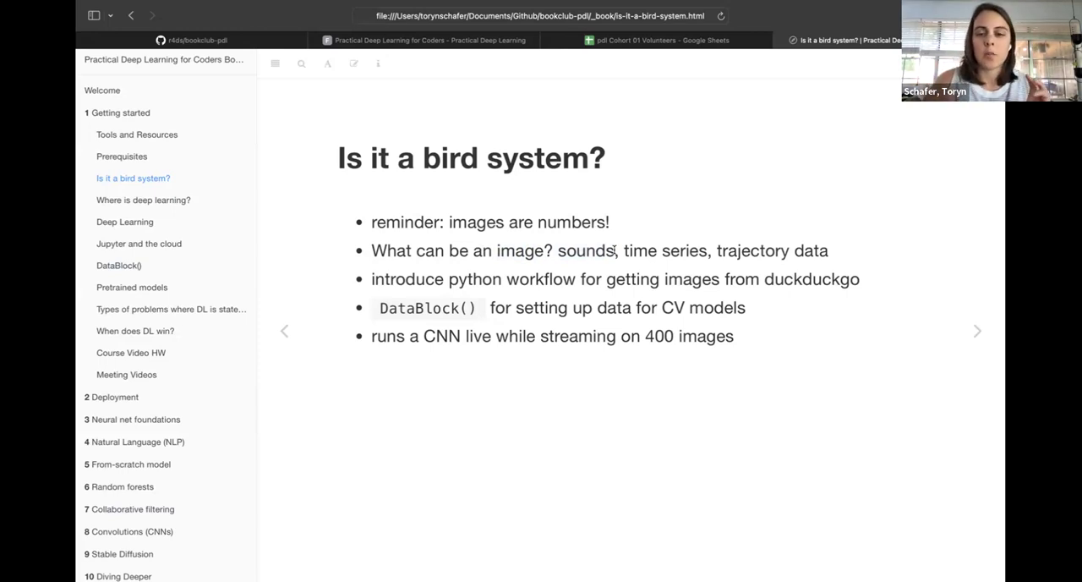
{"action": "double_click", "coordinate": [644, 250]}
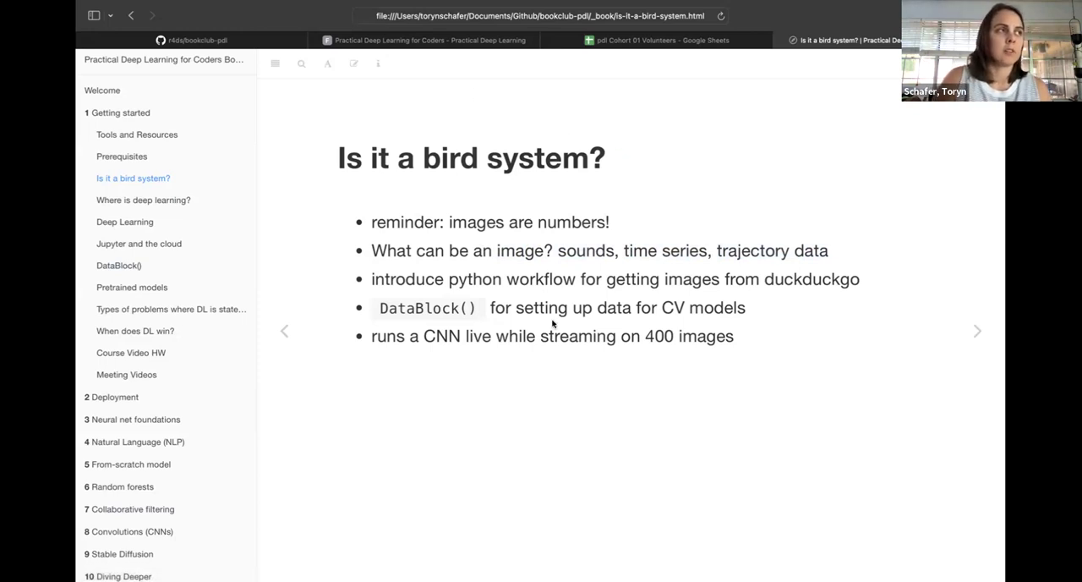
{"action": "mouse_move", "coordinate": [761, 250]}
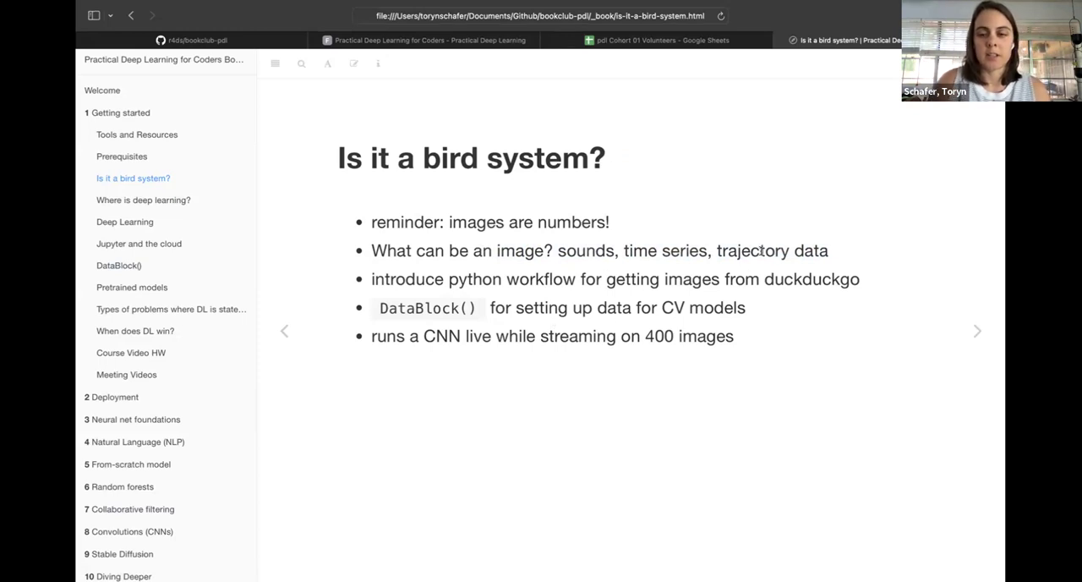
{"action": "mouse_move", "coordinate": [626, 349]}
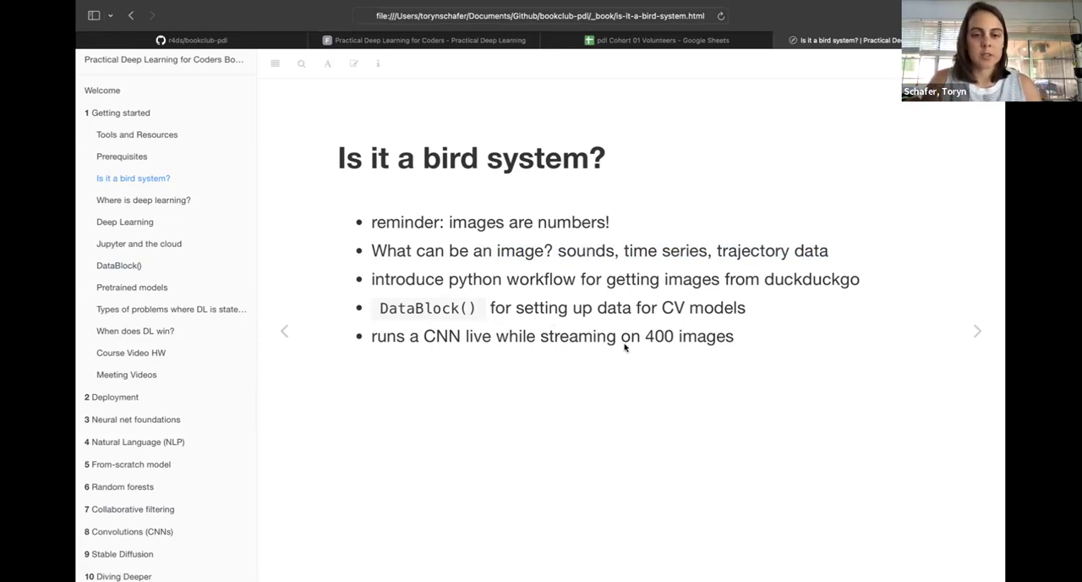
{"action": "mouse_move", "coordinate": [527, 301]}
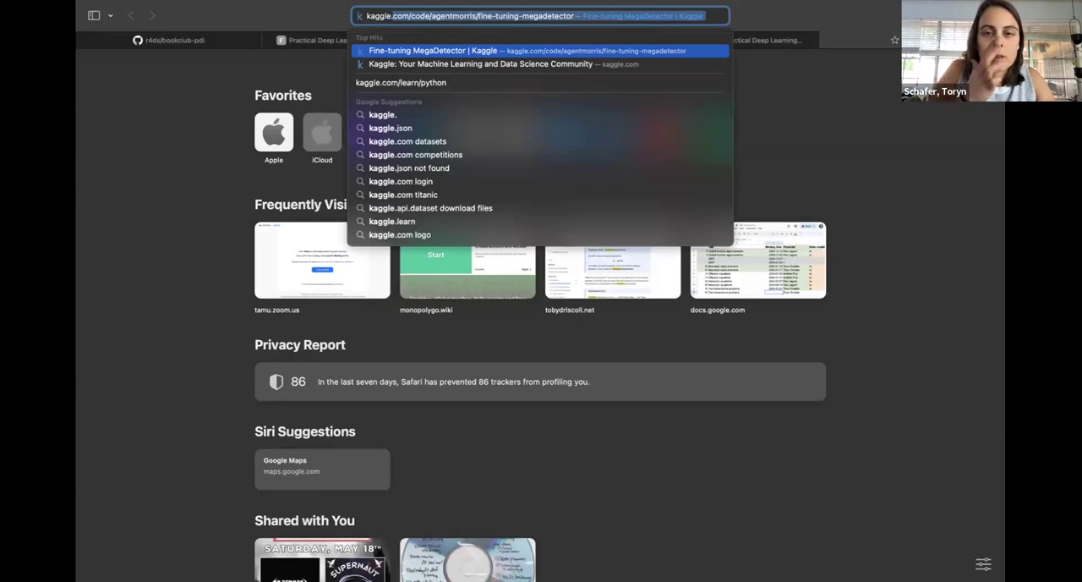
Step: Sign in to Kaggle by email as toryn2 and land on the Fine-tuning MegaDetector notebook
{"action": "left_click", "coordinate": [520, 51]}
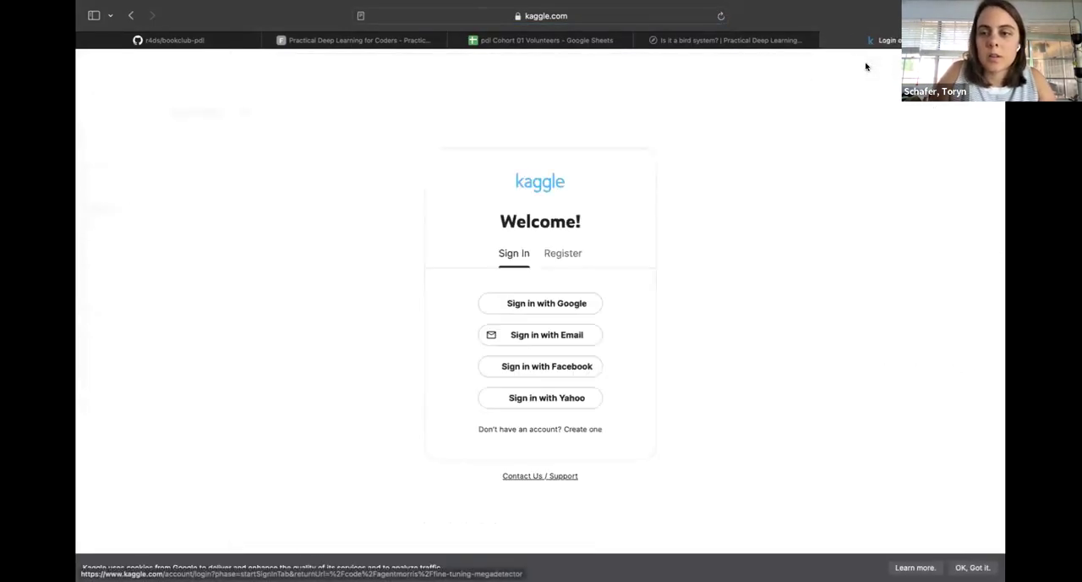
{"action": "left_click", "coordinate": [539, 335]}
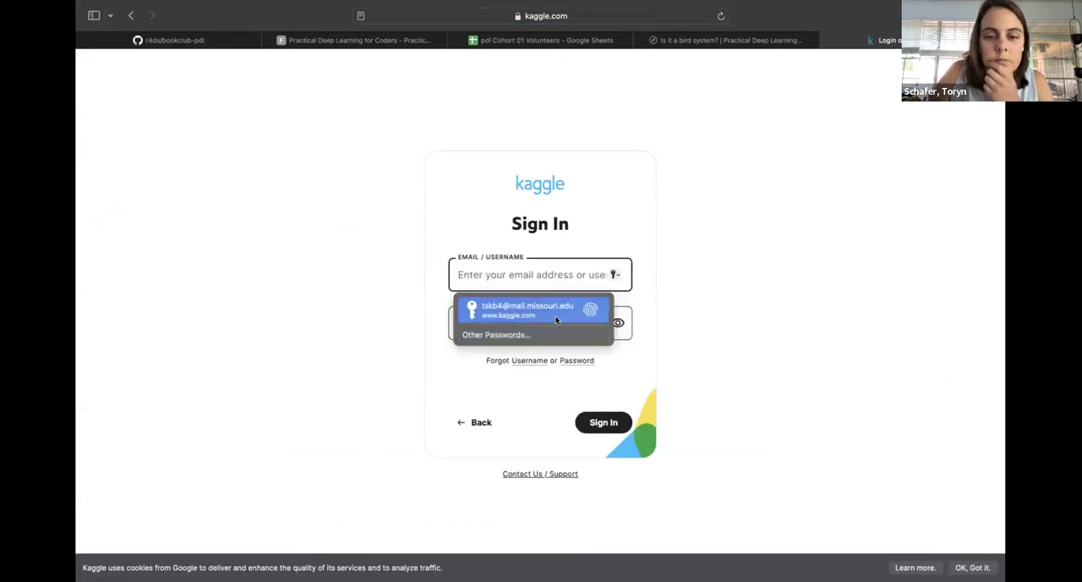
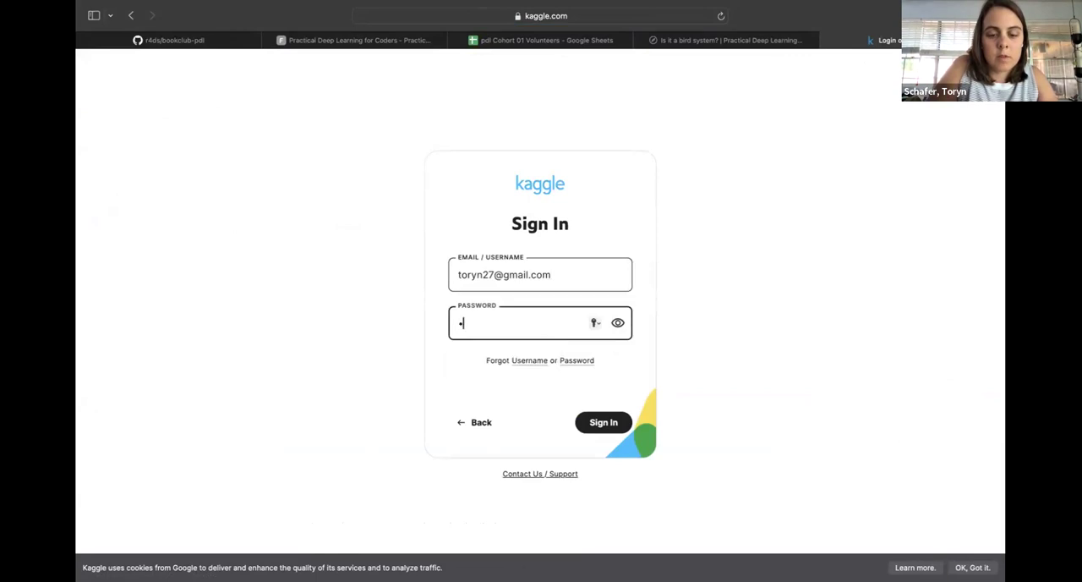
{"action": "type", "text": "password"}
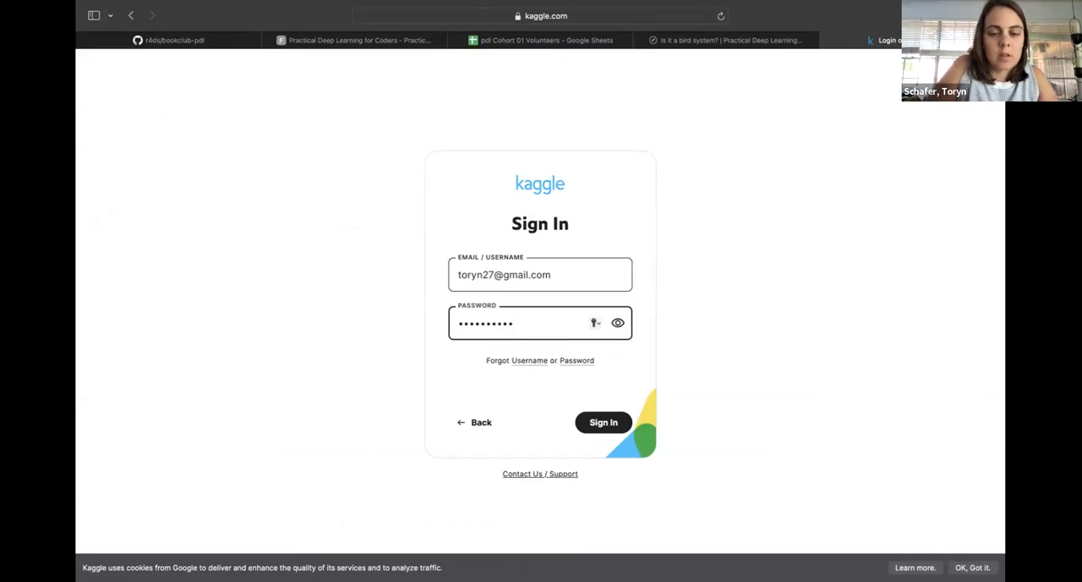
{"action": "left_click", "coordinate": [602, 421]}
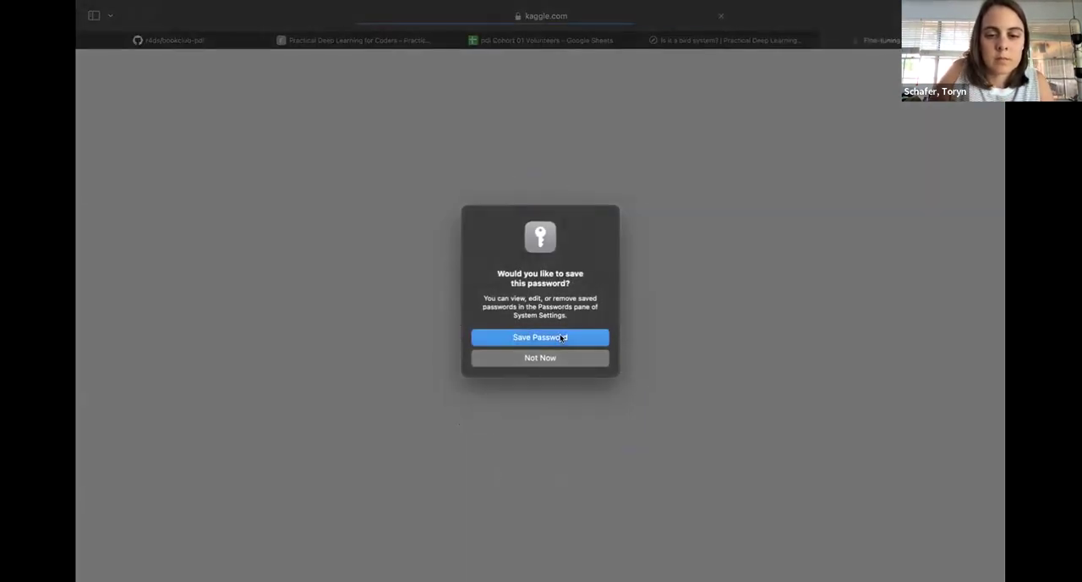
{"action": "left_click", "coordinate": [540, 338]}
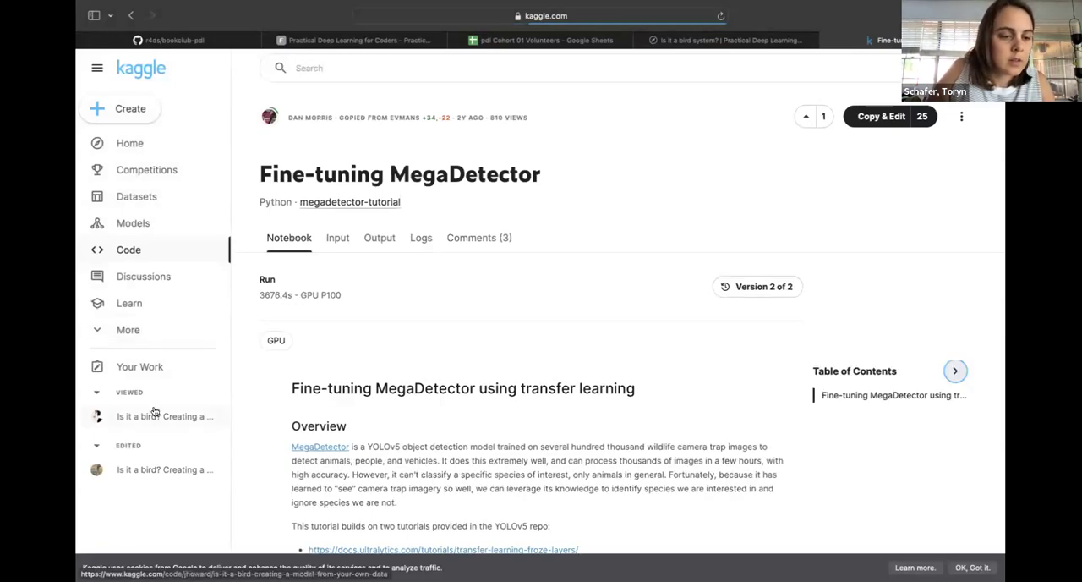
Step: Browse the 'Is it a bird?' Kaggle notebook down to Step 1, then return to the slides tab
{"action": "left_click", "coordinate": [881, 115]}
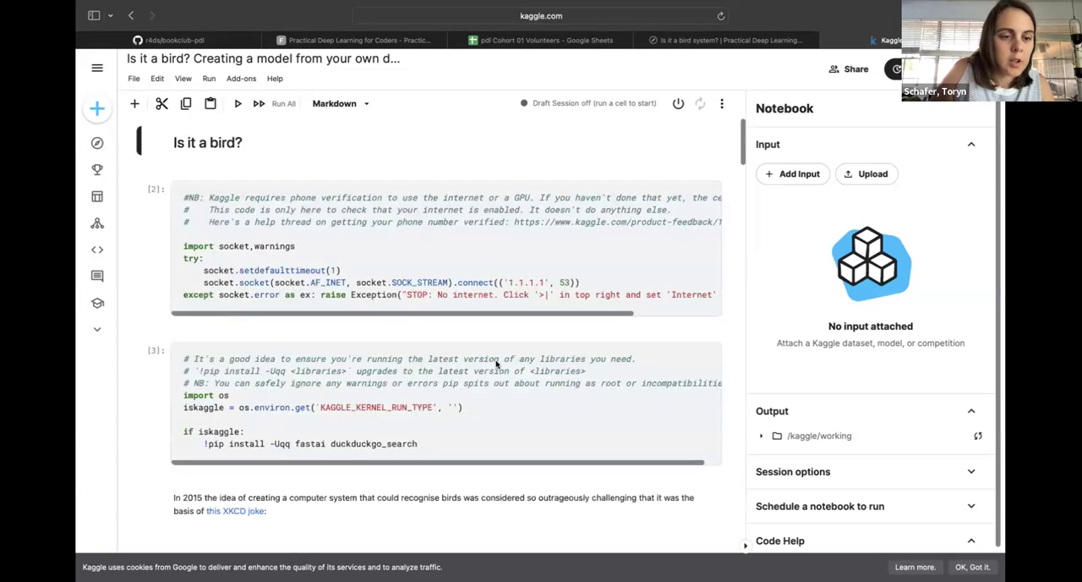
{"action": "scroll", "scroll_direction": "down", "scroll_amount": 3}
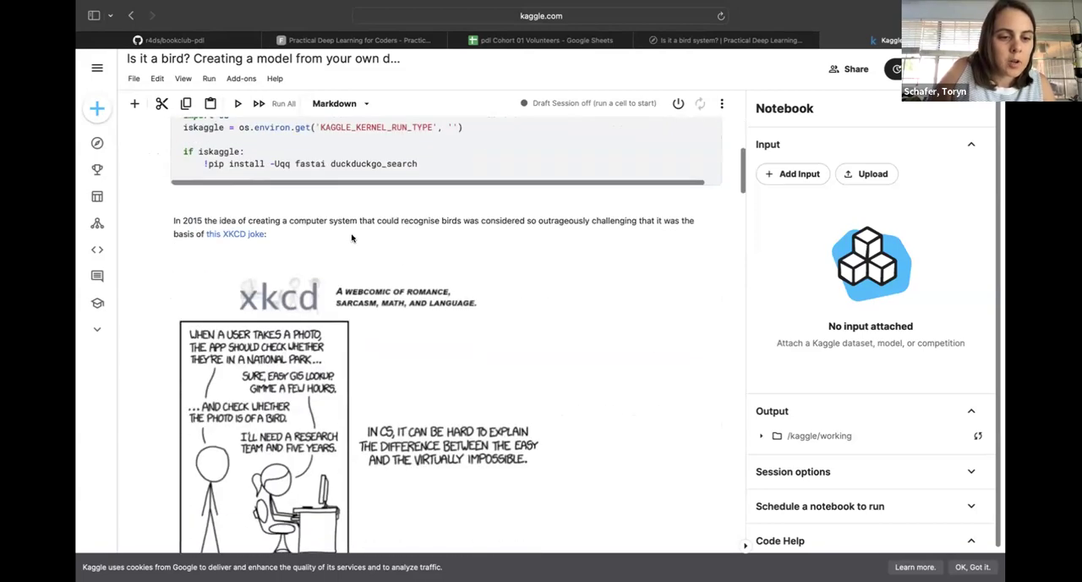
{"action": "scroll", "scroll_direction": "down", "scroll_amount": 3}
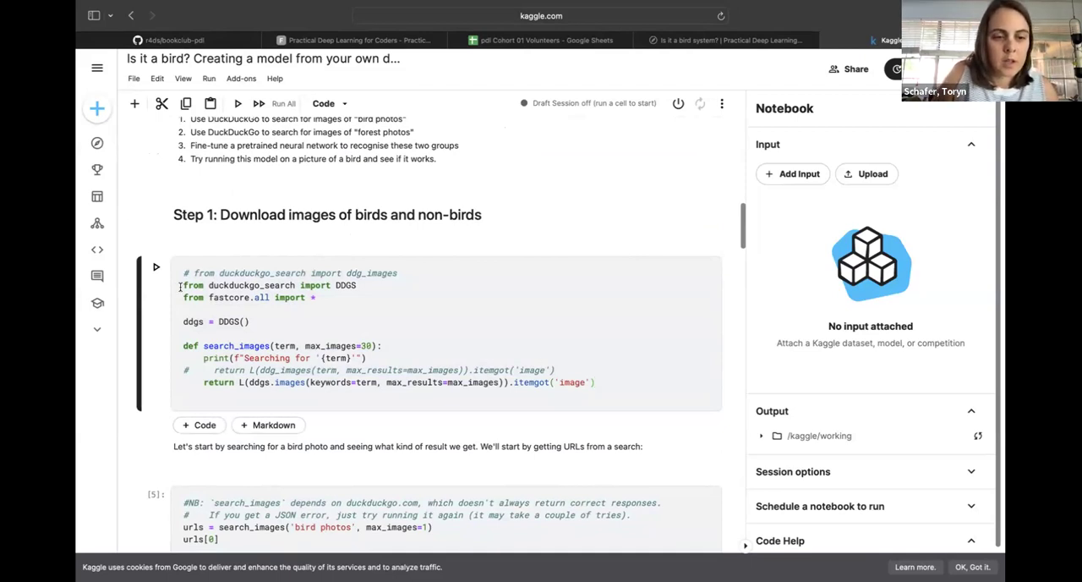
{"action": "left_click", "coordinate": [719, 40]}
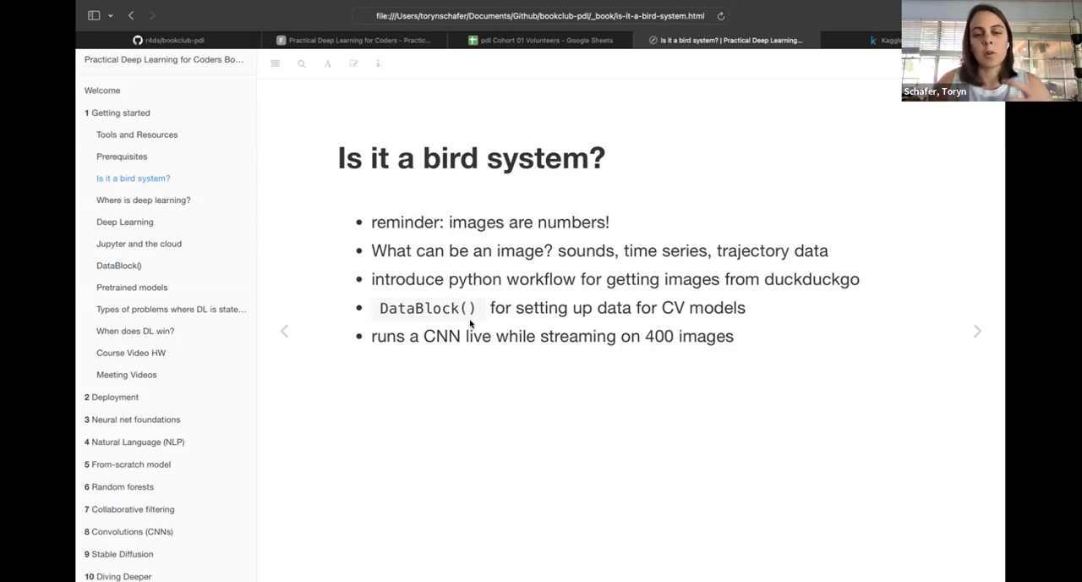
{"action": "mouse_move", "coordinate": [379, 338]}
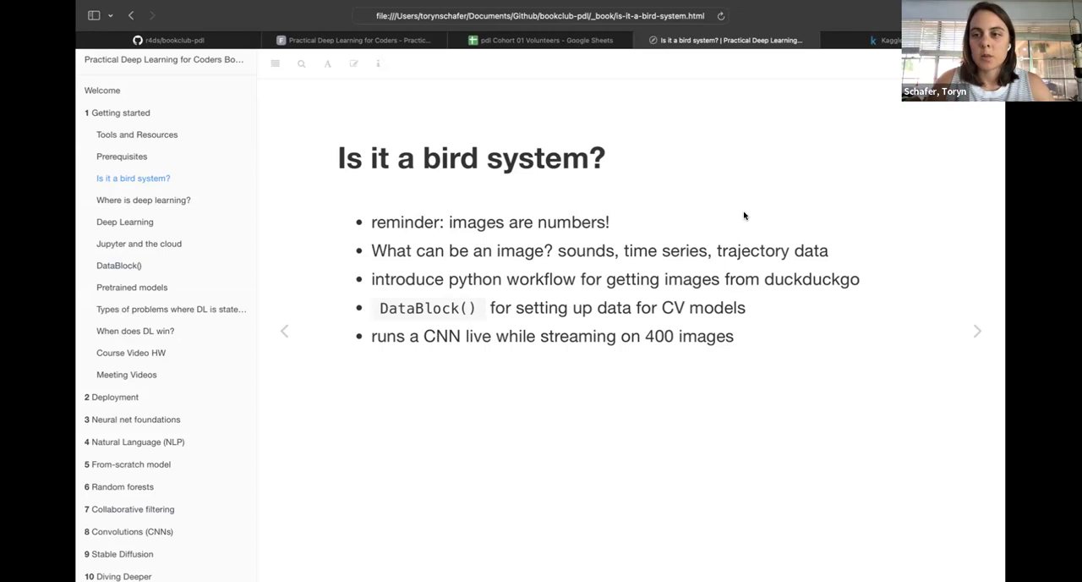
{"action": "mouse_move", "coordinate": [636, 321]}
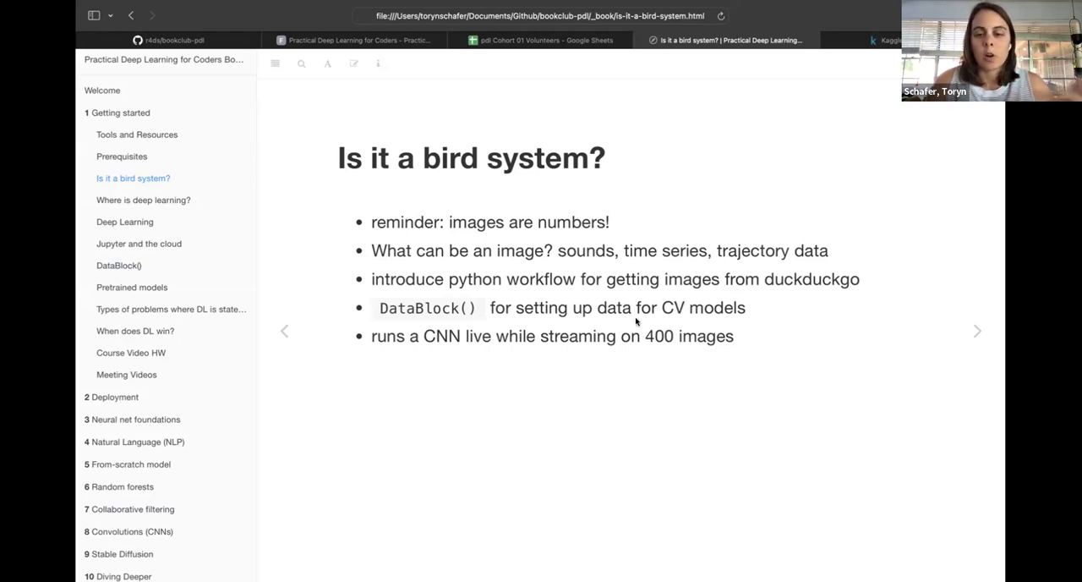
{"action": "mouse_move", "coordinate": [694, 366]}
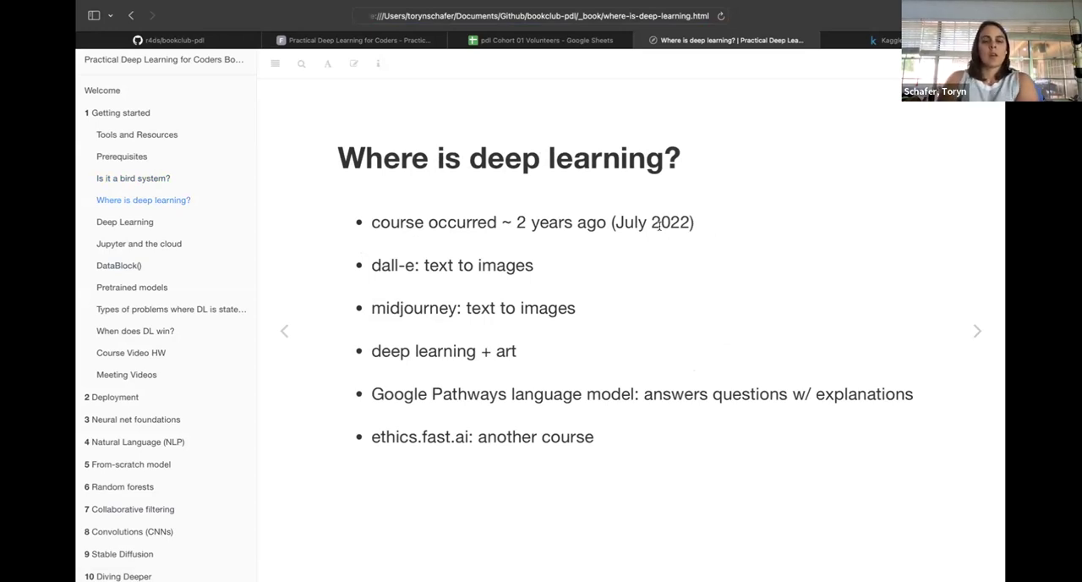
{"action": "mouse_move", "coordinate": [369, 264]}
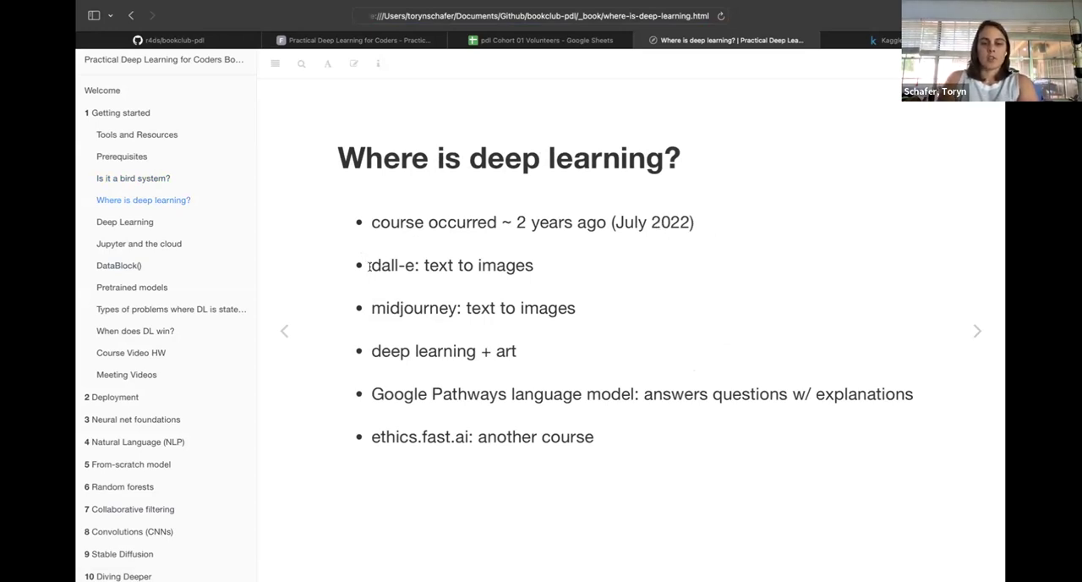
{"action": "mouse_move", "coordinate": [362, 264]}
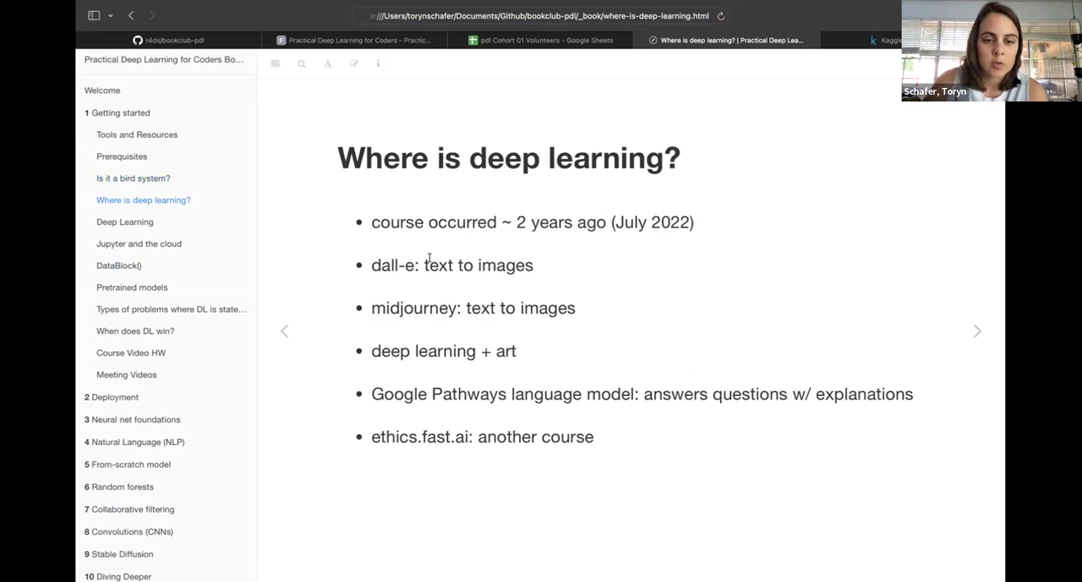
{"action": "mouse_move", "coordinate": [517, 278]}
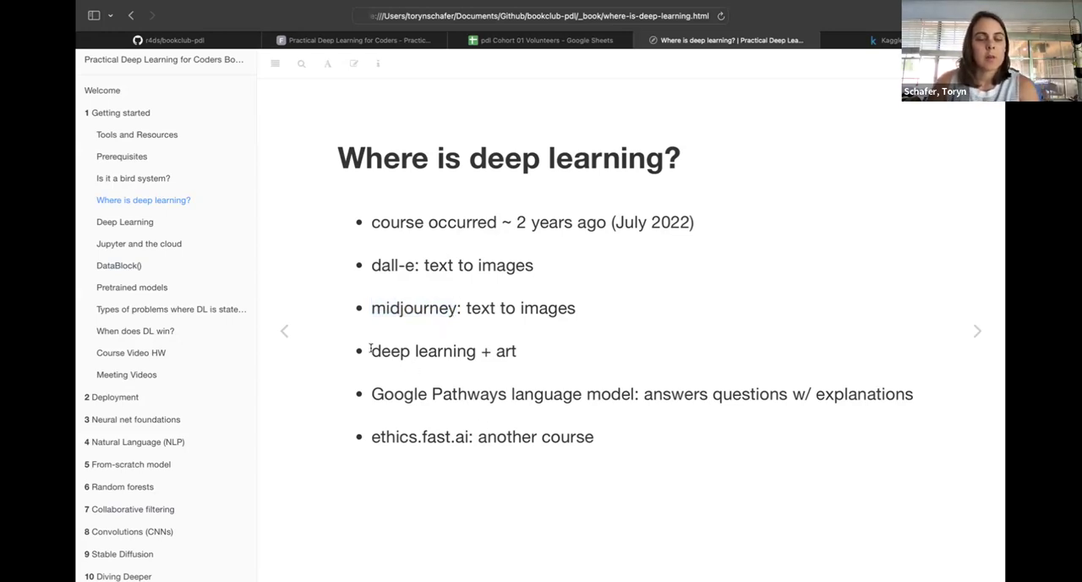
{"action": "mouse_move", "coordinate": [548, 361]}
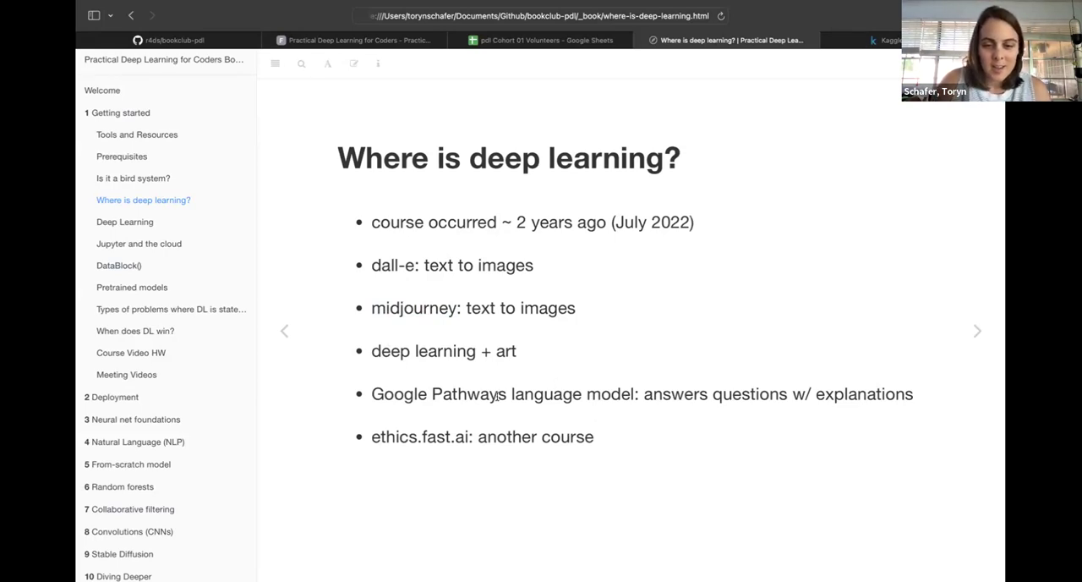
{"action": "mouse_move", "coordinate": [652, 403]}
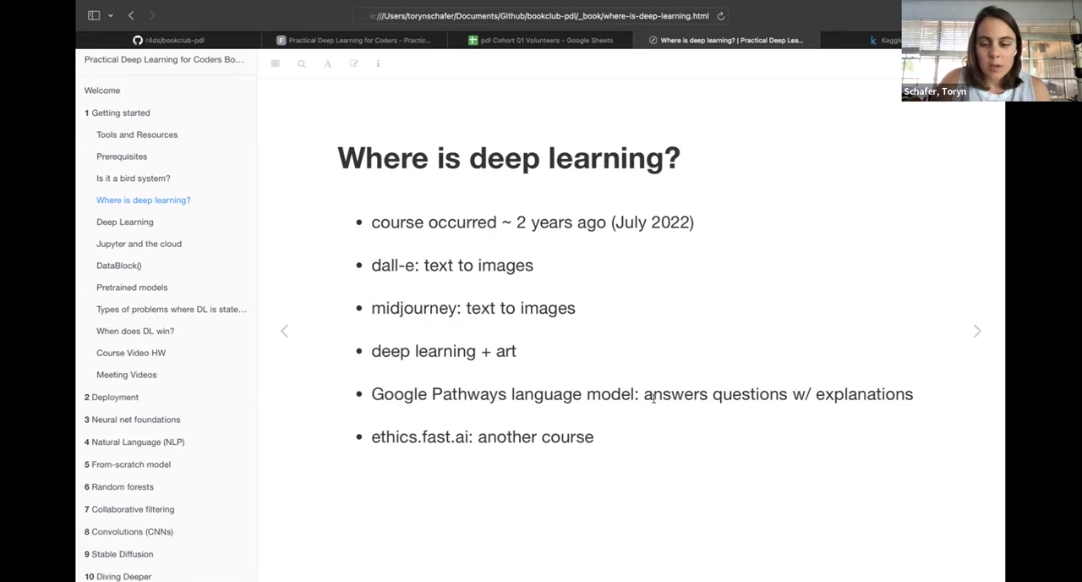
{"action": "mouse_move", "coordinate": [734, 387]}
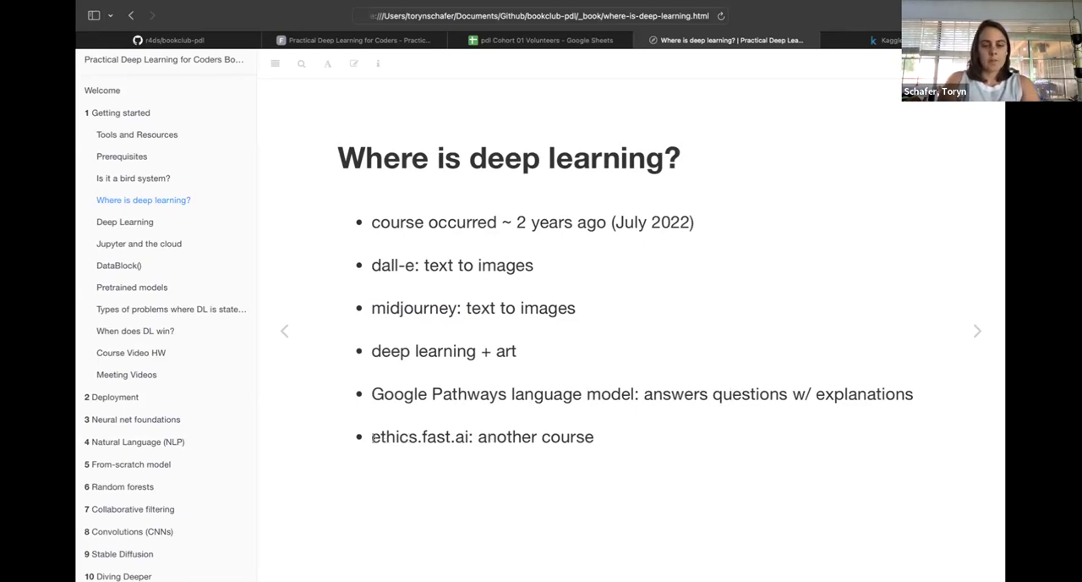
Step: Select the ethics.fast.ai text on the 'Where is deep learning?' slide and bring up its options
{"action": "left_click_drag", "start_coordinate": [372, 436], "coordinate": [463, 436]}
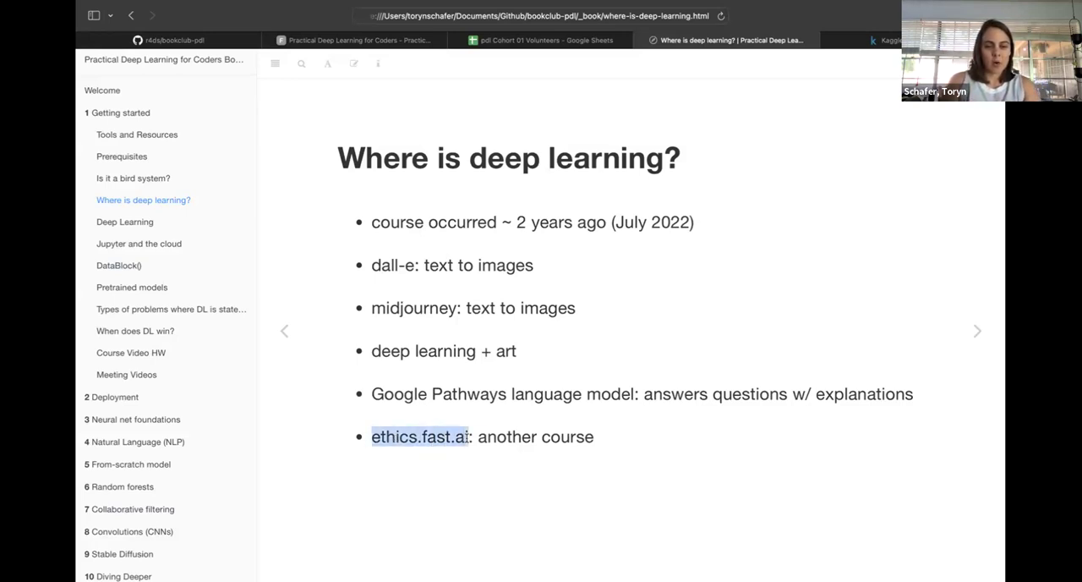
{"action": "right_click", "coordinate": [414, 436]}
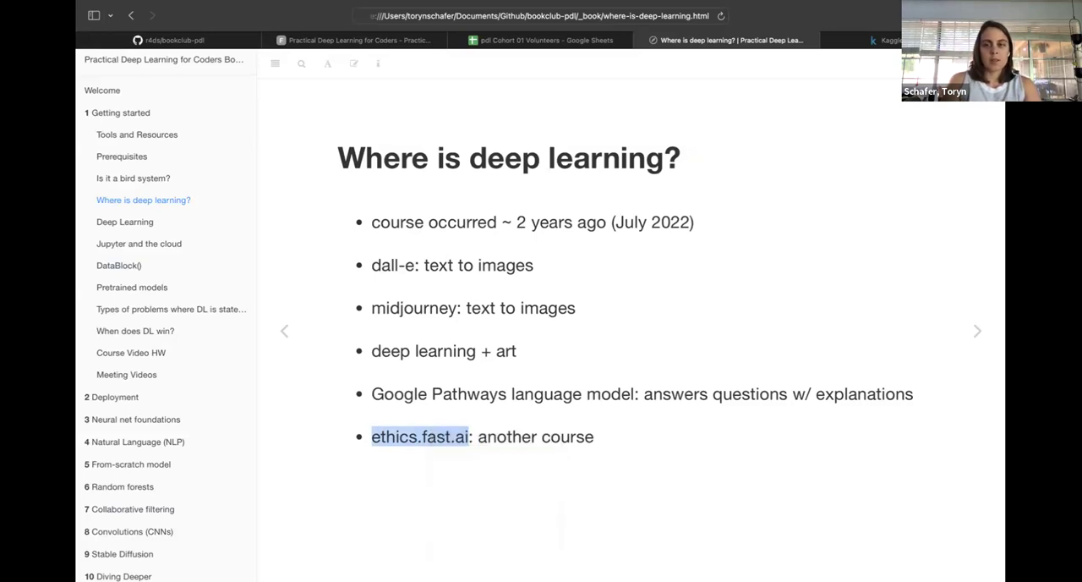
Step: Visit the Practical Data Ethics page in a new tab, then return to the slide
{"action": "left_click", "coordinate": [395, 436]}
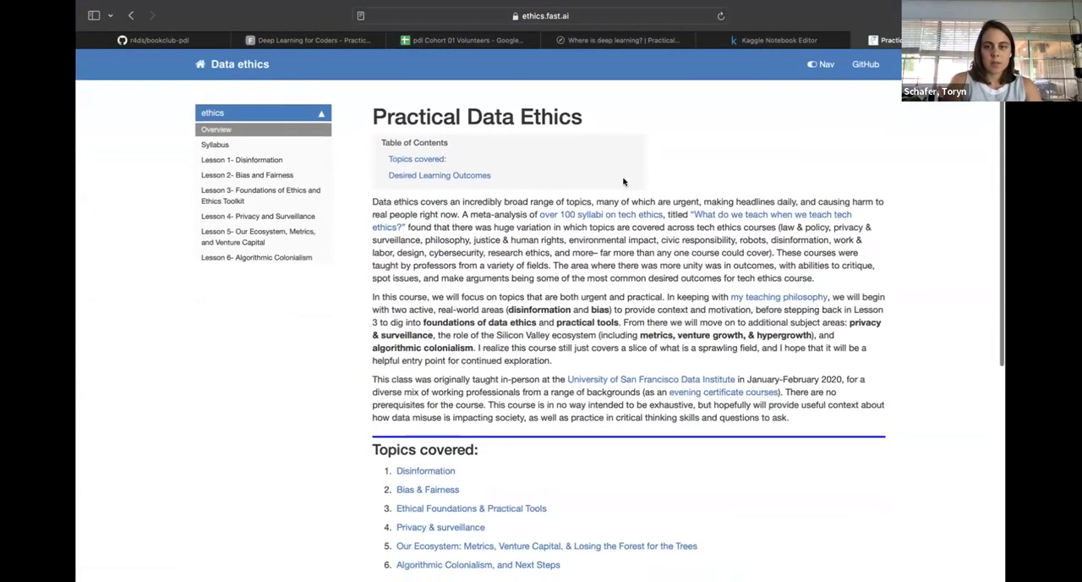
{"action": "mouse_move", "coordinate": [622, 40]}
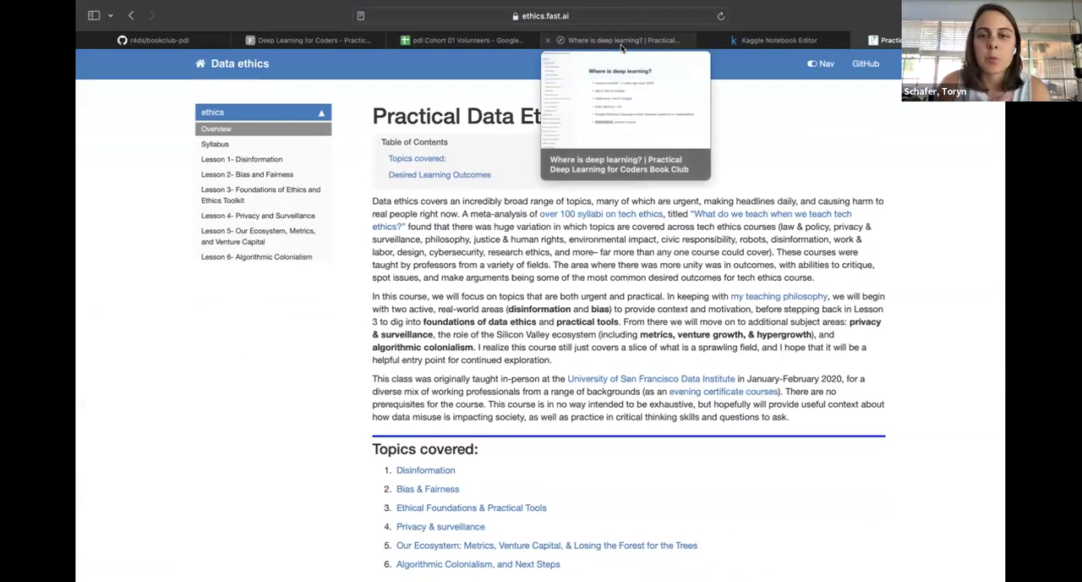
{"action": "left_click", "coordinate": [619, 40]}
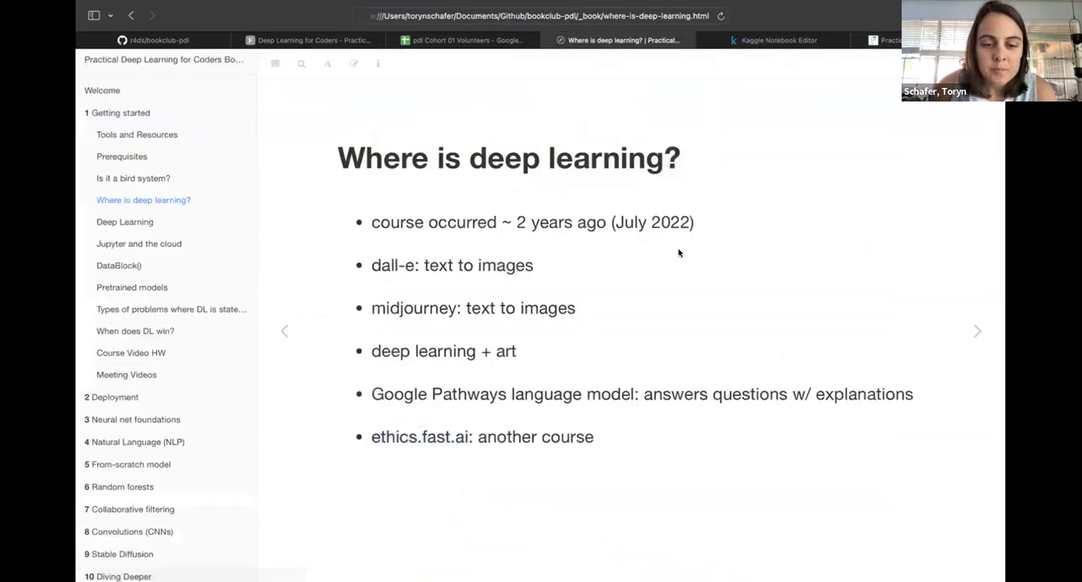
{"action": "mouse_move", "coordinate": [967, 345]}
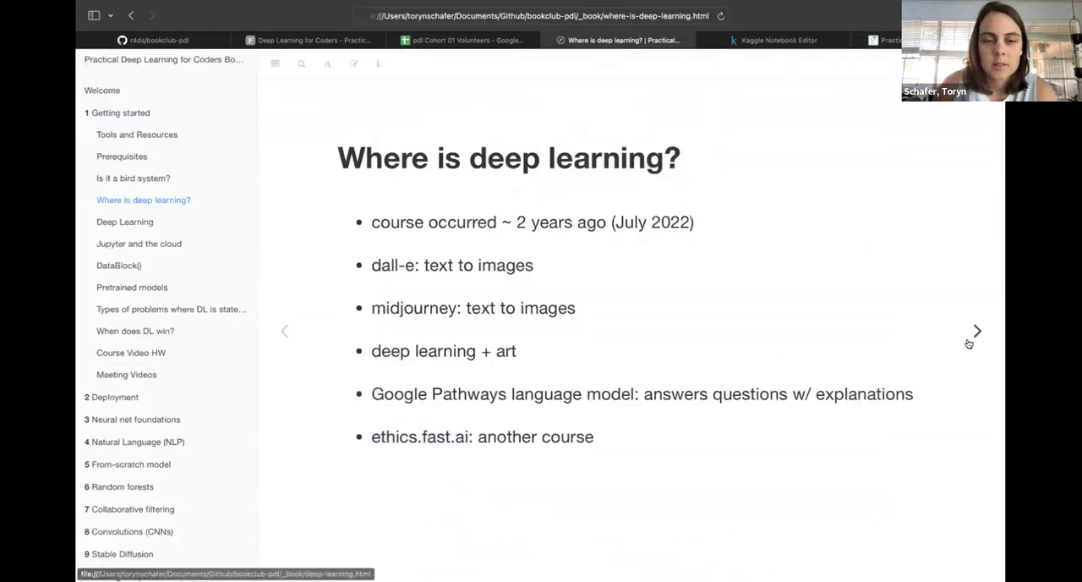
Step: Advance to the Deep Learning slide on learned features
{"action": "left_click", "coordinate": [977, 331]}
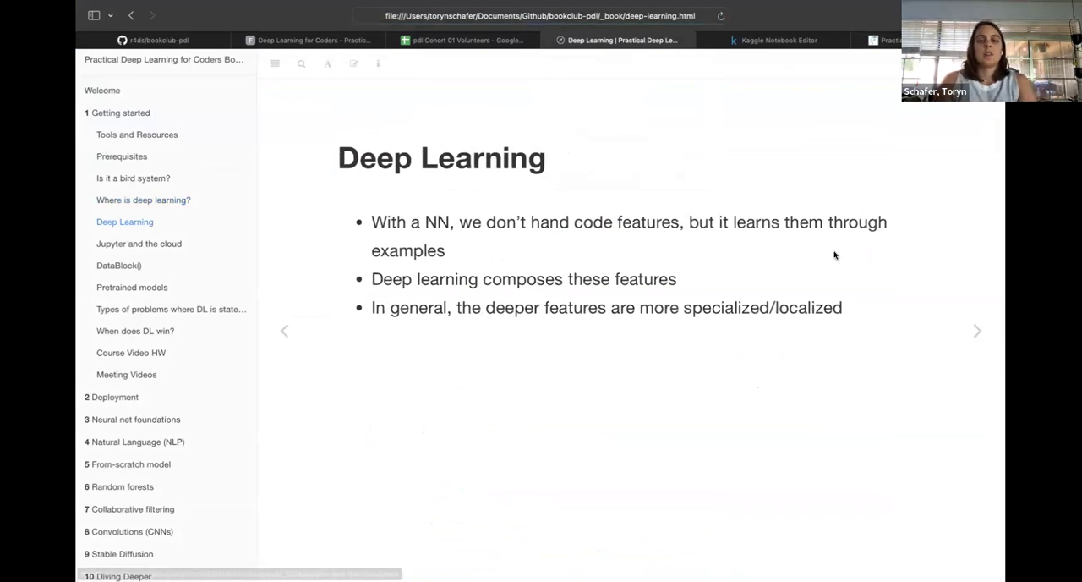
{"action": "mouse_move", "coordinate": [656, 272]}
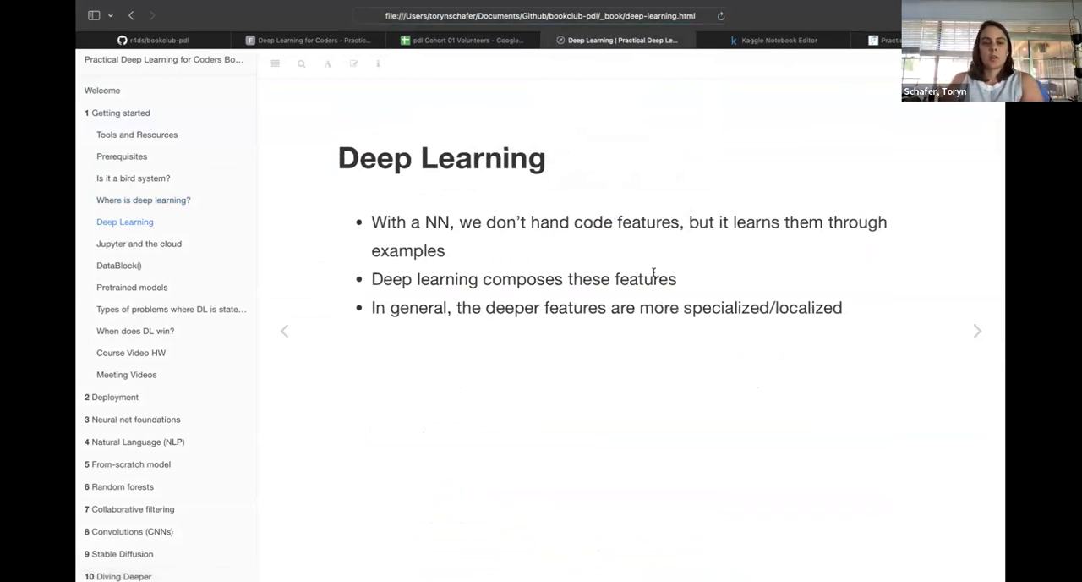
{"action": "mouse_move", "coordinate": [656, 271]}
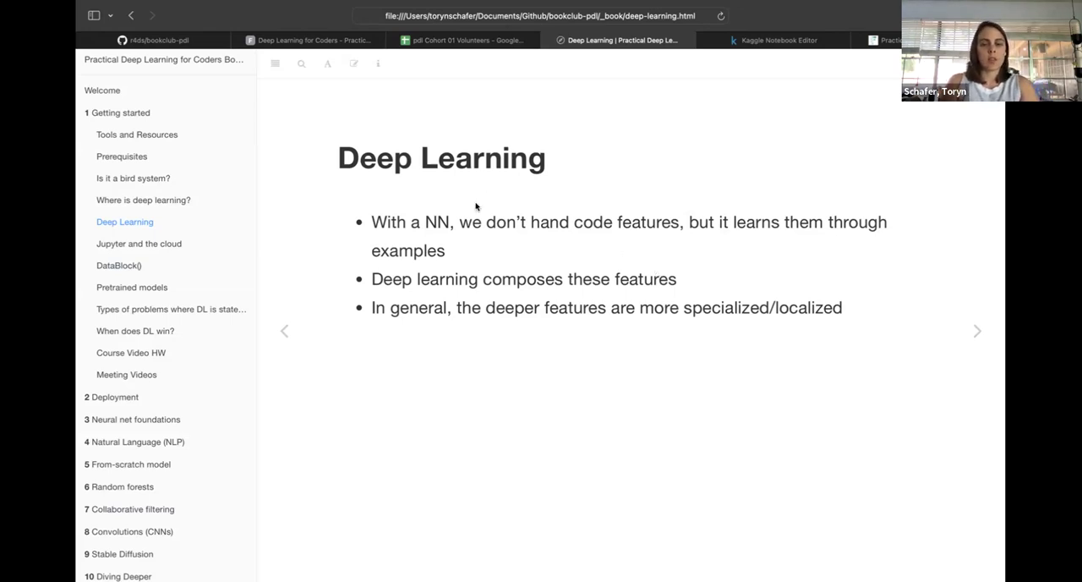
{"action": "mouse_move", "coordinate": [566, 221]}
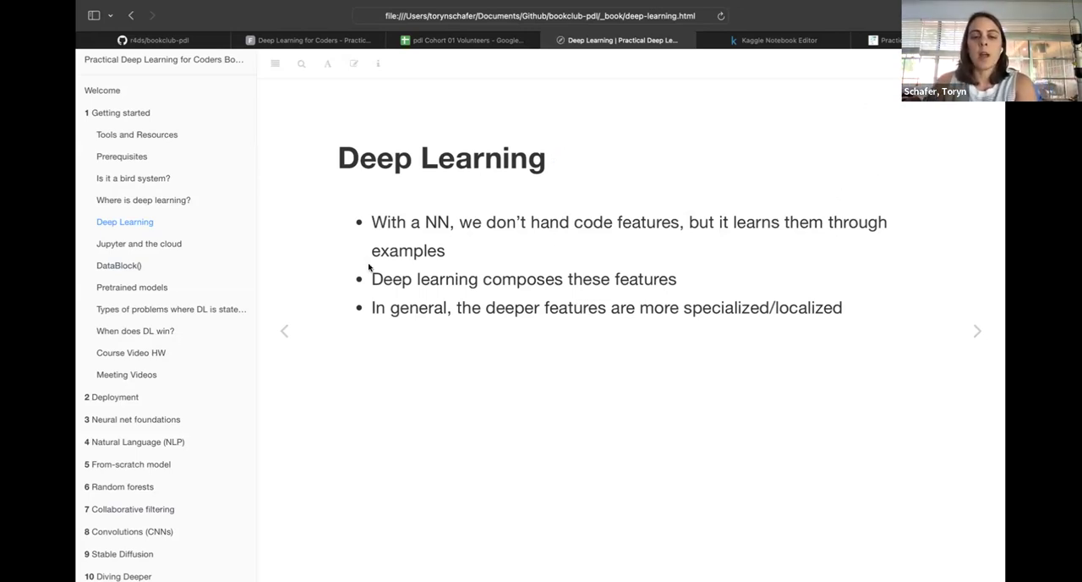
{"action": "mouse_move", "coordinate": [724, 218]}
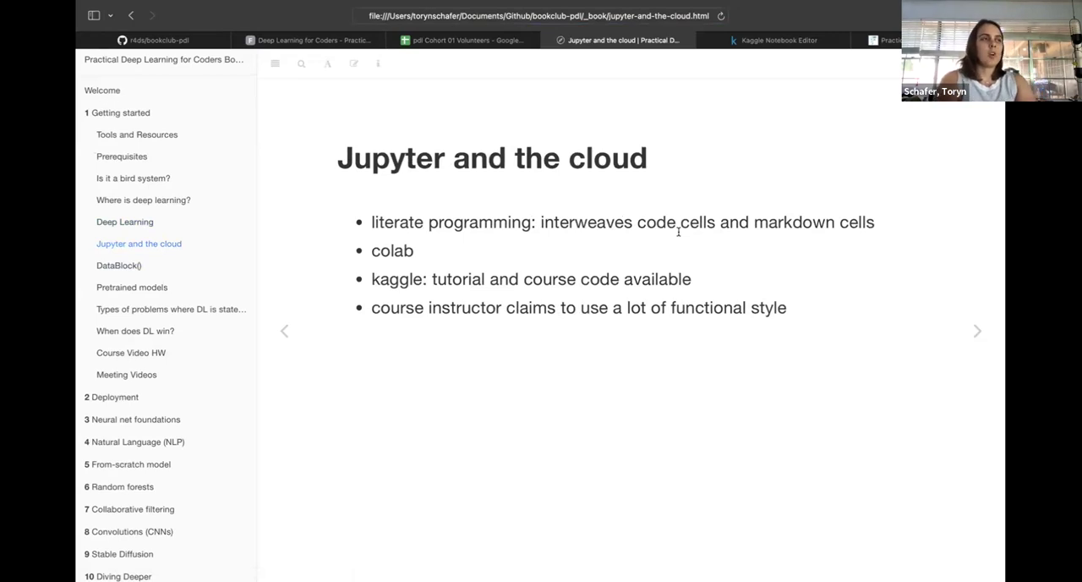
{"action": "mouse_move", "coordinate": [636, 227]}
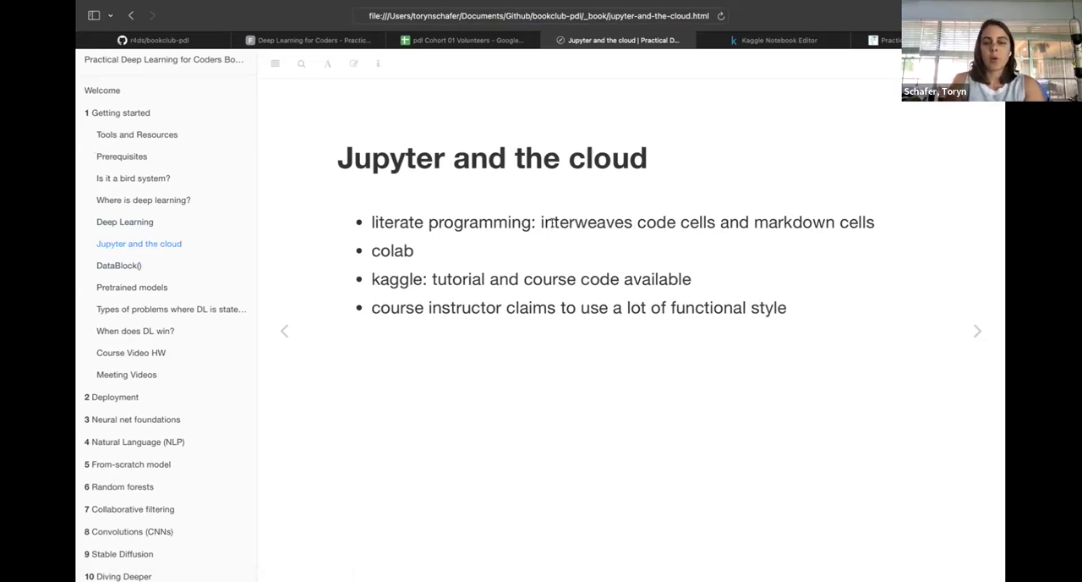
{"action": "mouse_move", "coordinate": [599, 233]}
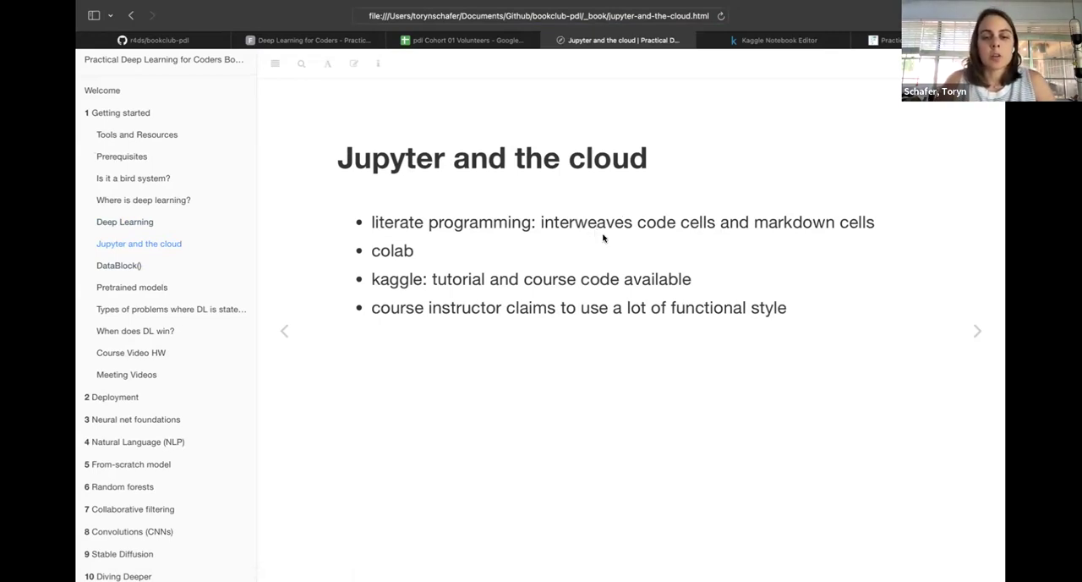
{"action": "mouse_move", "coordinate": [393, 254]}
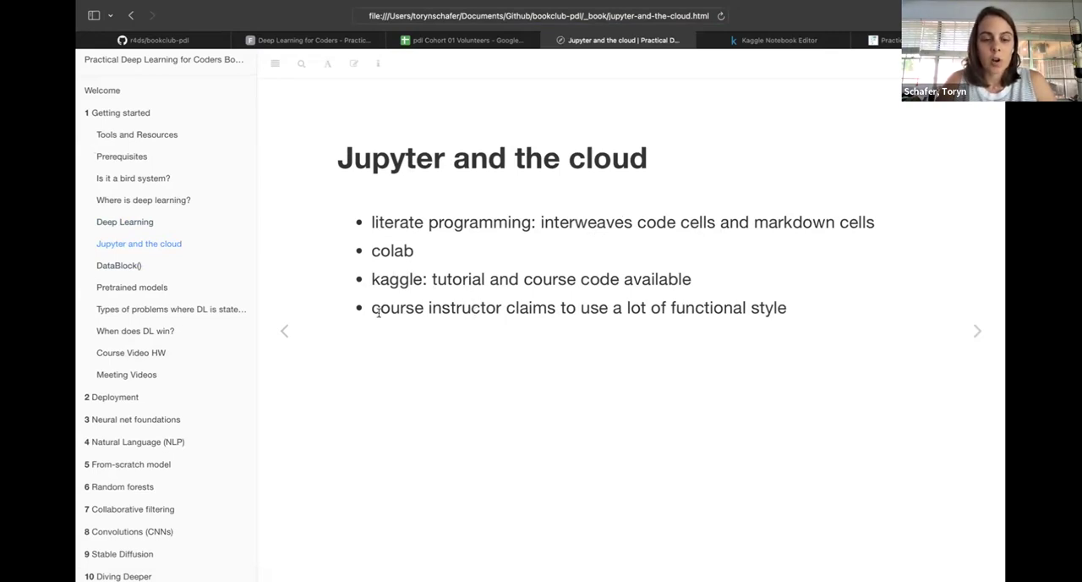
{"action": "mouse_move", "coordinate": [368, 311]}
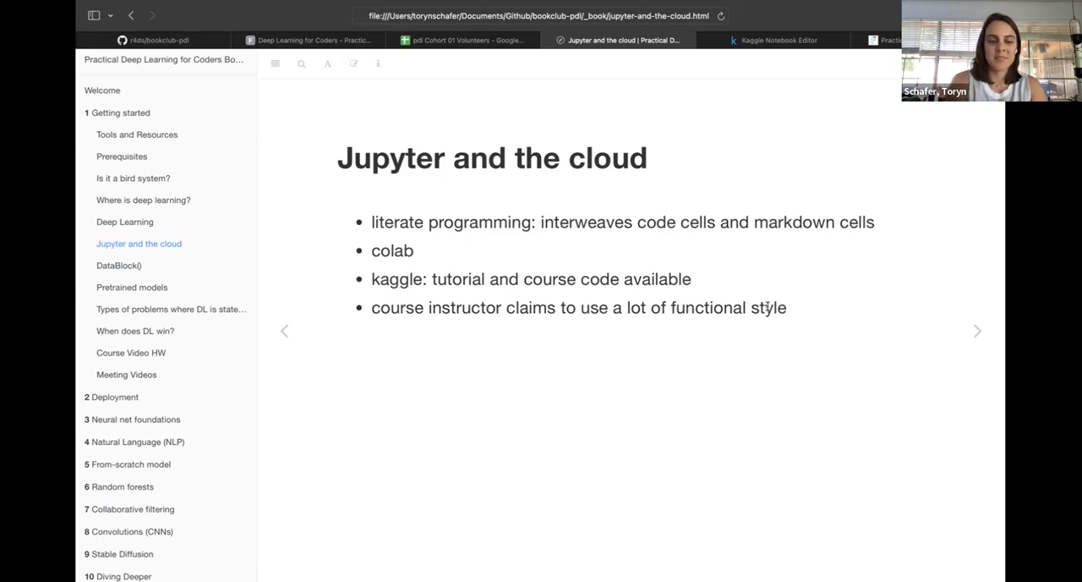
{"action": "mouse_move", "coordinate": [771, 406]}
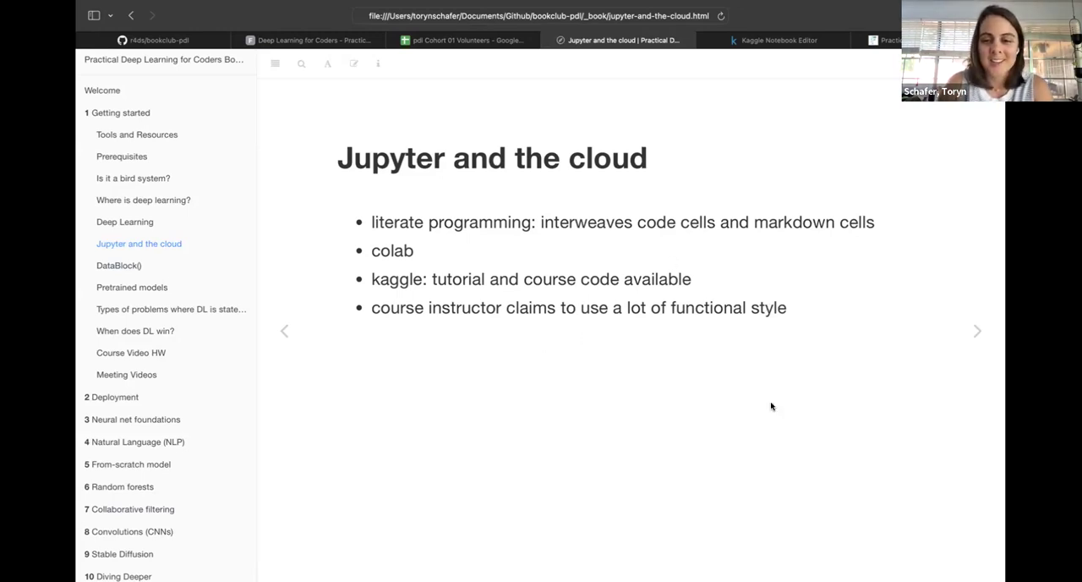
{"action": "mouse_move", "coordinate": [795, 313]}
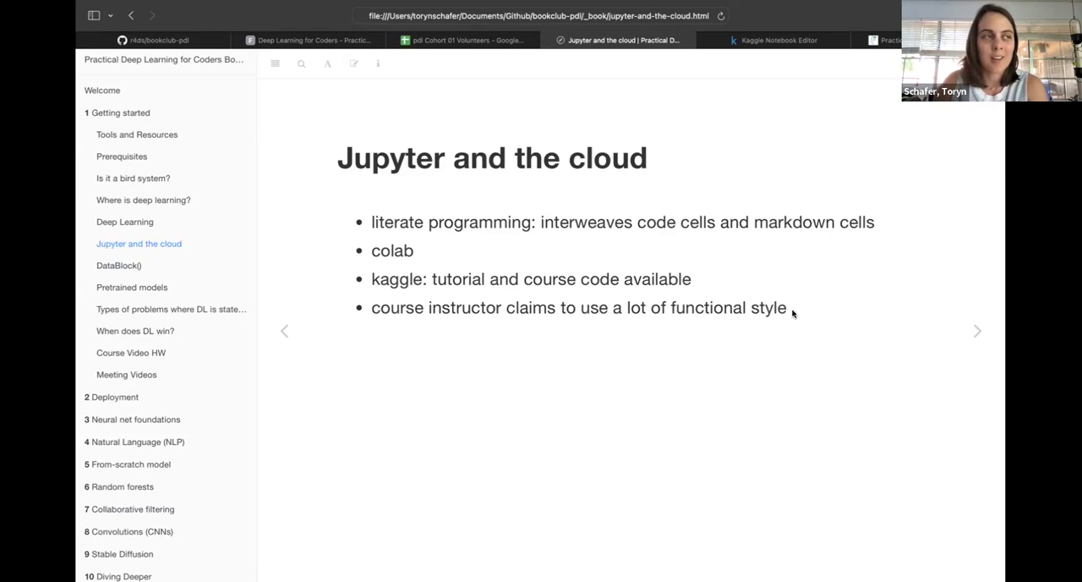
{"action": "mouse_move", "coordinate": [846, 514]}
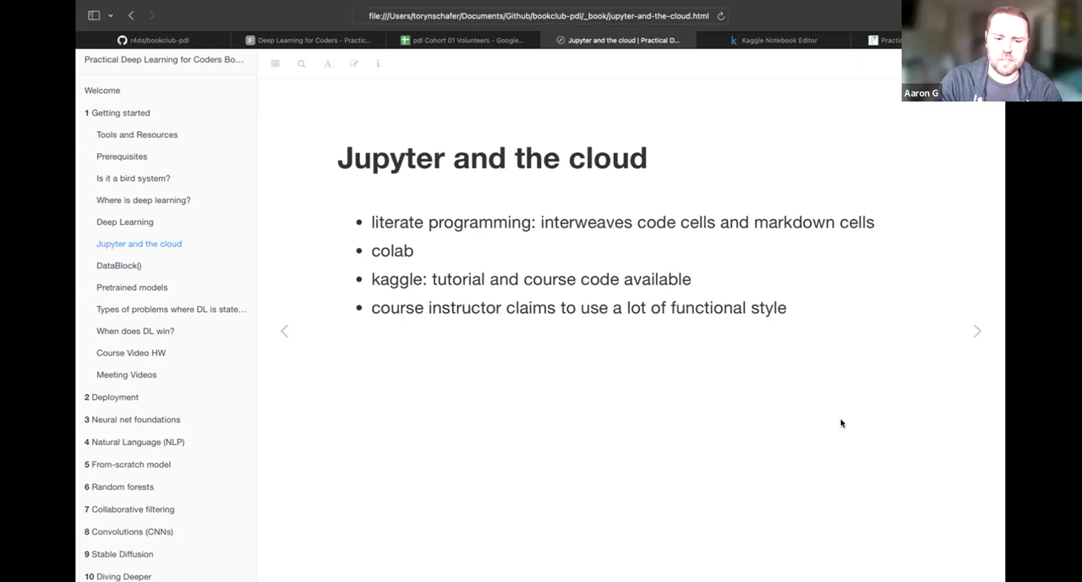
{"action": "mouse_move", "coordinate": [535, 335]}
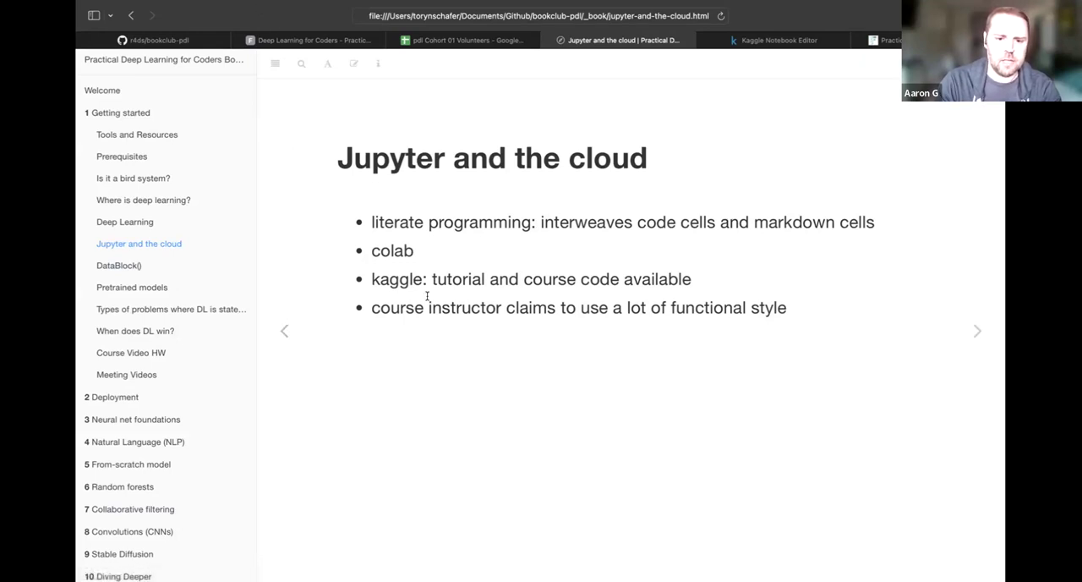
{"action": "mouse_move", "coordinate": [433, 325]}
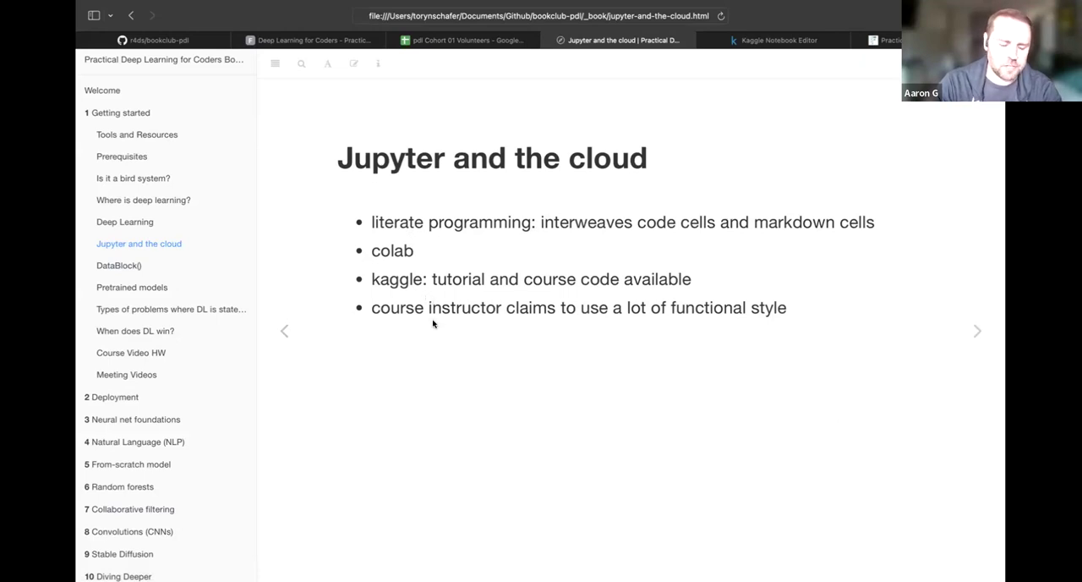
{"action": "mouse_move", "coordinate": [460, 416]}
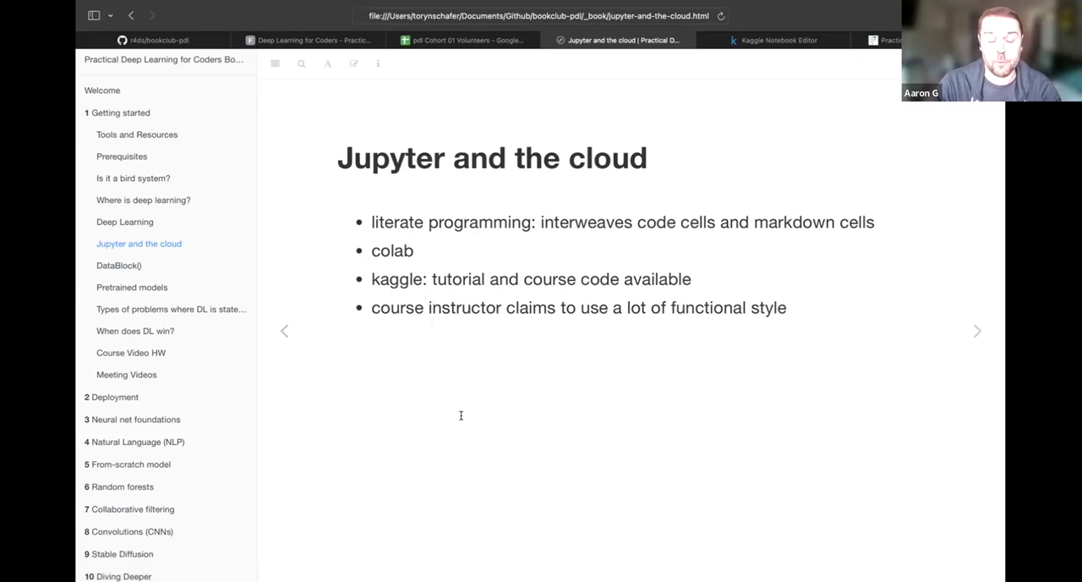
{"action": "mouse_move", "coordinate": [384, 217]}
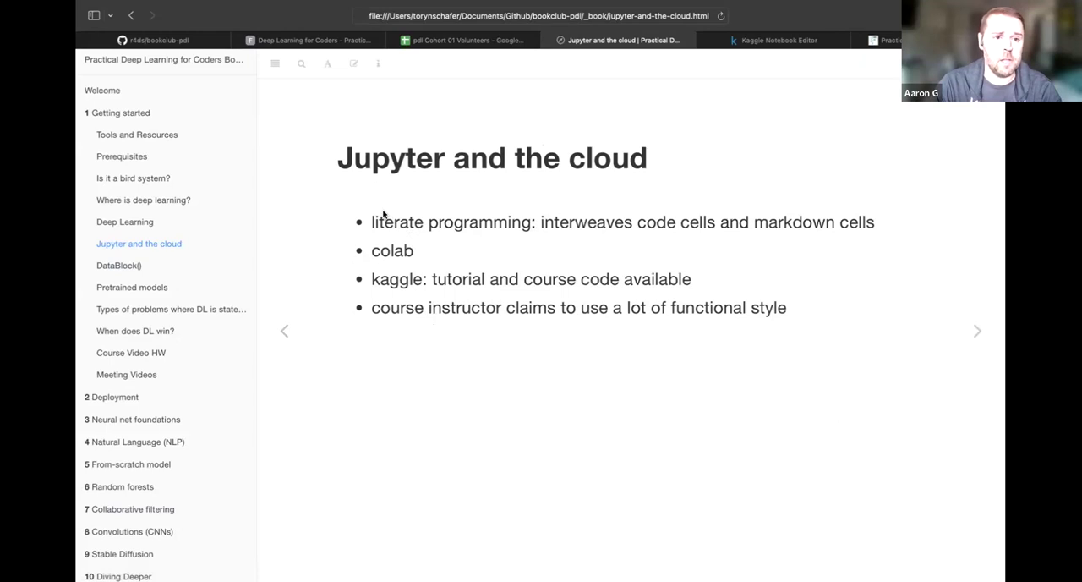
{"action": "mouse_move", "coordinate": [649, 368]}
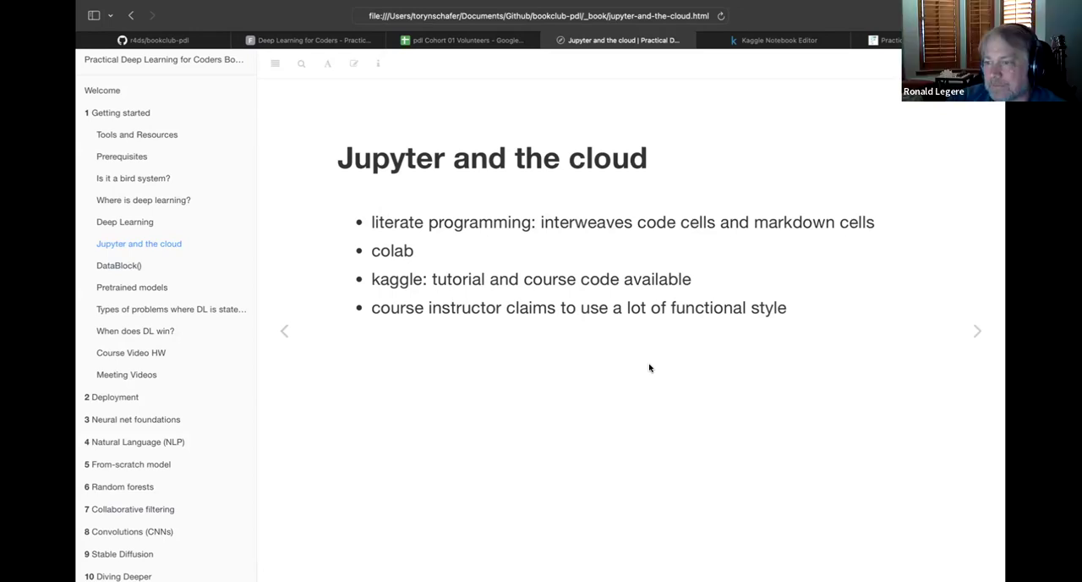
{"action": "mouse_move", "coordinate": [395, 173]}
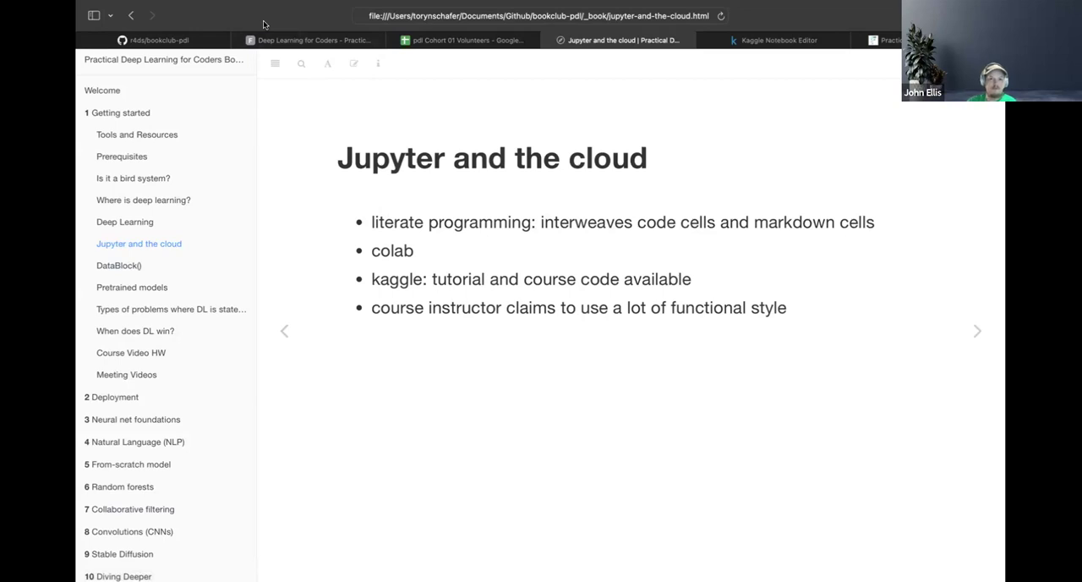
{"action": "mouse_move", "coordinate": [504, 345]}
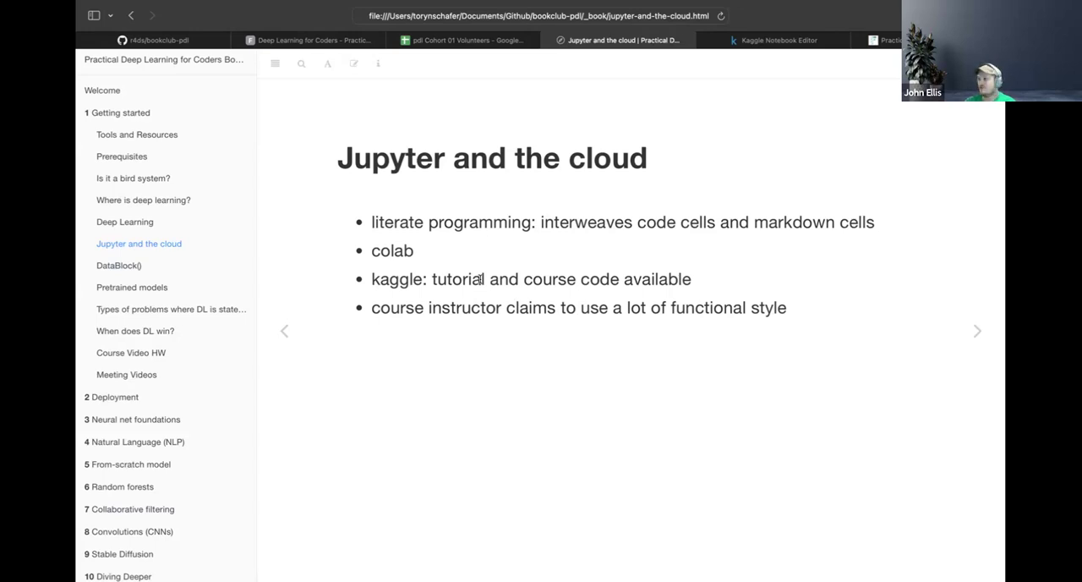
{"action": "mouse_move", "coordinate": [382, 211]}
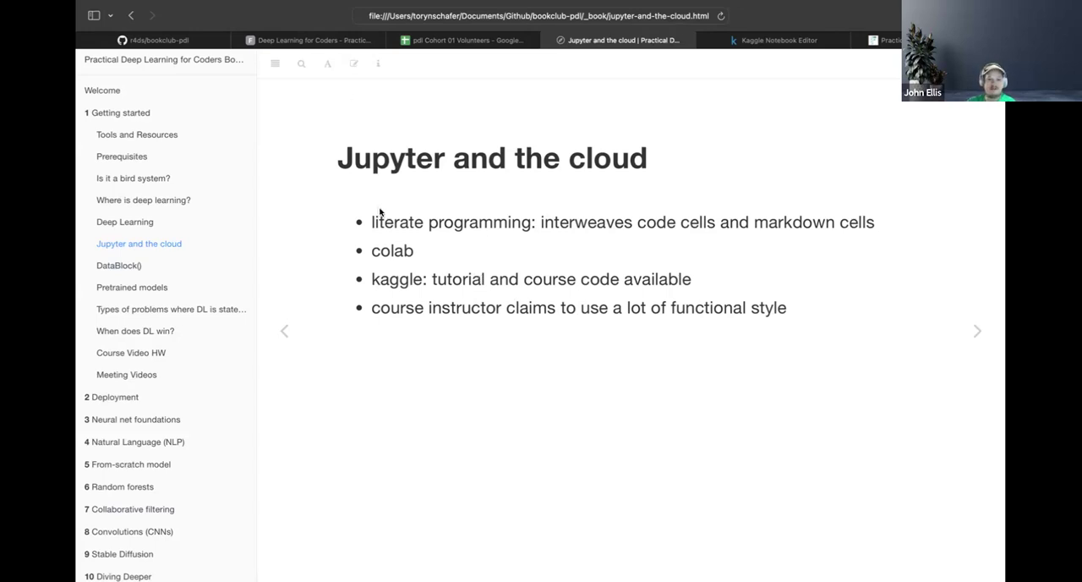
{"action": "mouse_move", "coordinate": [843, 480]}
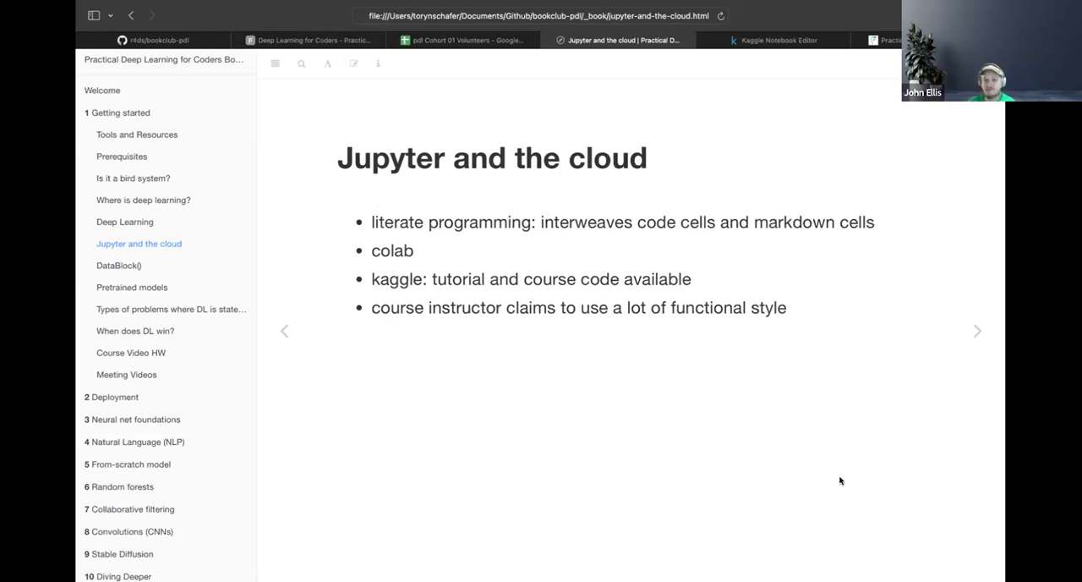
{"action": "mouse_move", "coordinate": [843, 475]}
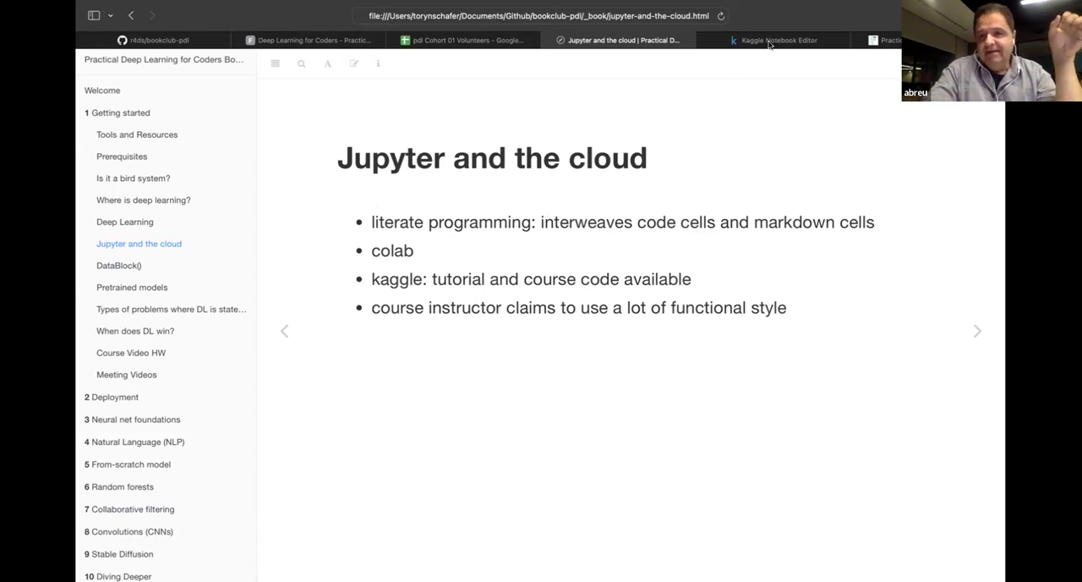
{"action": "left_click", "coordinate": [778, 41]}
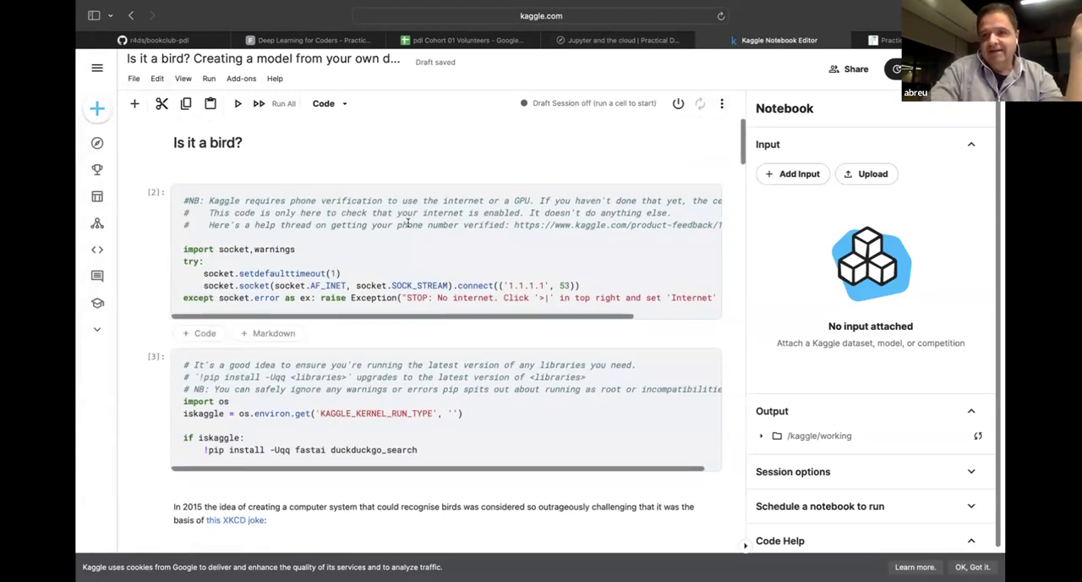
{"action": "scroll", "scroll_direction": "down", "scroll_amount": 3}
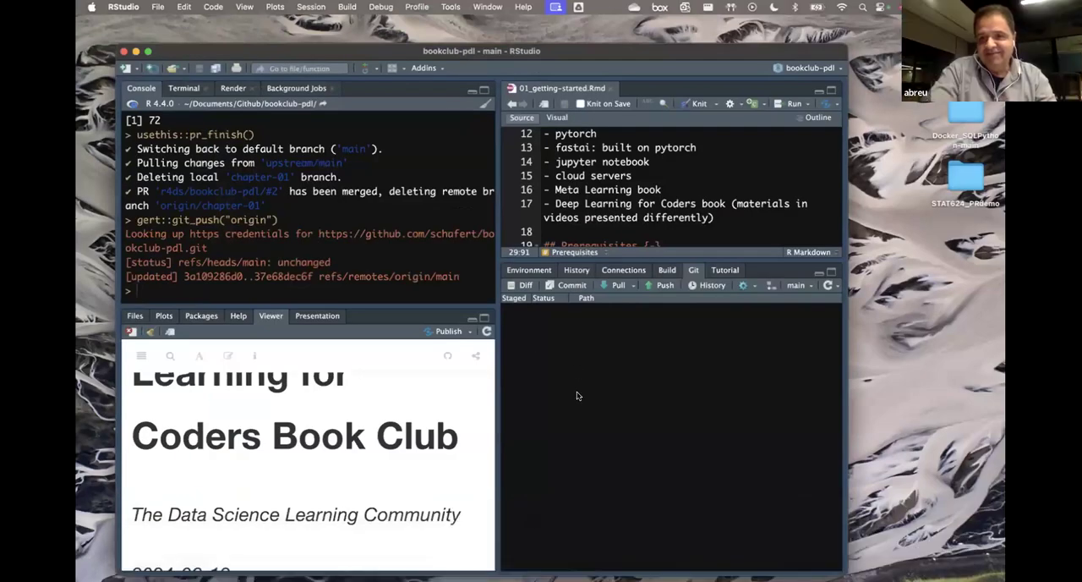
{"action": "mouse_move", "coordinate": [148, 395]}
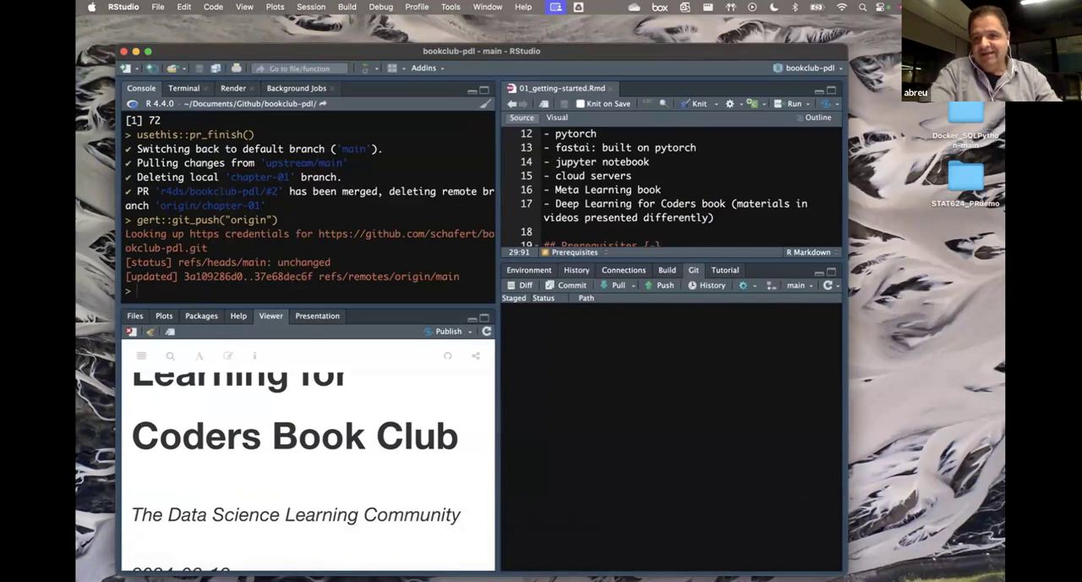
Step: Switch to Slack's #book_club-pdl channel and follow the shared kaggle.com link to the "Is it a bird?" comments
{"action": "left_click", "coordinate": [301, 553]}
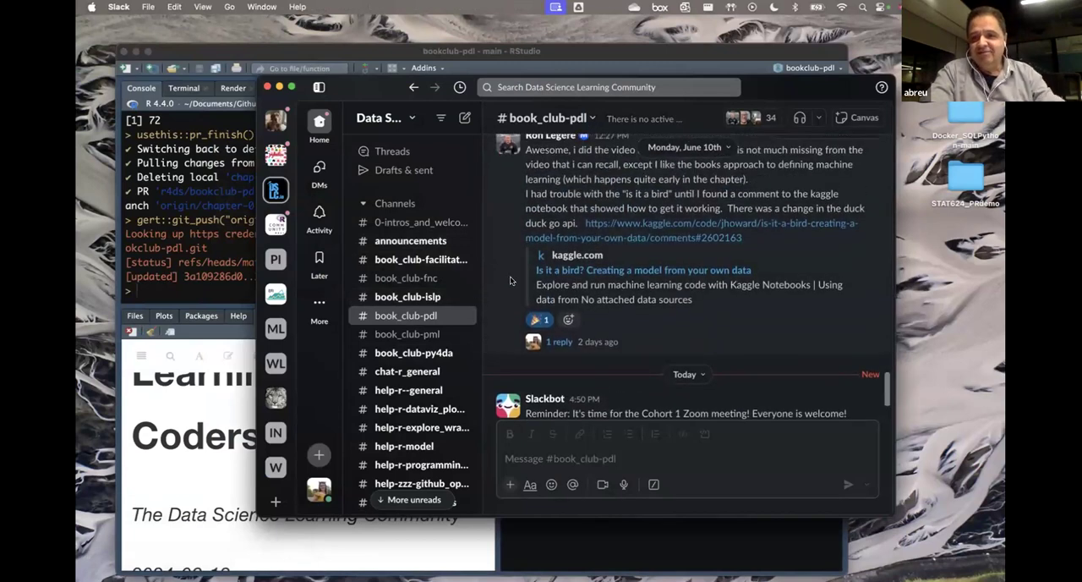
{"action": "mouse_move", "coordinate": [142, 475]}
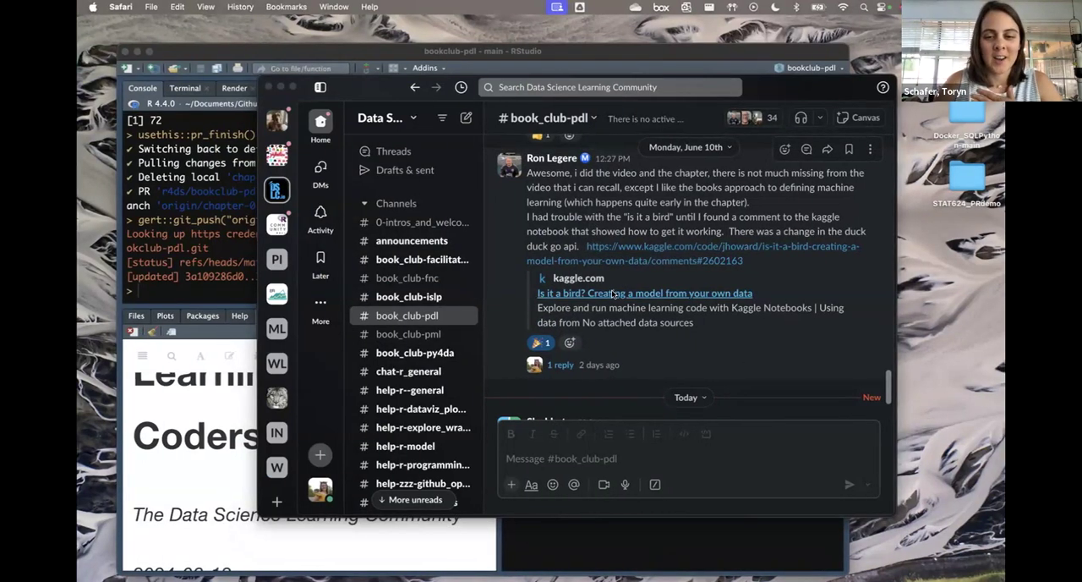
{"action": "left_click", "coordinate": [644, 293]}
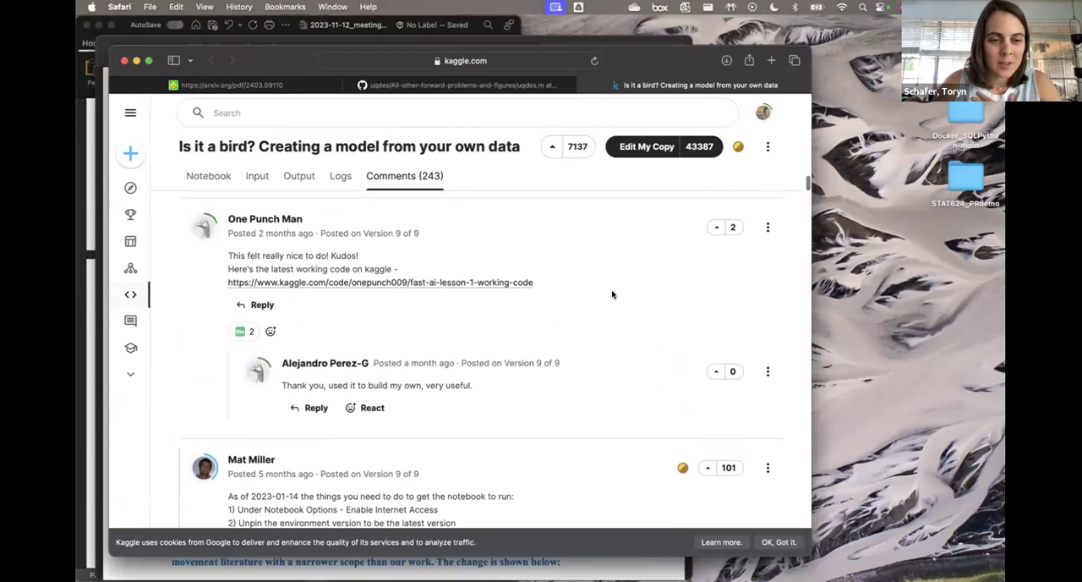
Step: Read the 2023-01-14 fix comment, then switch to the editable notebook copy with GPU P100
{"action": "scroll", "scroll_direction": "down", "scroll_amount": 3}
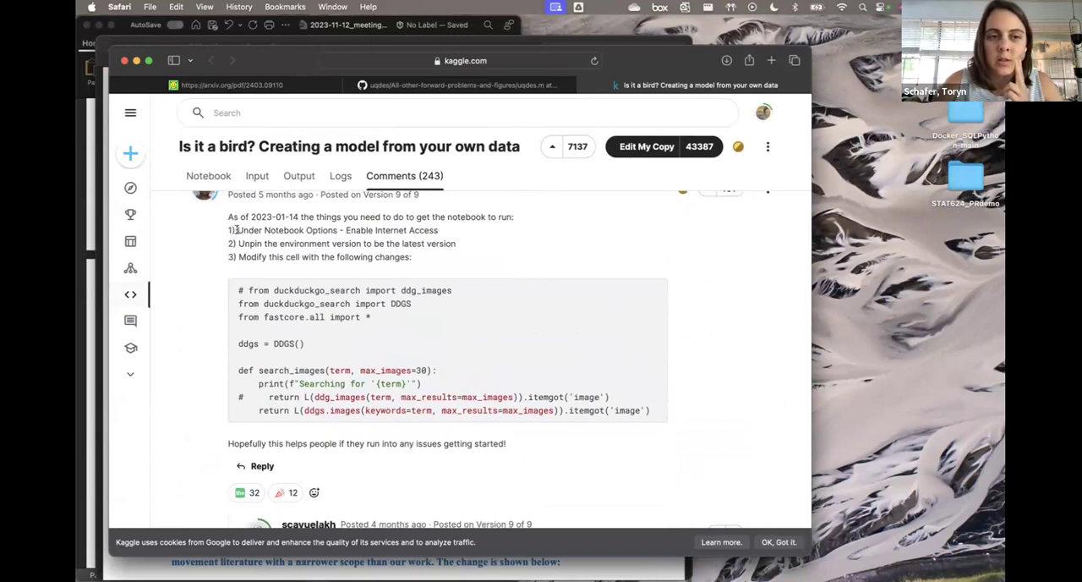
{"action": "key", "text": "F3"}
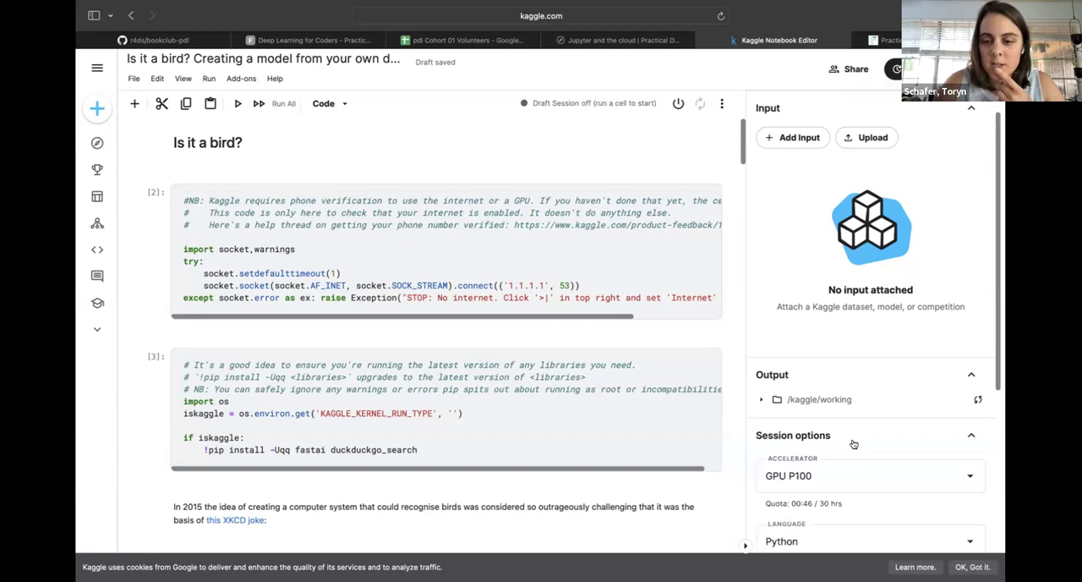
Step: Scroll the session options to Environment and Internet, then down to the Step 1 image-download code
{"action": "scroll", "scroll_direction": "down", "scroll_amount": 3}
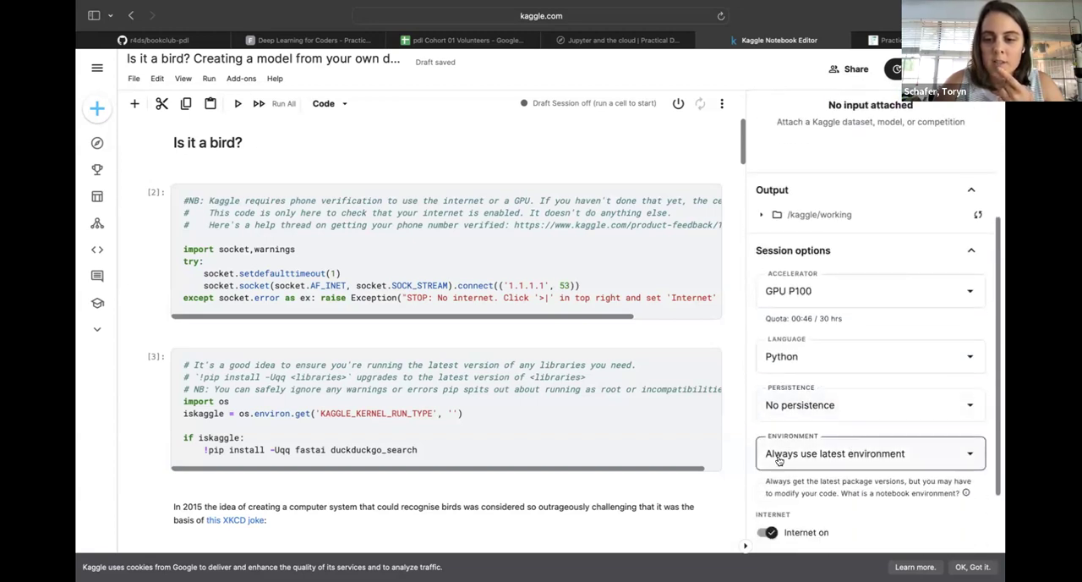
{"action": "scroll", "scroll_direction": "down", "scroll_amount": 3}
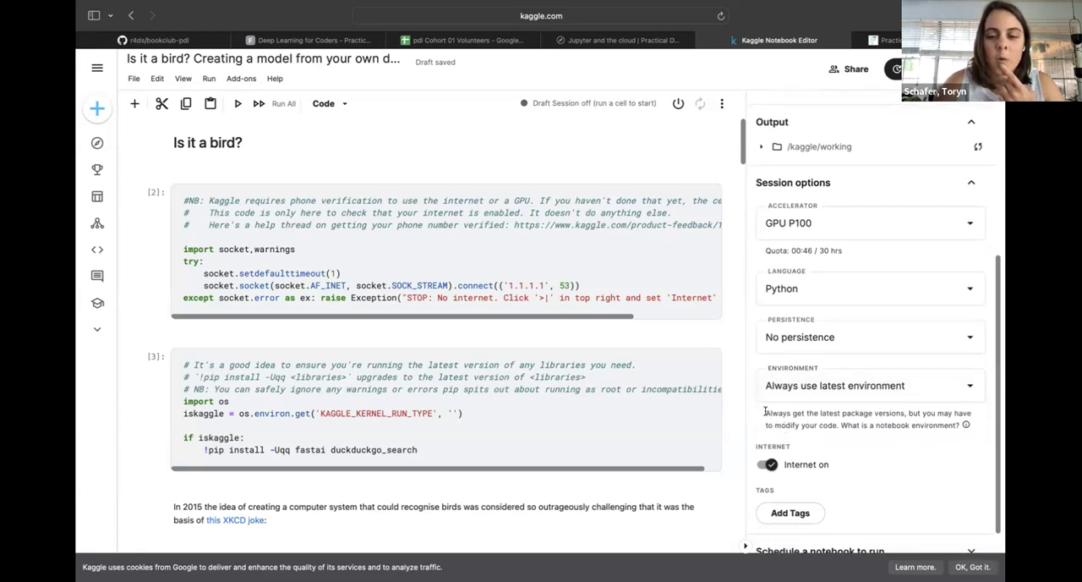
{"action": "mouse_move", "coordinate": [983, 426]}
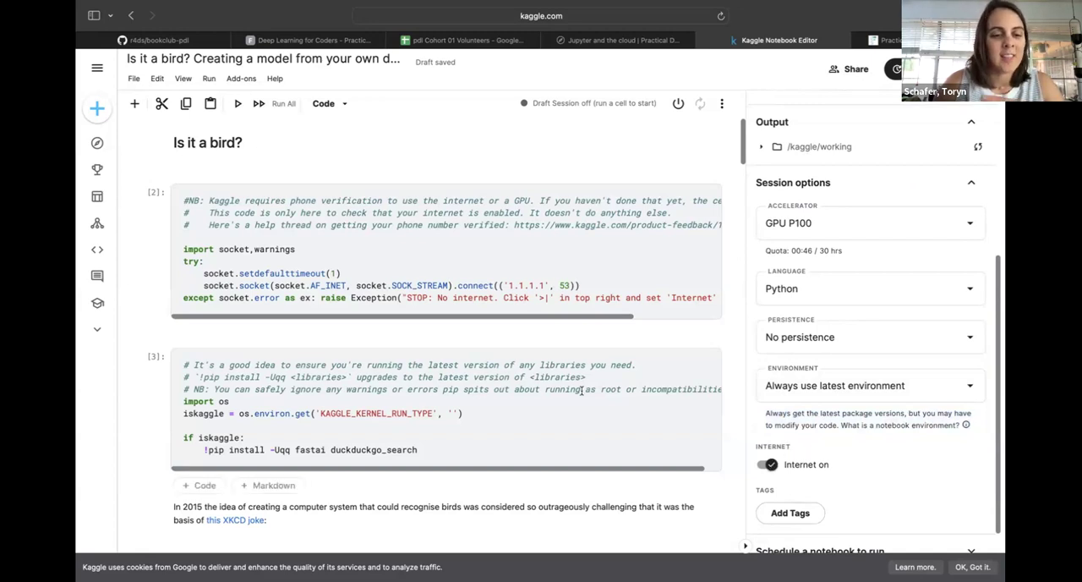
{"action": "scroll", "scroll_direction": "down", "scroll_amount": 3}
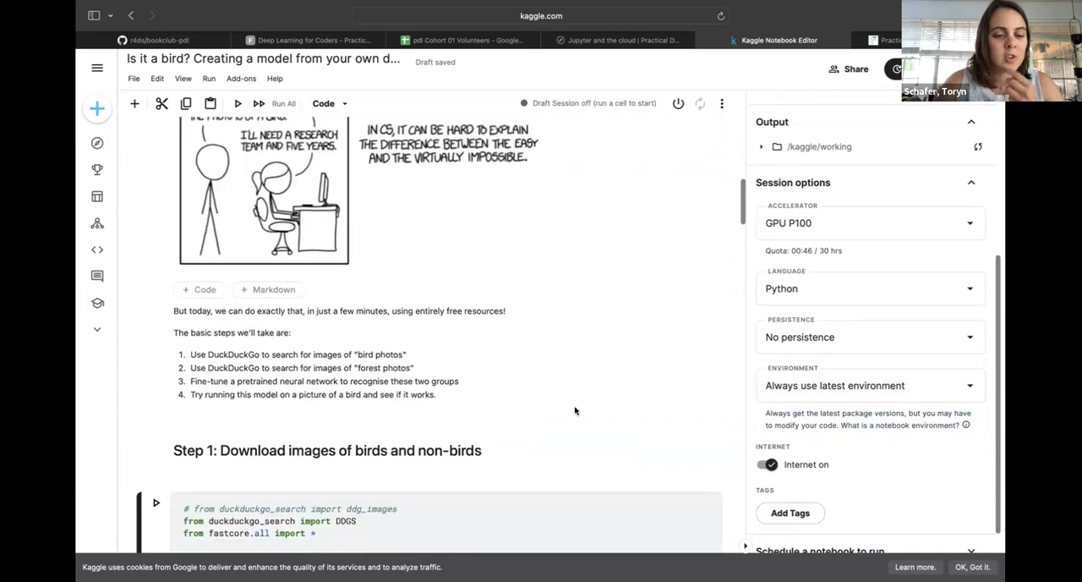
{"action": "scroll", "scroll_direction": "down", "scroll_amount": 3}
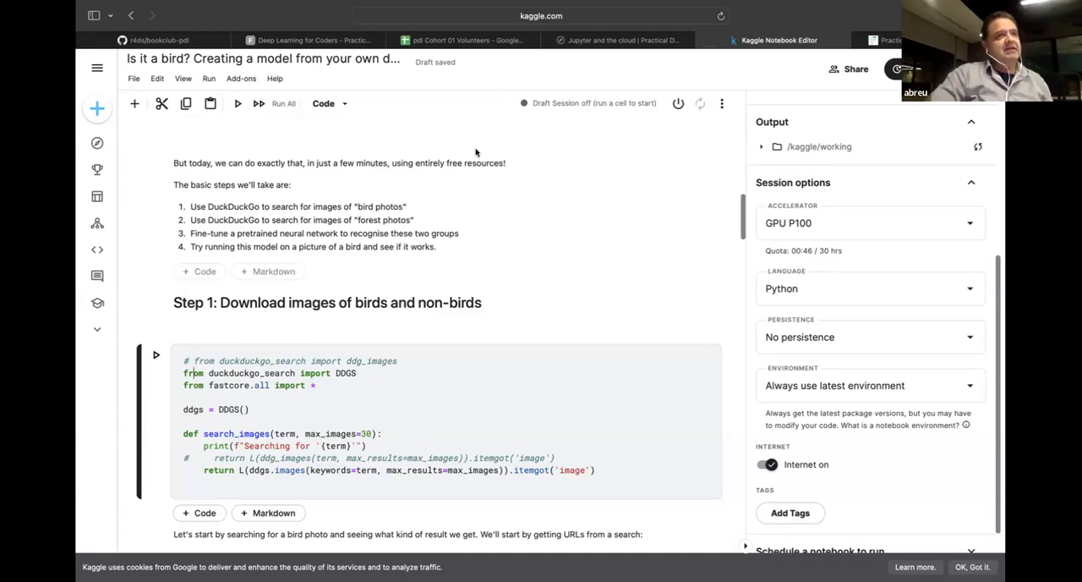
{"action": "mouse_move", "coordinate": [450, 269]}
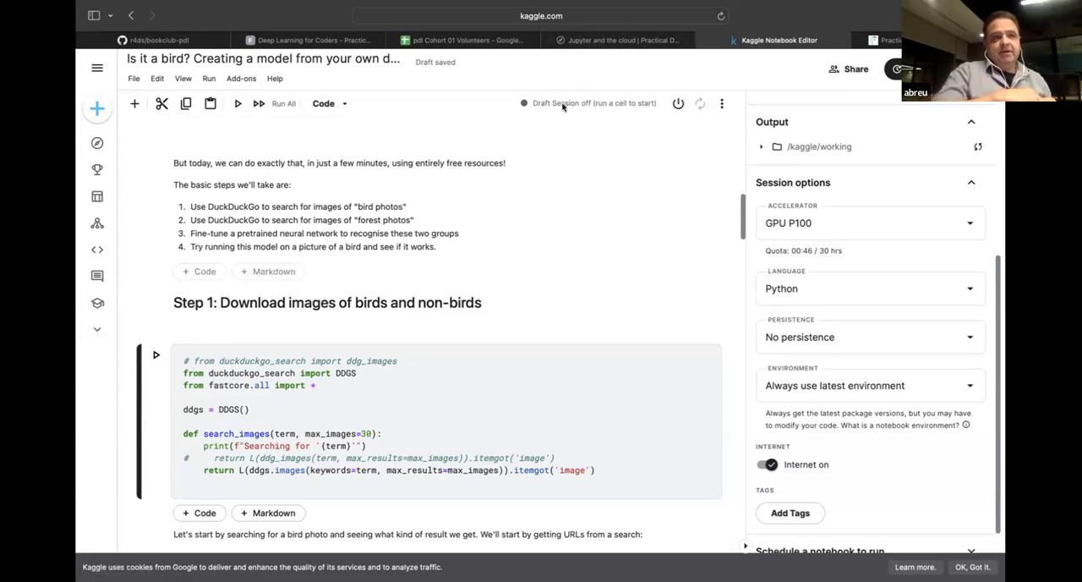
Step: Return to the book club slides and advance to the DataBlock() slide listing its main arguments
{"action": "left_click", "coordinate": [618, 41]}
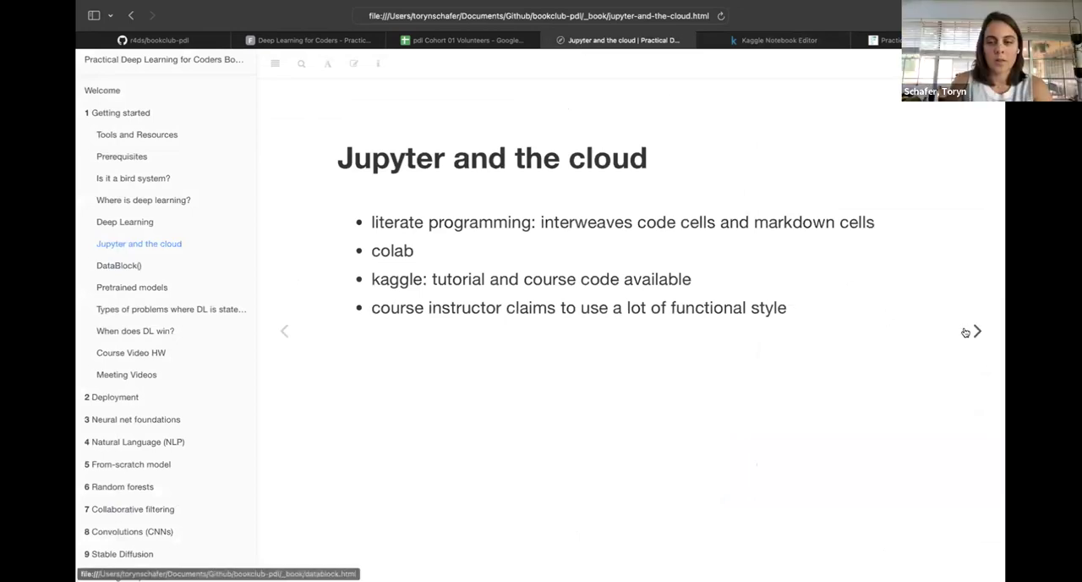
{"action": "left_click", "coordinate": [978, 331]}
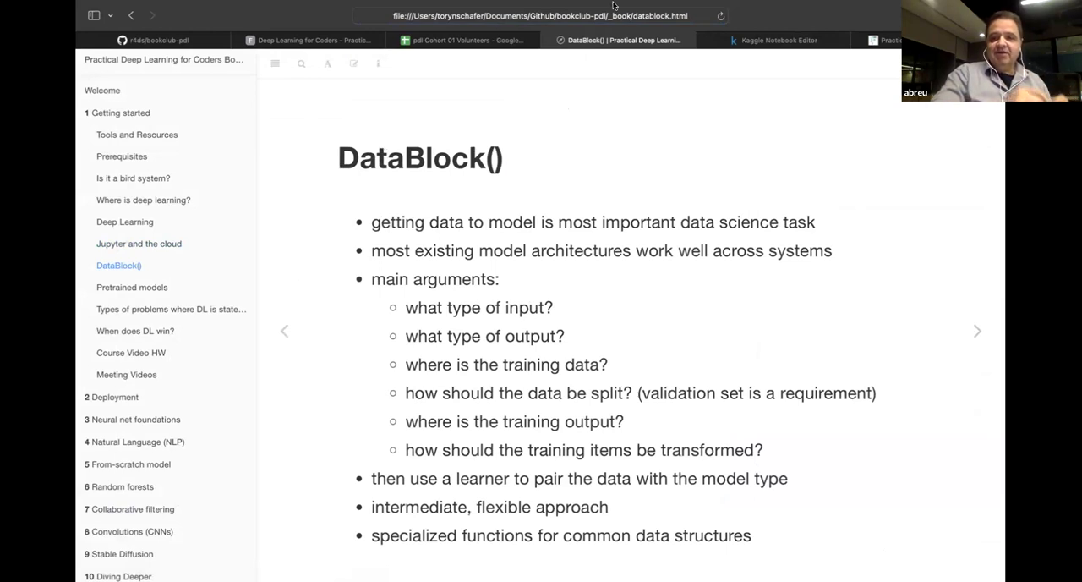
Step: Back in the Kaggle notebook, scroll to the DataBlock cell with dls.show_batch bird and forest photos
{"action": "left_click", "coordinate": [773, 39]}
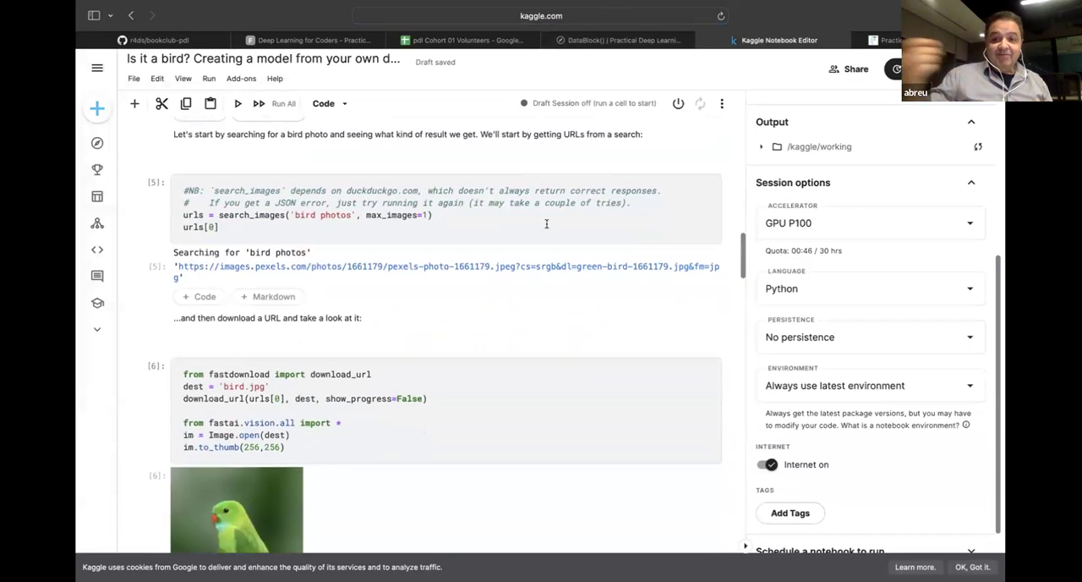
{"action": "scroll", "scroll_direction": "down", "scroll_amount": 3}
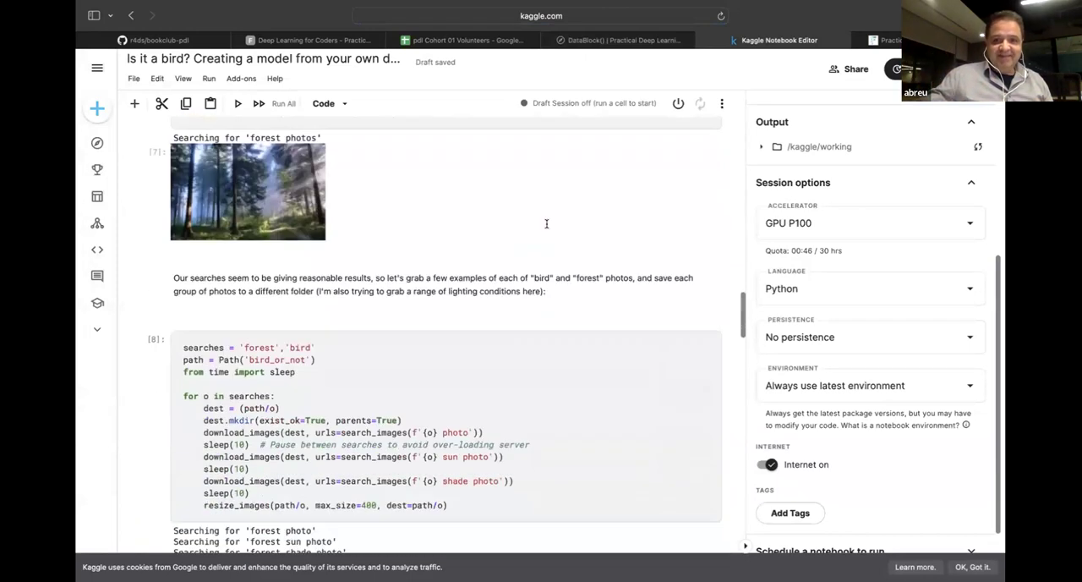
{"action": "scroll", "scroll_direction": "down", "scroll_amount": 3}
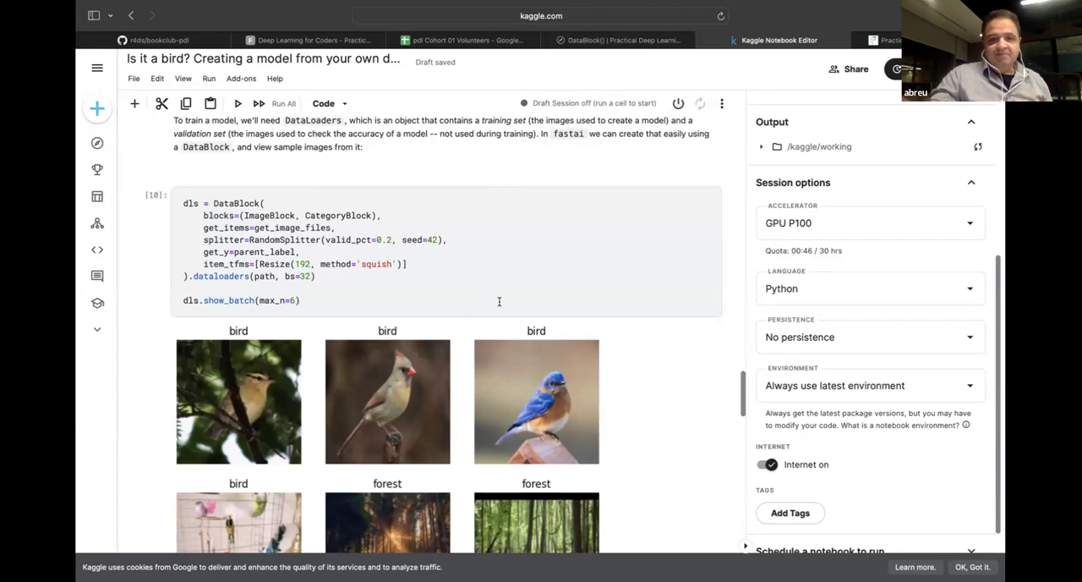
{"action": "scroll", "scroll_direction": "down", "scroll_amount": 3}
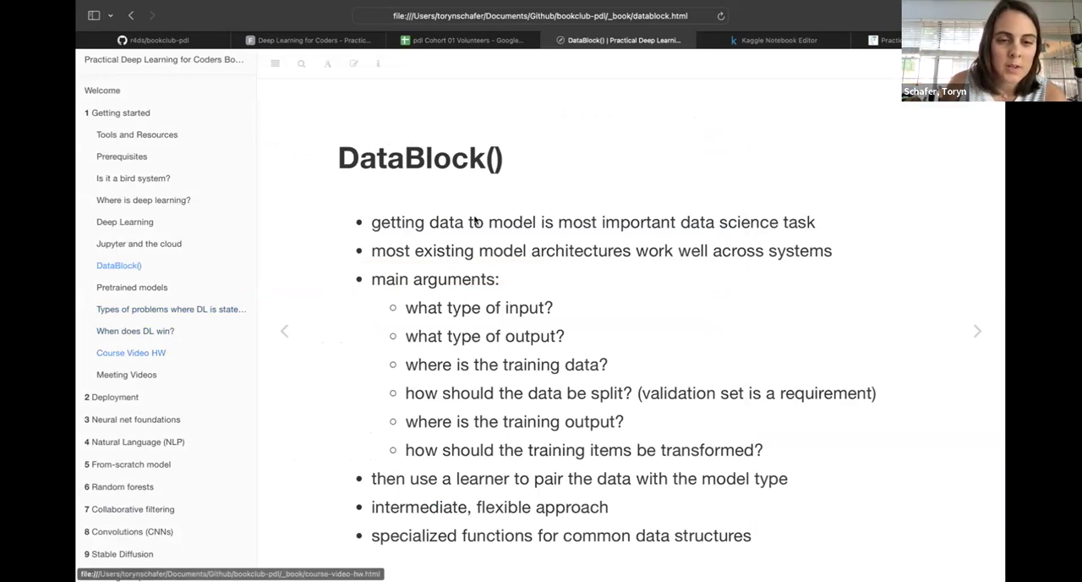
{"action": "mouse_move", "coordinate": [531, 255]}
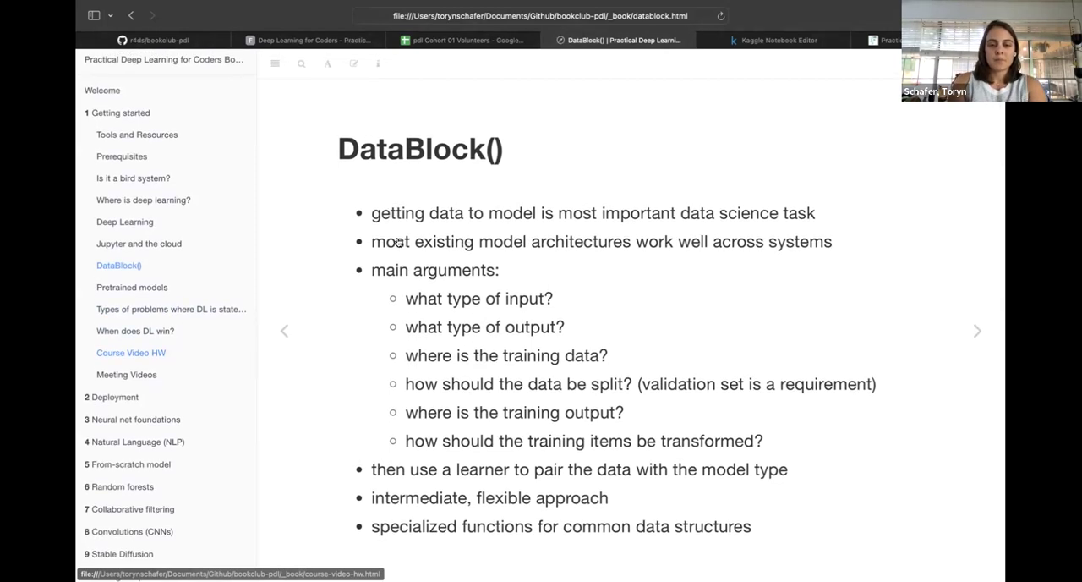
{"action": "mouse_move", "coordinate": [477, 245]}
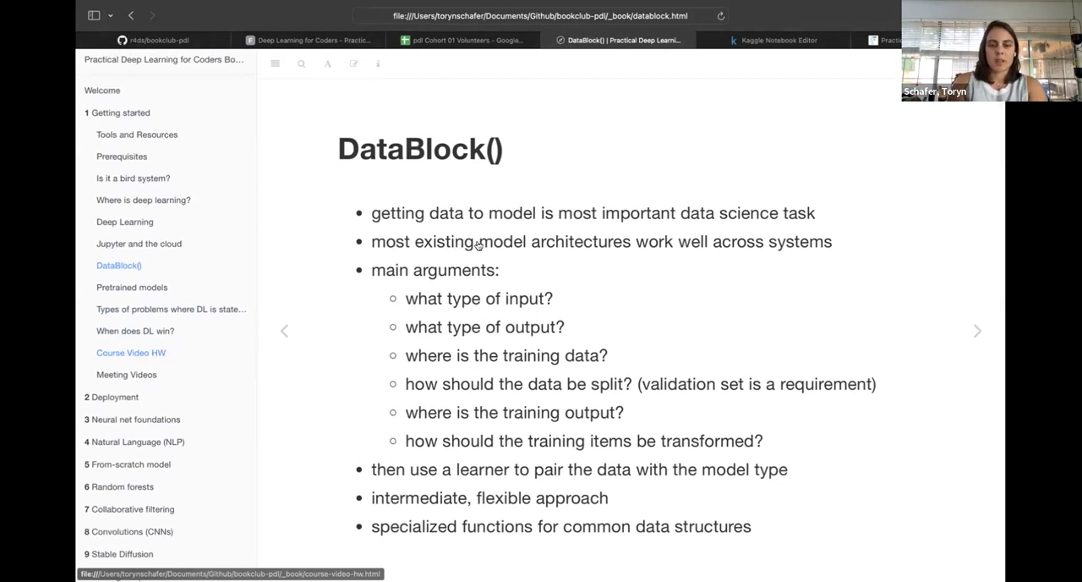
{"action": "mouse_move", "coordinate": [497, 246]}
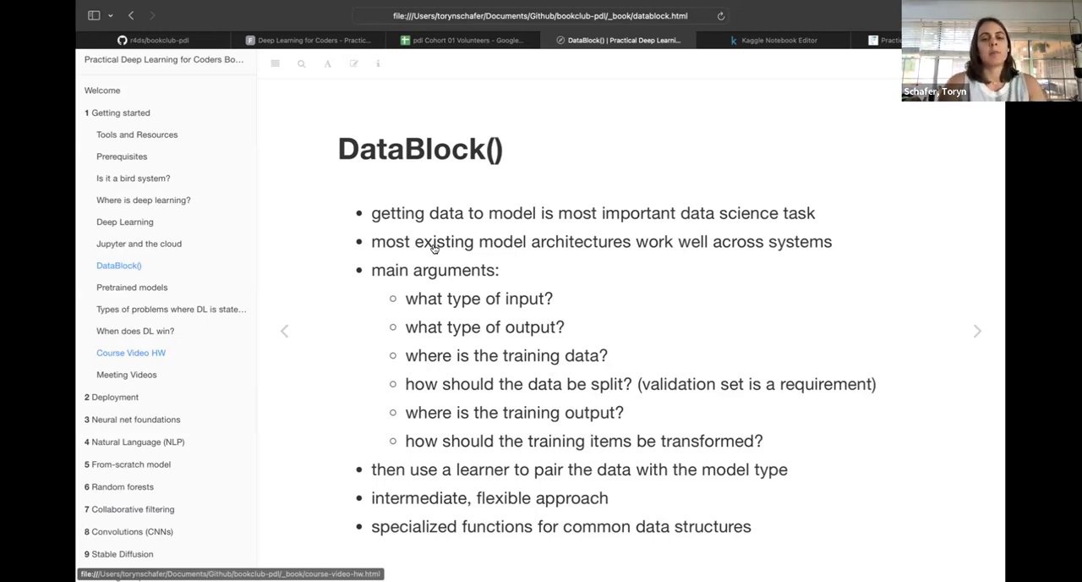
{"action": "mouse_move", "coordinate": [469, 218]}
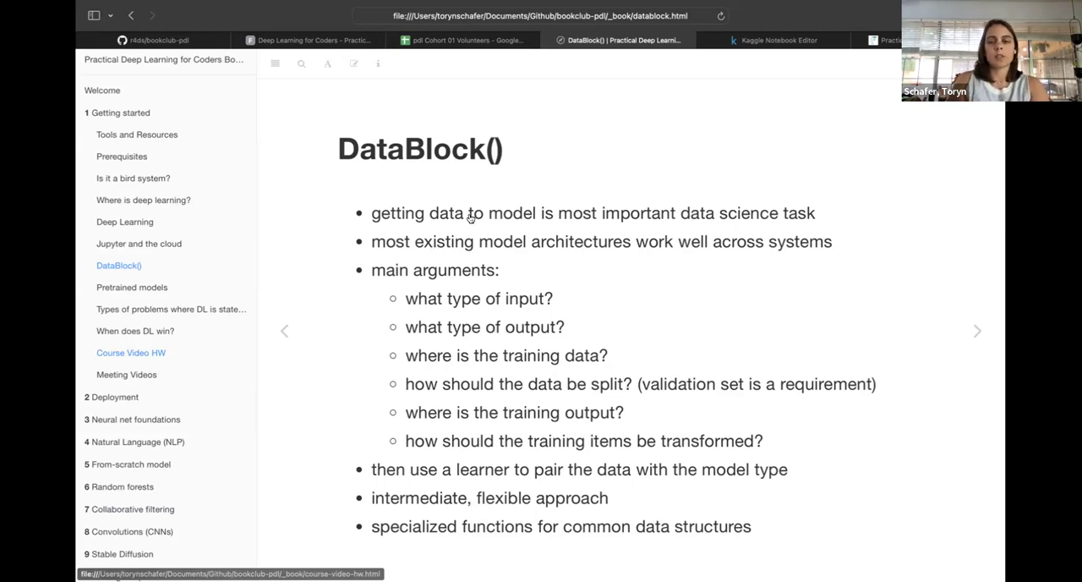
{"action": "mouse_move", "coordinate": [791, 247]}
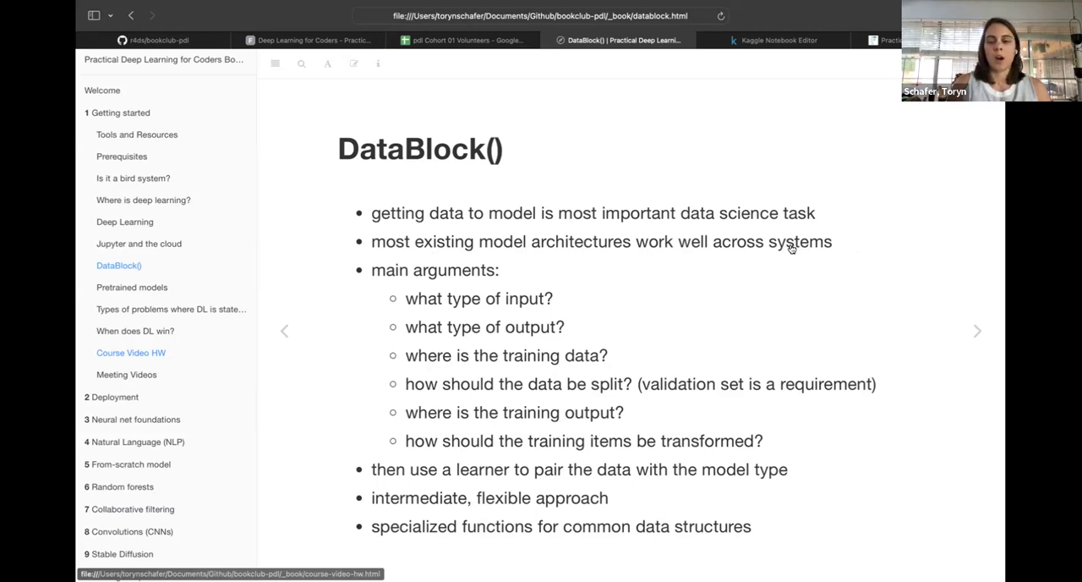
{"action": "mouse_move", "coordinate": [463, 270]}
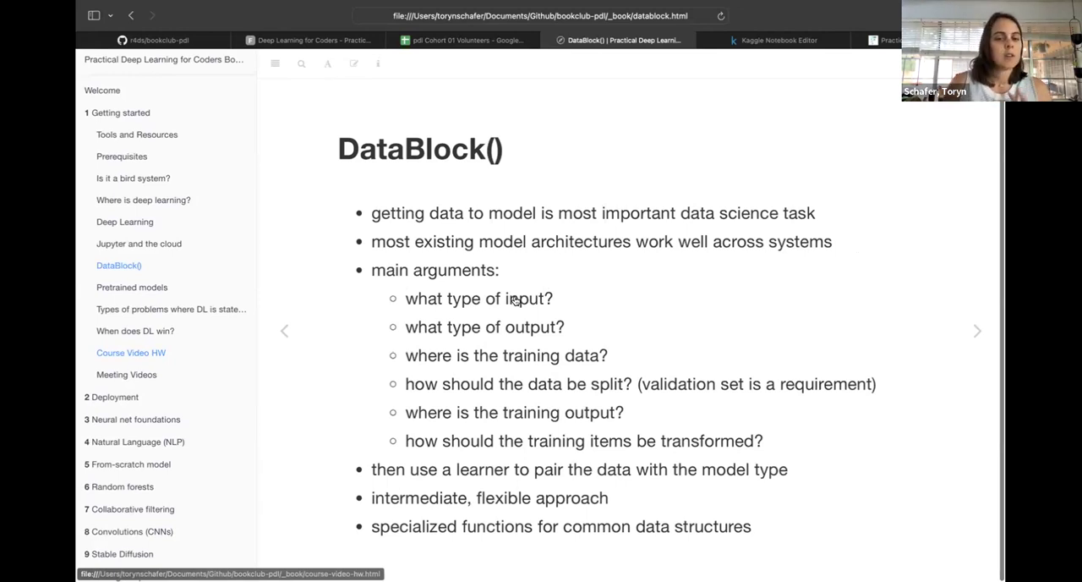
{"action": "mouse_move", "coordinate": [582, 335]}
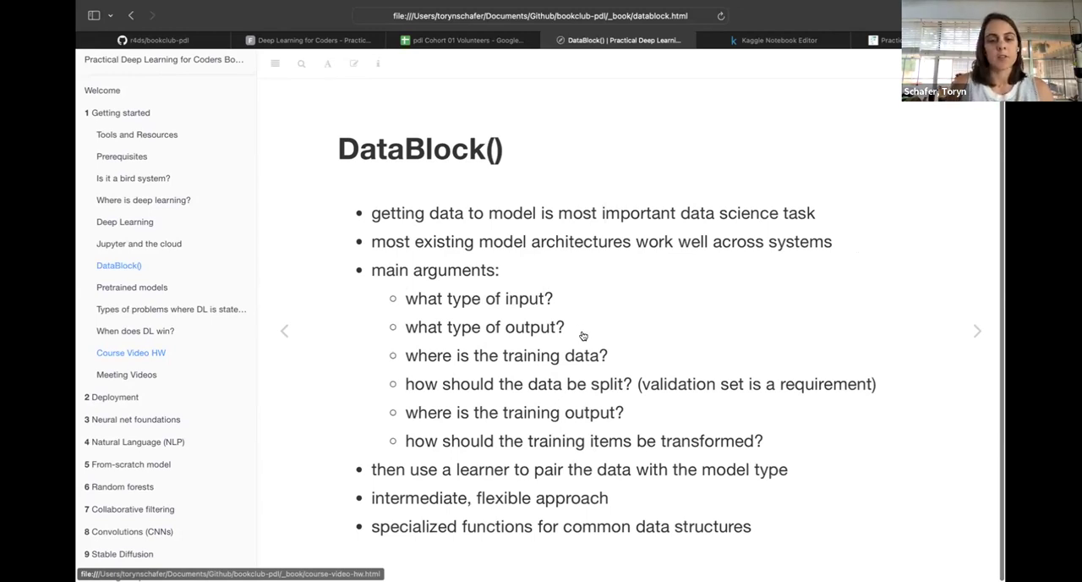
{"action": "mouse_move", "coordinate": [490, 342]}
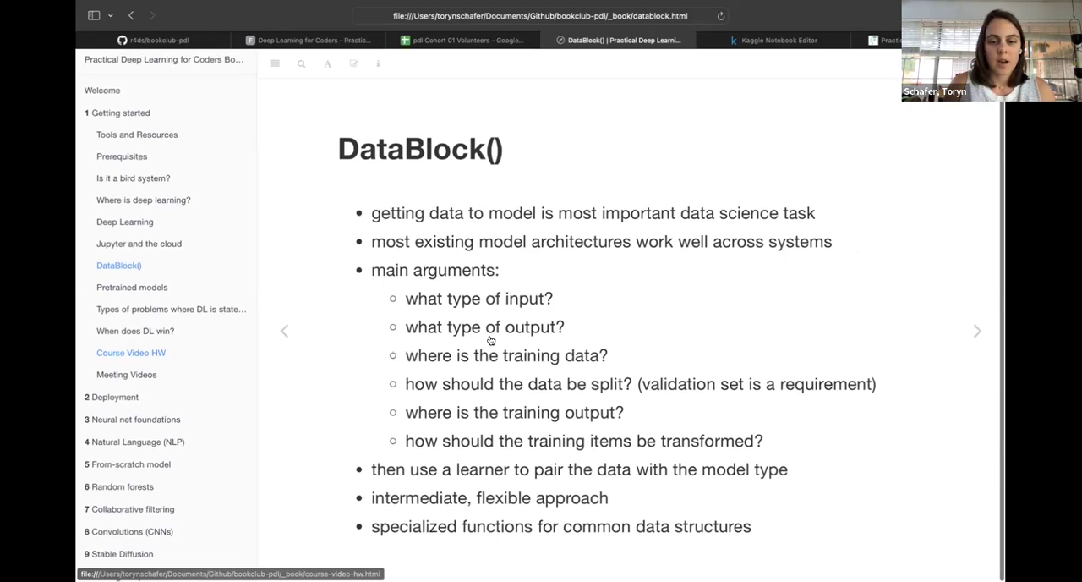
{"action": "mouse_move", "coordinate": [595, 358]}
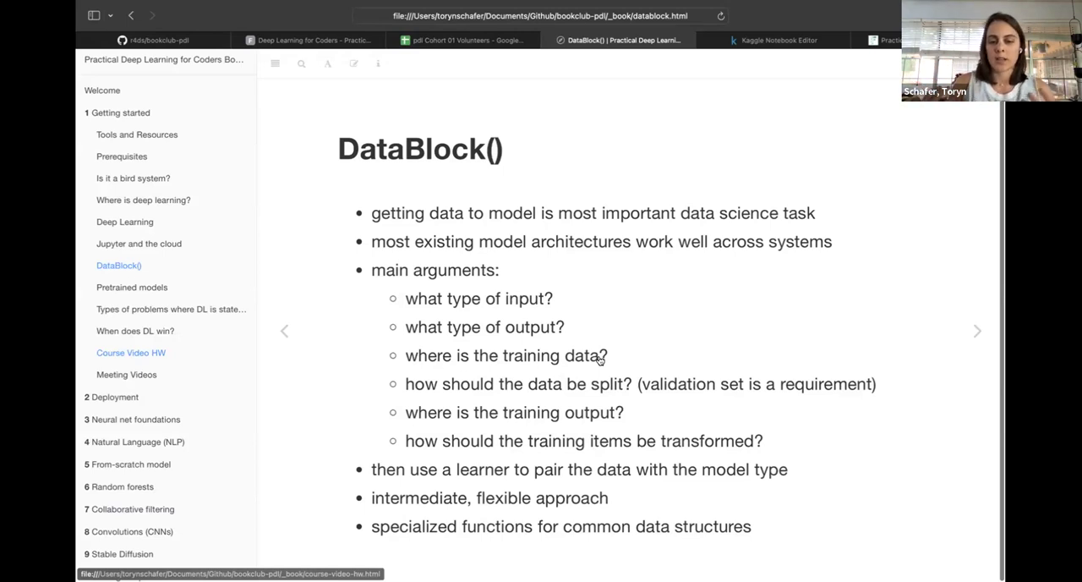
{"action": "mouse_move", "coordinate": [590, 399]}
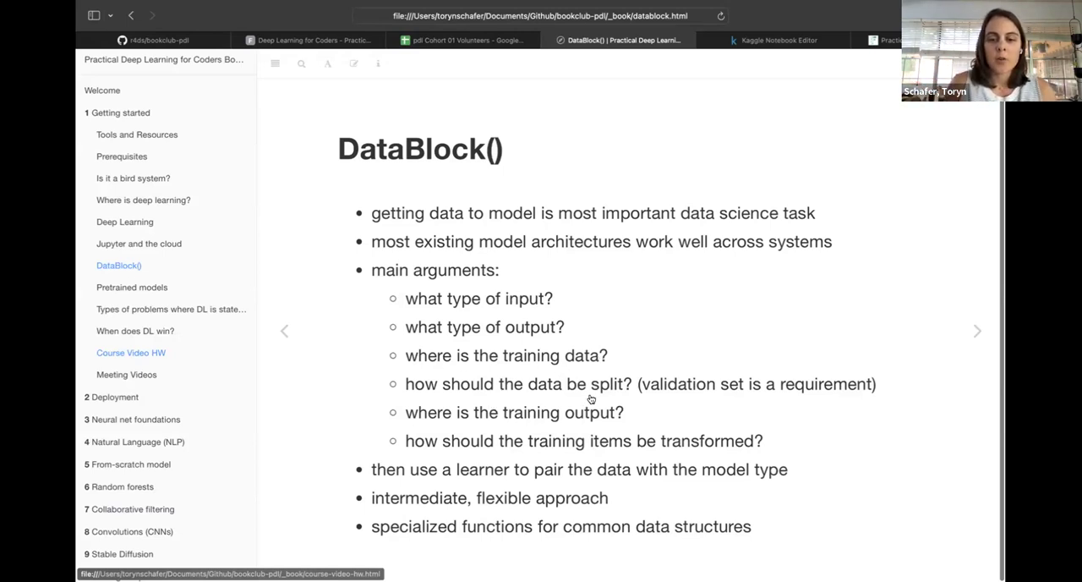
{"action": "mouse_move", "coordinate": [646, 391]}
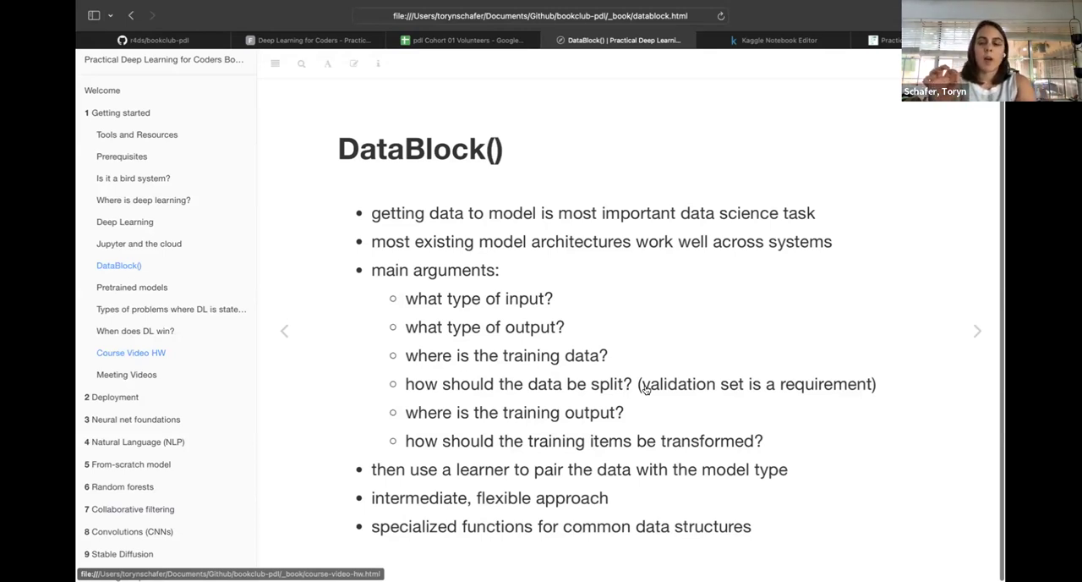
{"action": "mouse_move", "coordinate": [731, 392]}
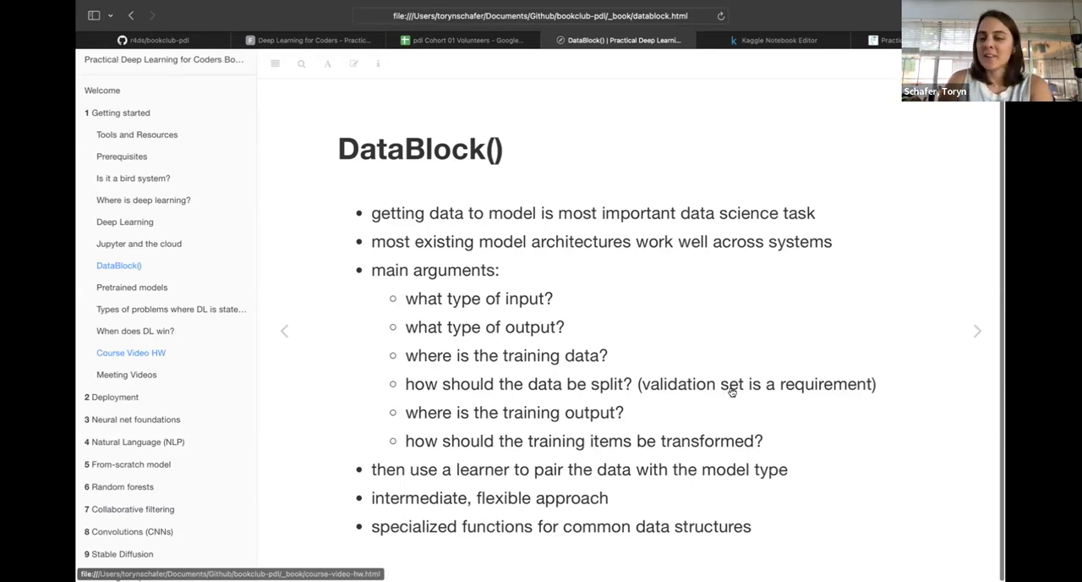
{"action": "mouse_move", "coordinate": [670, 405]}
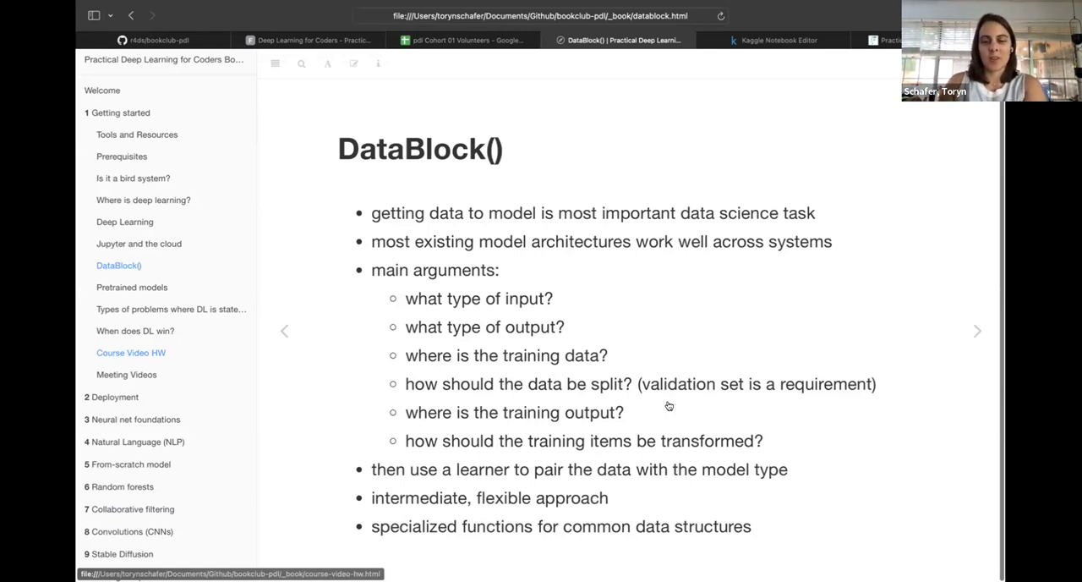
{"action": "mouse_move", "coordinate": [656, 385]}
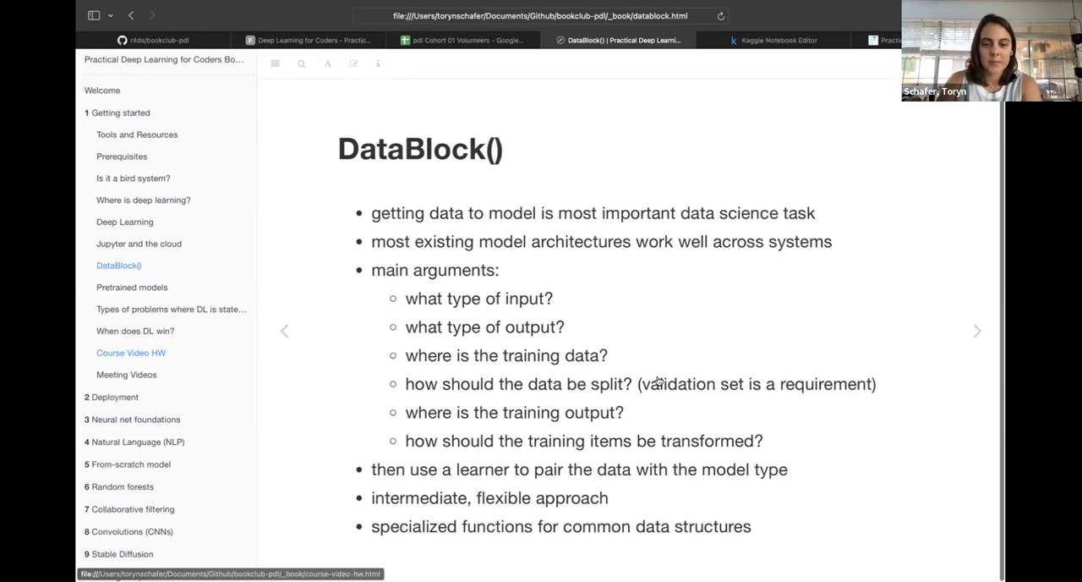
{"action": "mouse_move", "coordinate": [586, 420]}
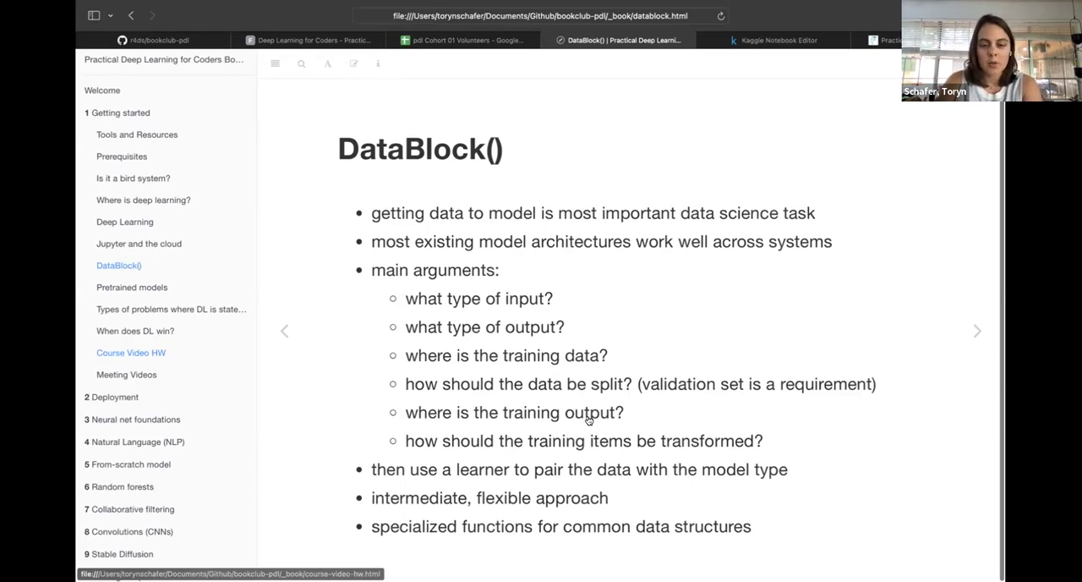
{"action": "mouse_move", "coordinate": [118, 489]}
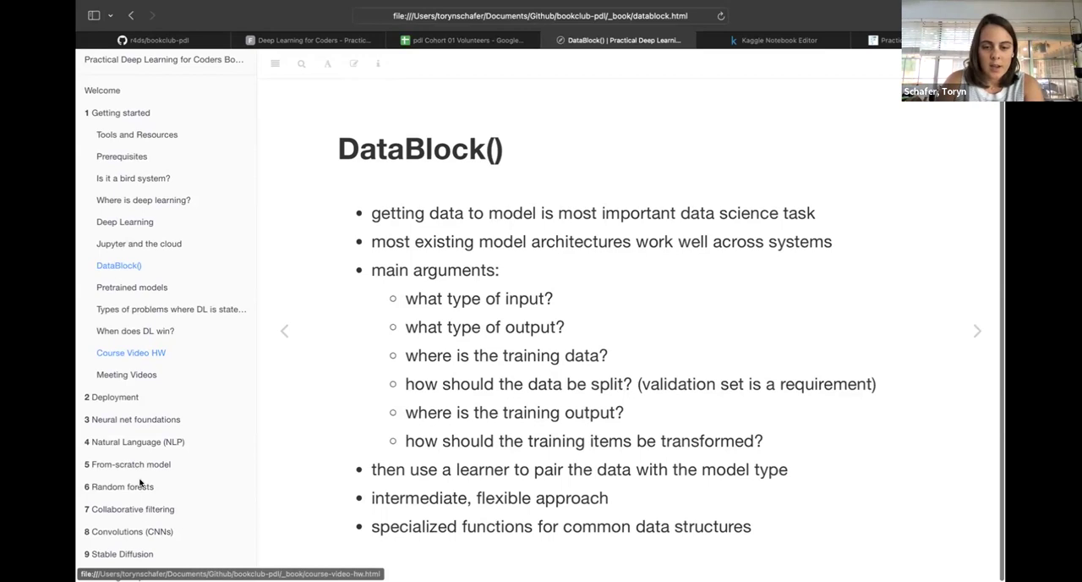
{"action": "mouse_move", "coordinate": [656, 444]}
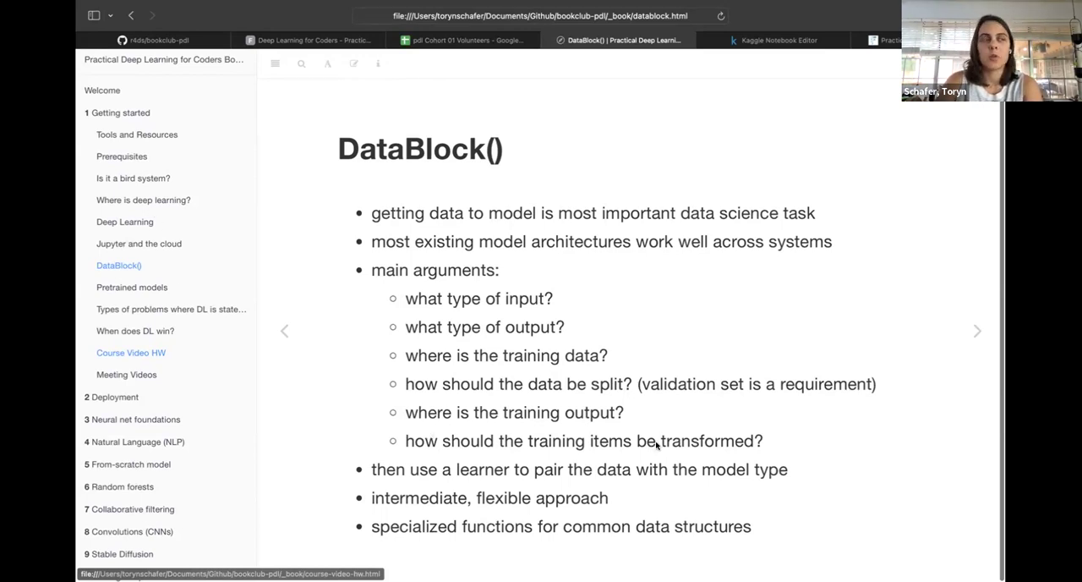
{"action": "mouse_move", "coordinate": [544, 484]}
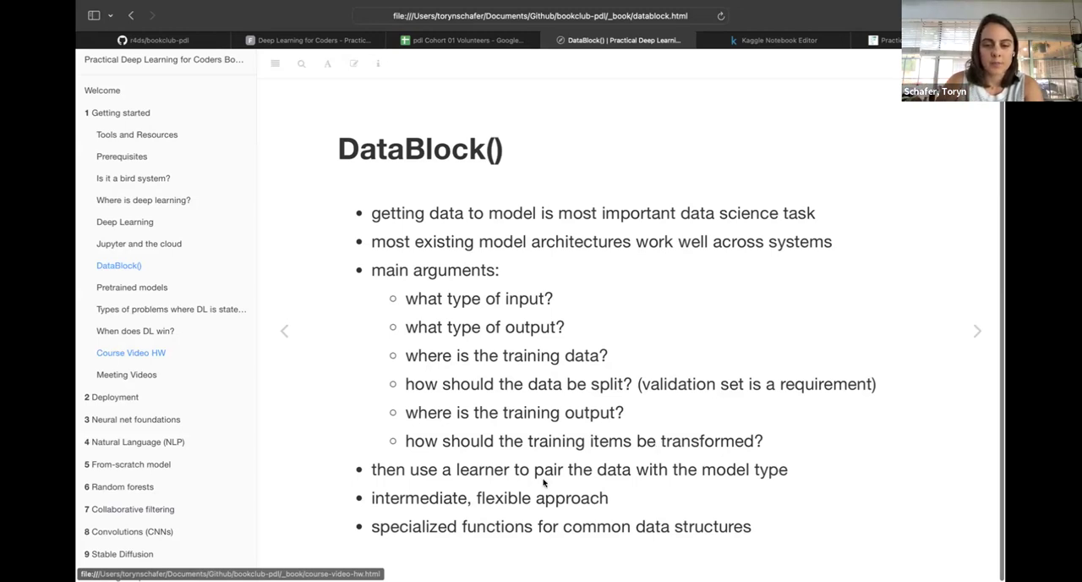
{"action": "mouse_move", "coordinate": [511, 474]}
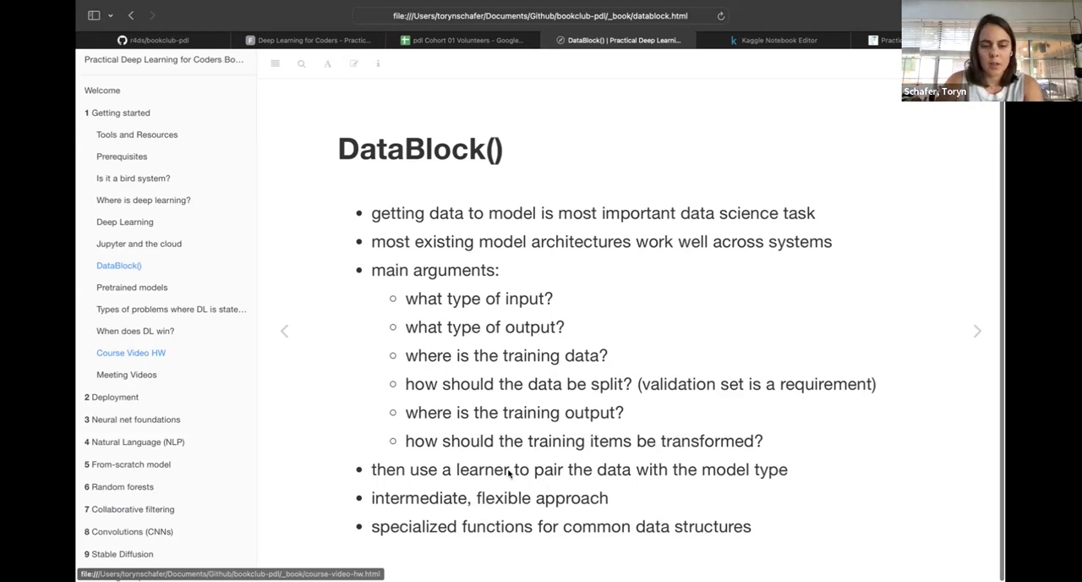
{"action": "mouse_move", "coordinate": [636, 477]}
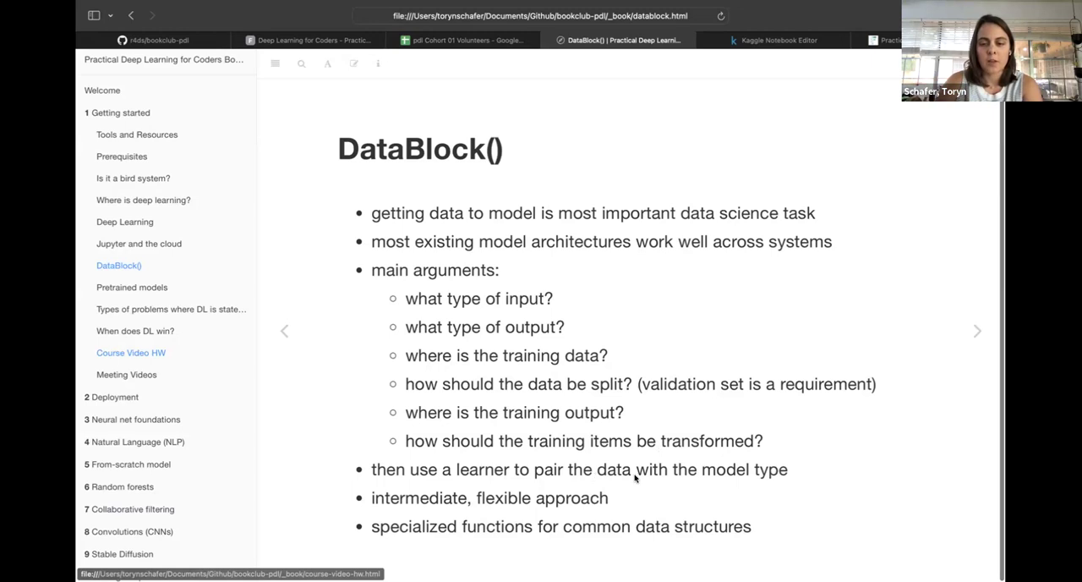
{"action": "mouse_move", "coordinate": [751, 473]}
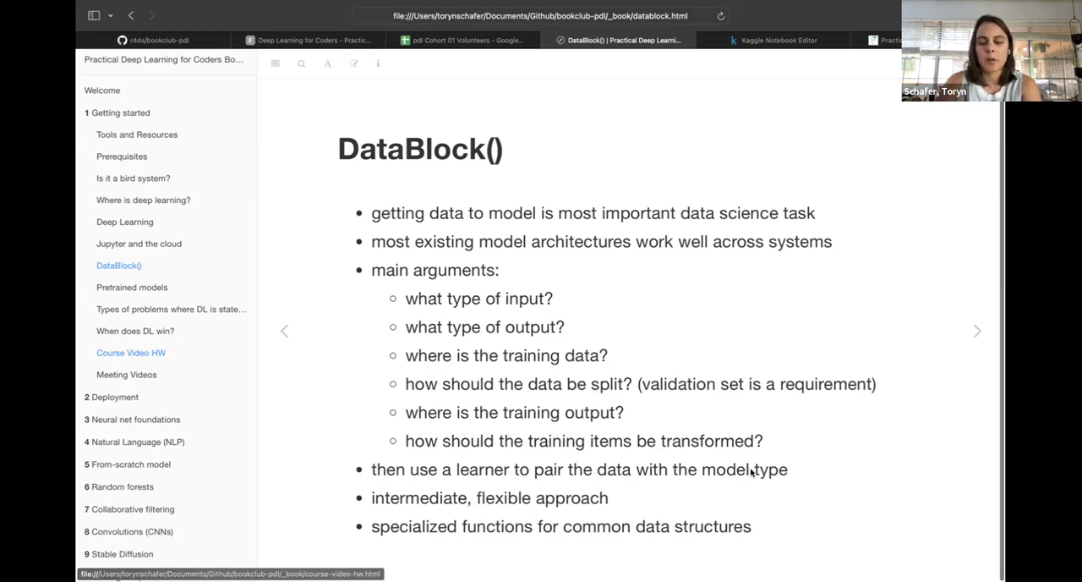
{"action": "mouse_move", "coordinate": [395, 501]}
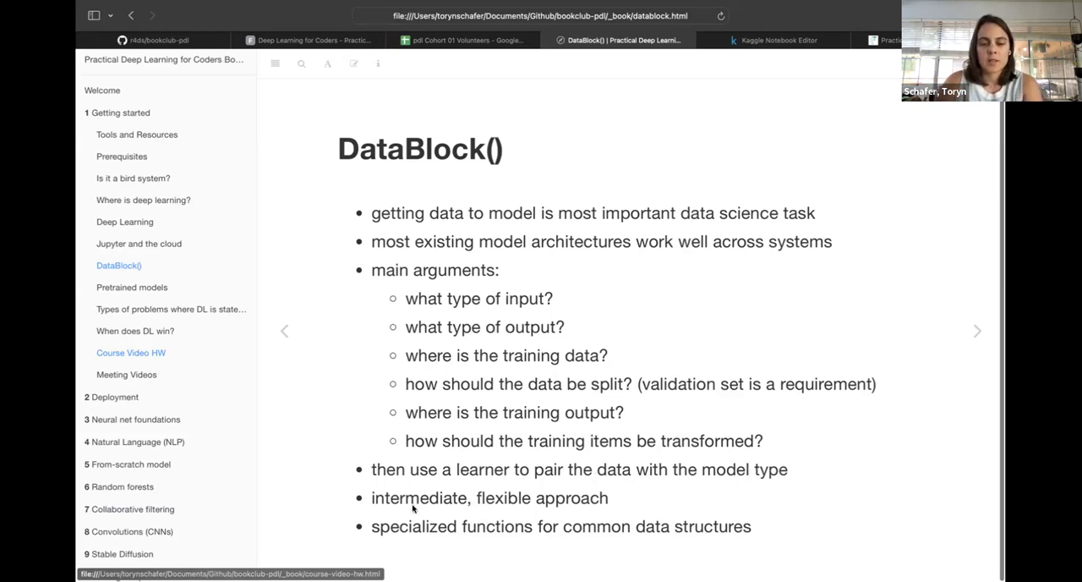
{"action": "mouse_move", "coordinate": [643, 531]}
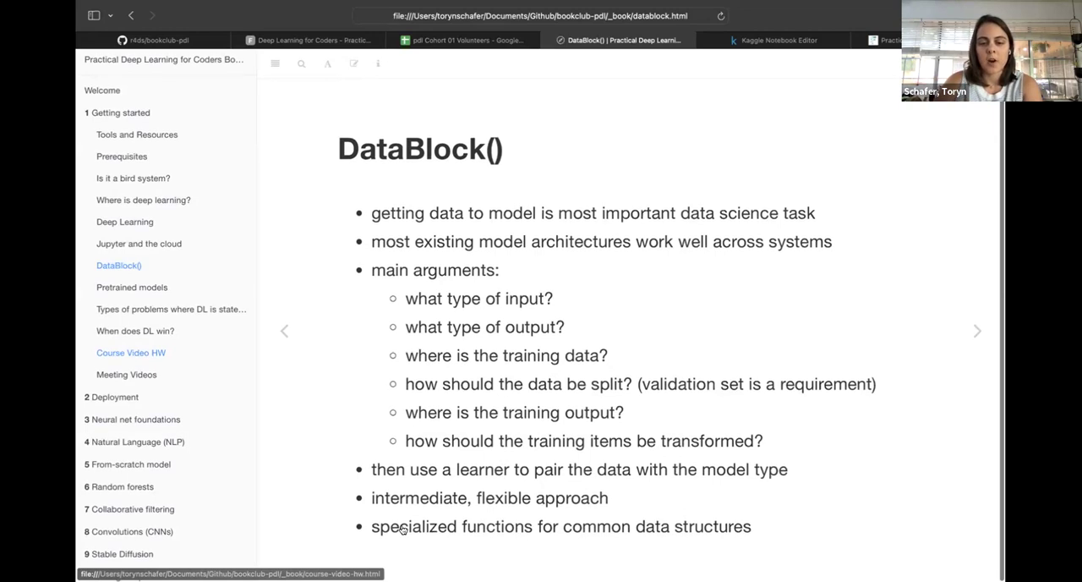
{"action": "mouse_move", "coordinate": [678, 533]}
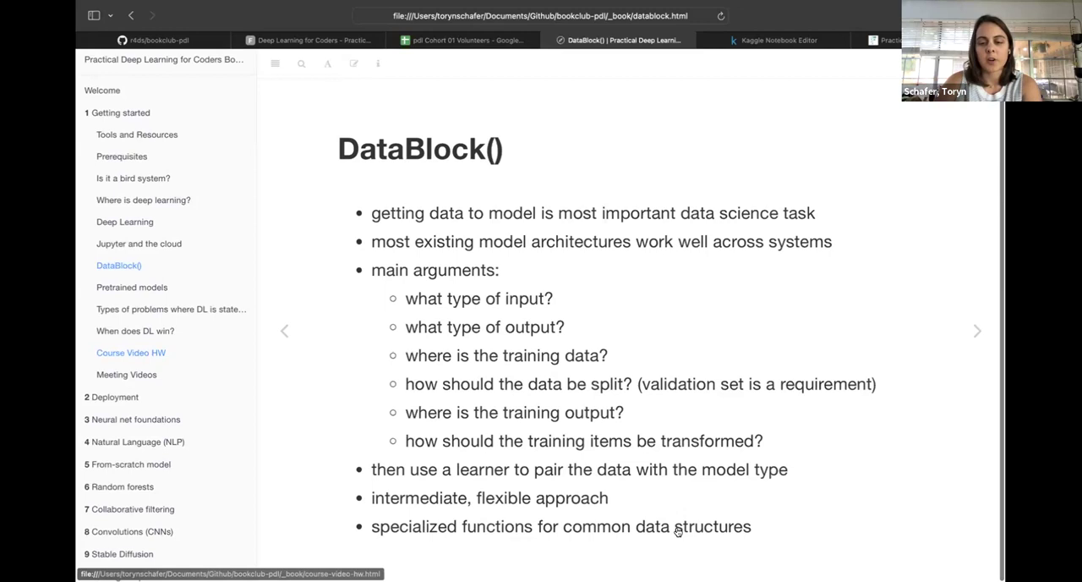
{"action": "mouse_move", "coordinate": [440, 505]}
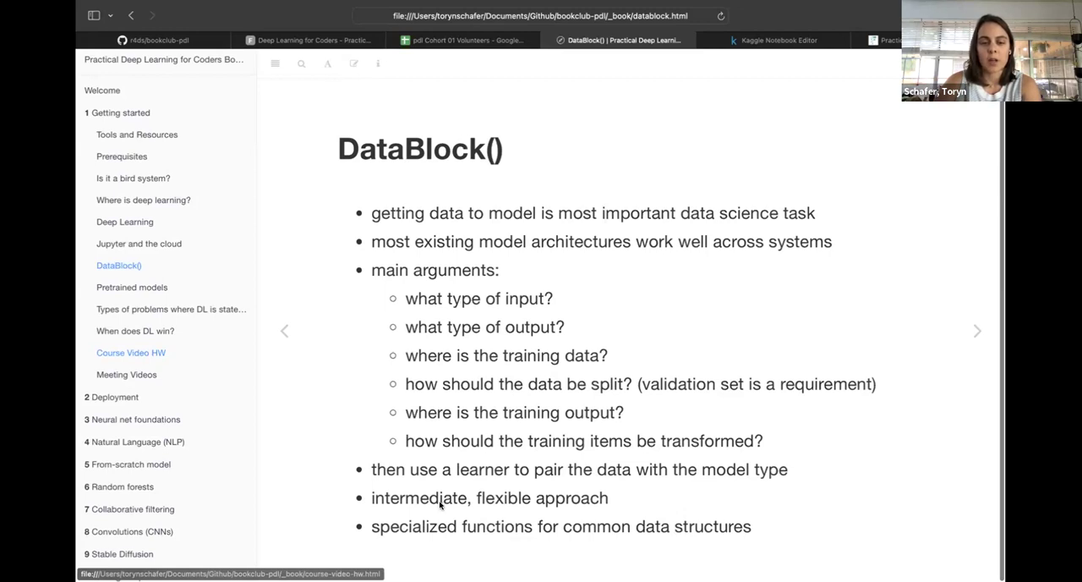
{"action": "mouse_move", "coordinate": [463, 527]}
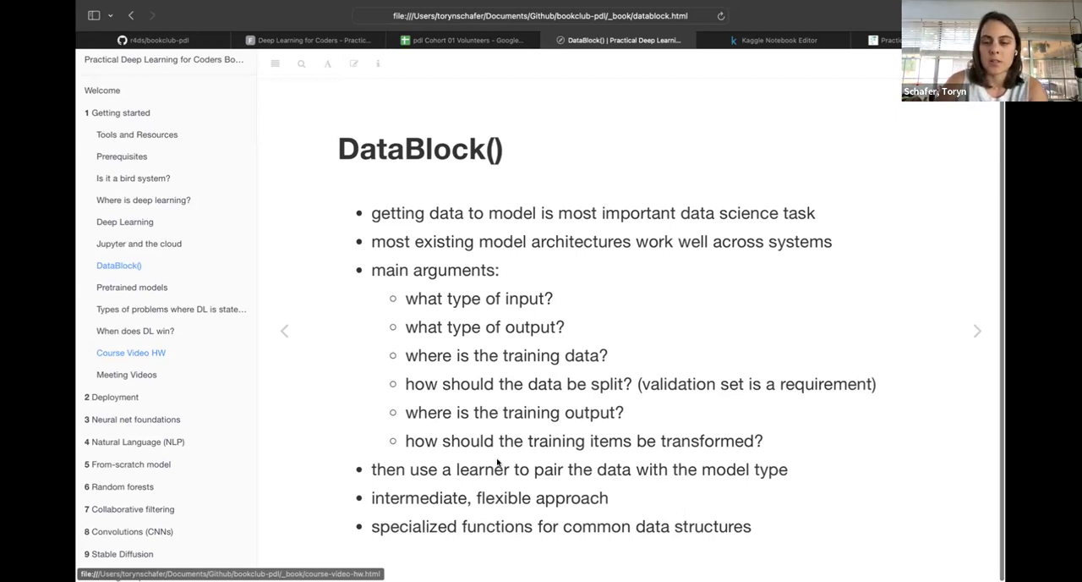
{"action": "mouse_move", "coordinate": [514, 507]}
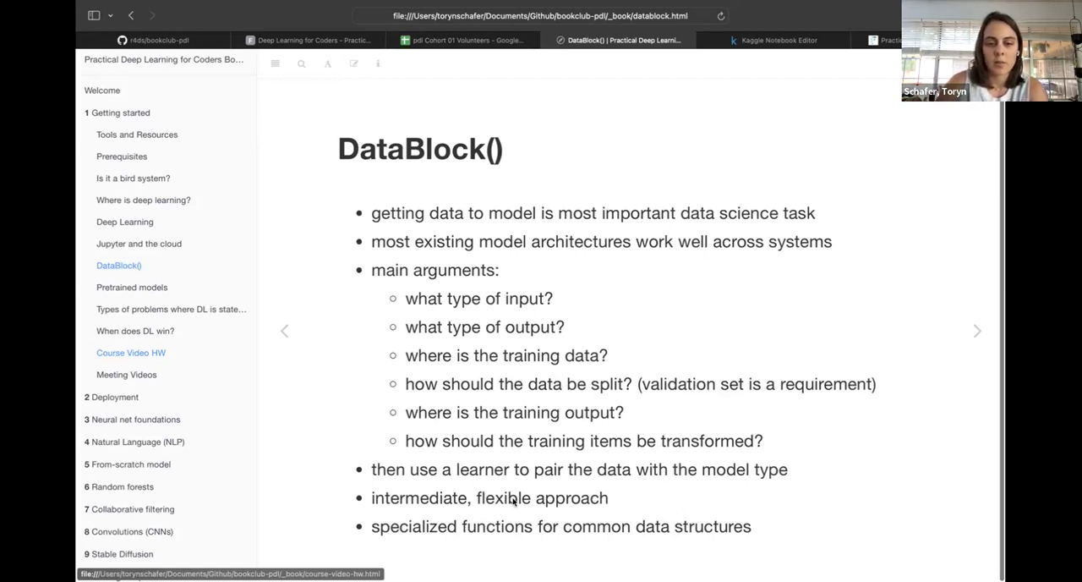
{"action": "mouse_move", "coordinate": [972, 331]}
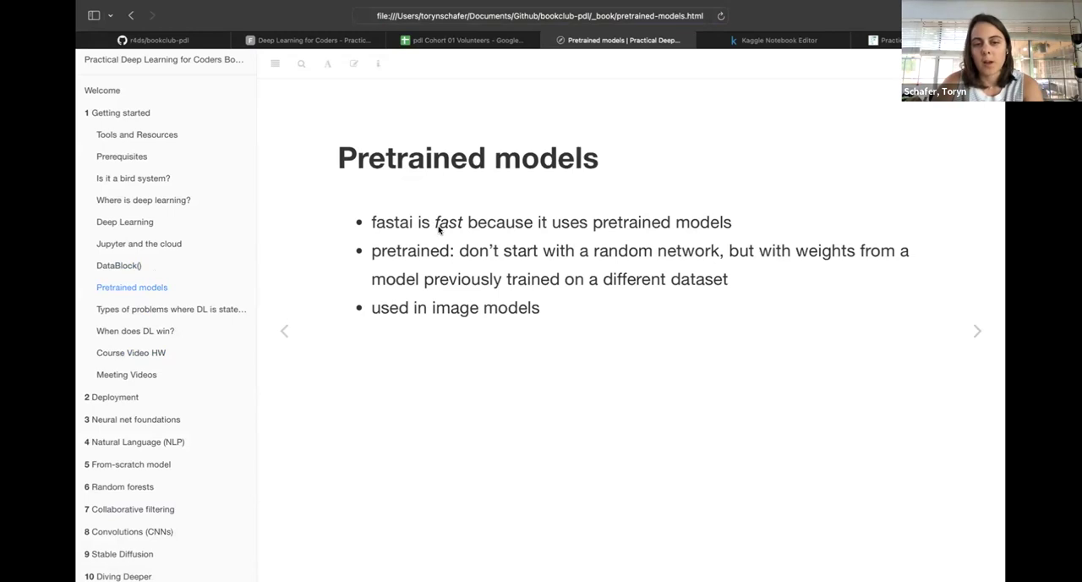
{"action": "mouse_move", "coordinate": [517, 260]}
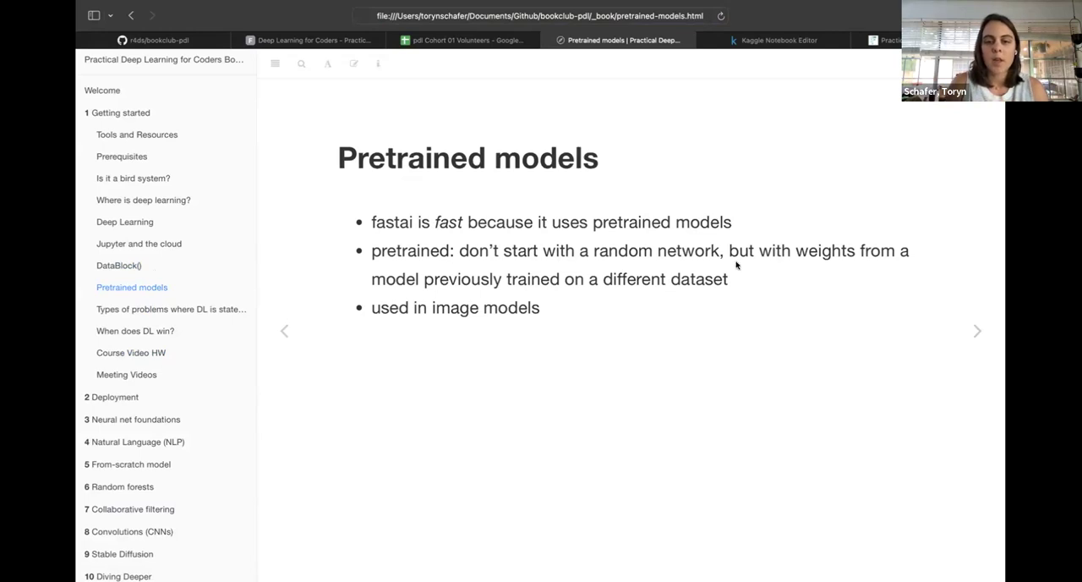
{"action": "mouse_move", "coordinate": [543, 260]}
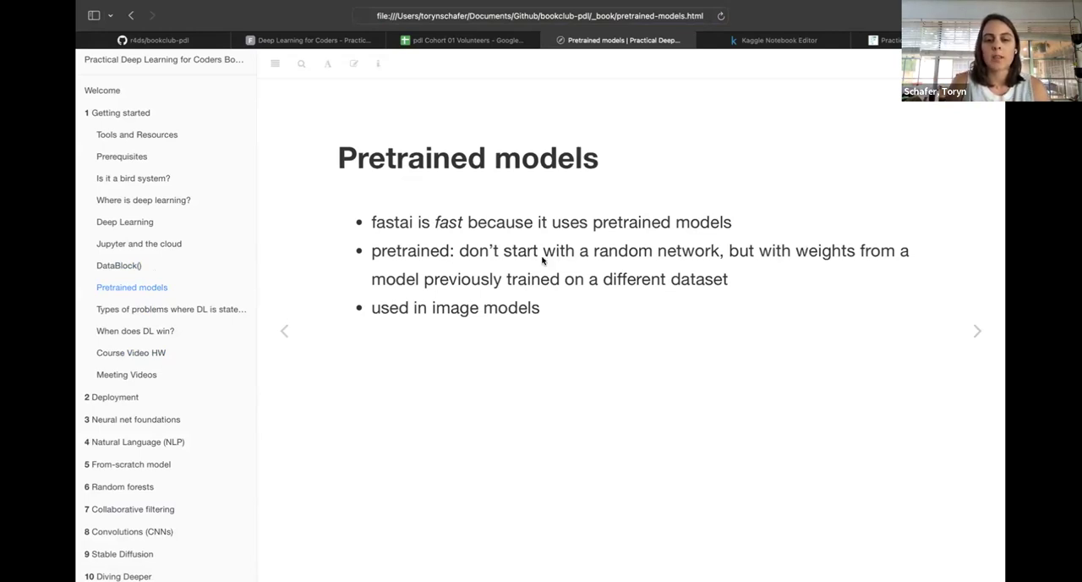
{"action": "mouse_move", "coordinate": [487, 281]}
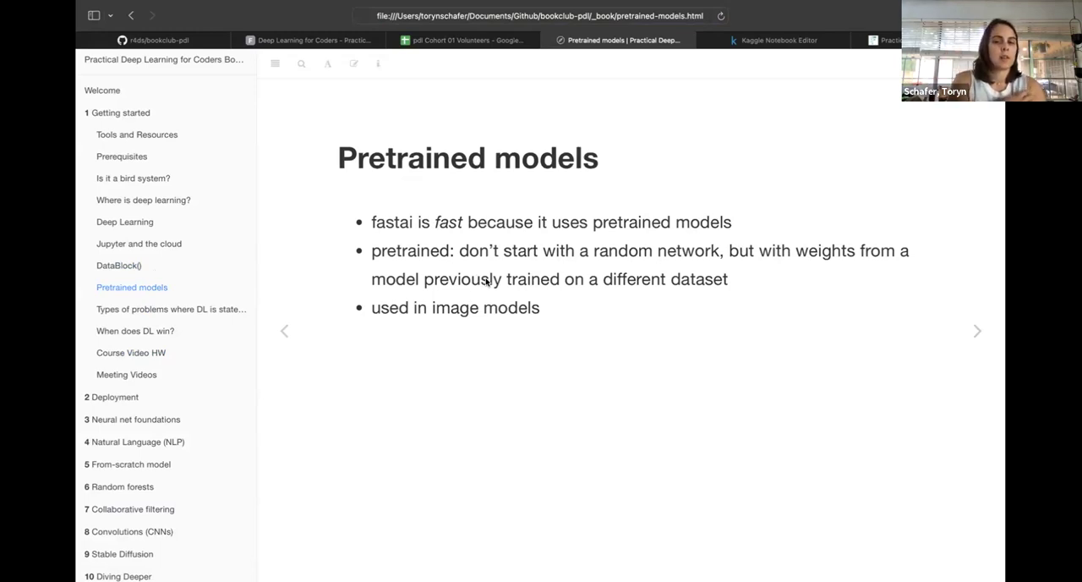
{"action": "mouse_move", "coordinate": [736, 250]}
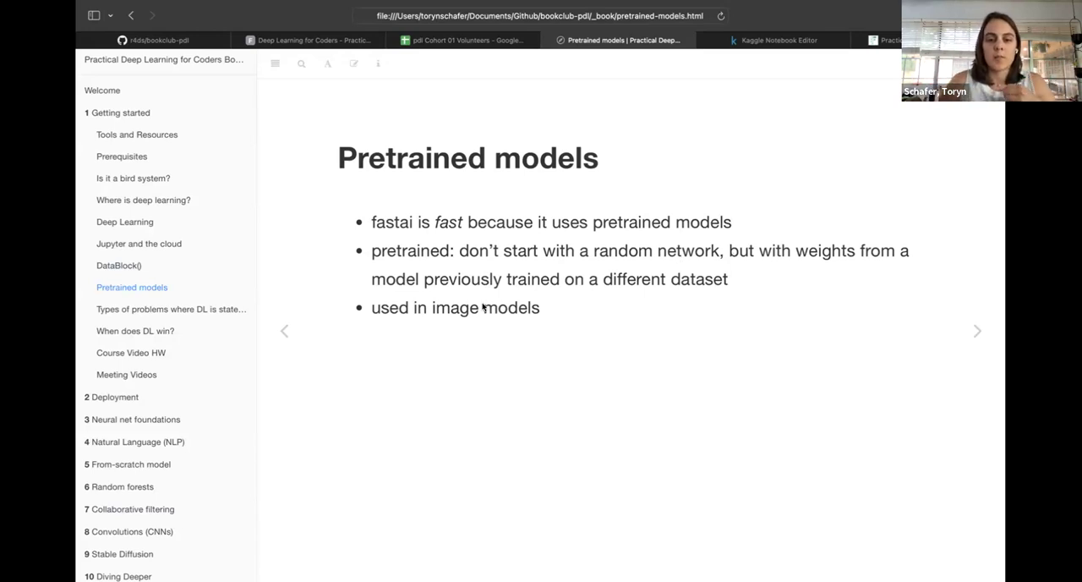
{"action": "mouse_move", "coordinate": [528, 297]}
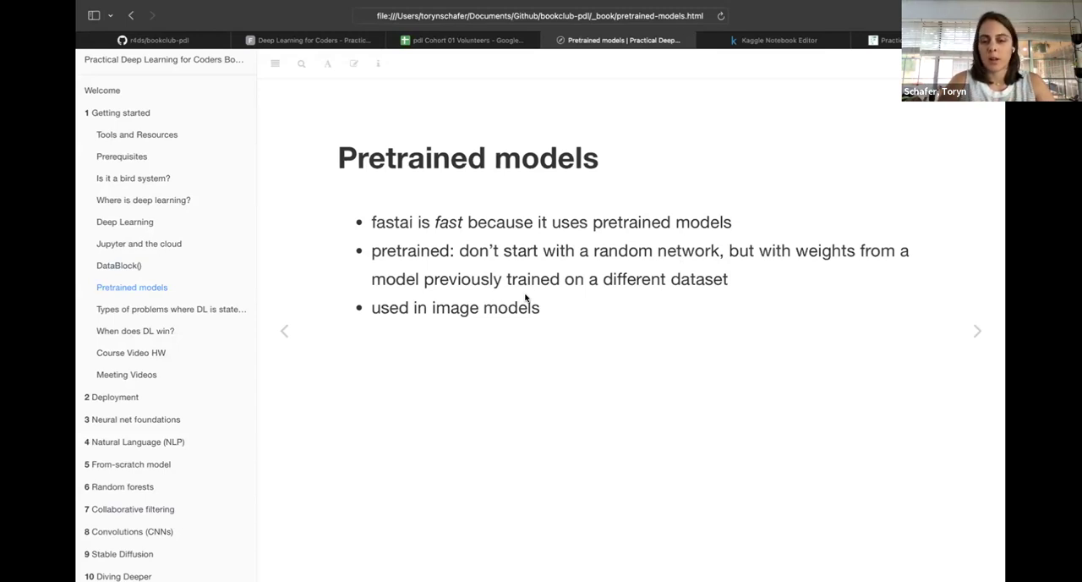
{"action": "mouse_move", "coordinate": [681, 307]}
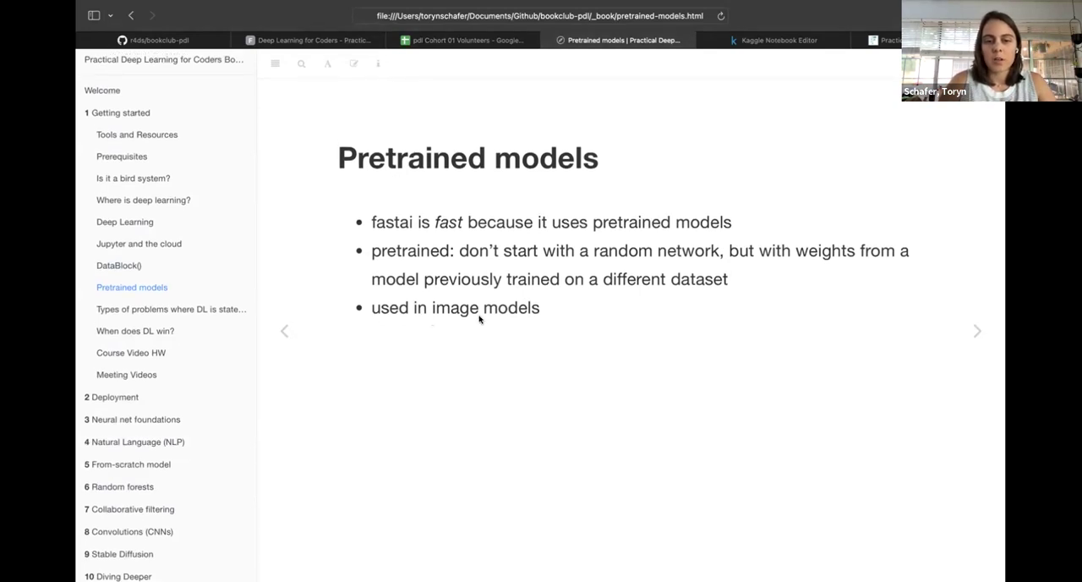
{"action": "mouse_move", "coordinate": [531, 324]}
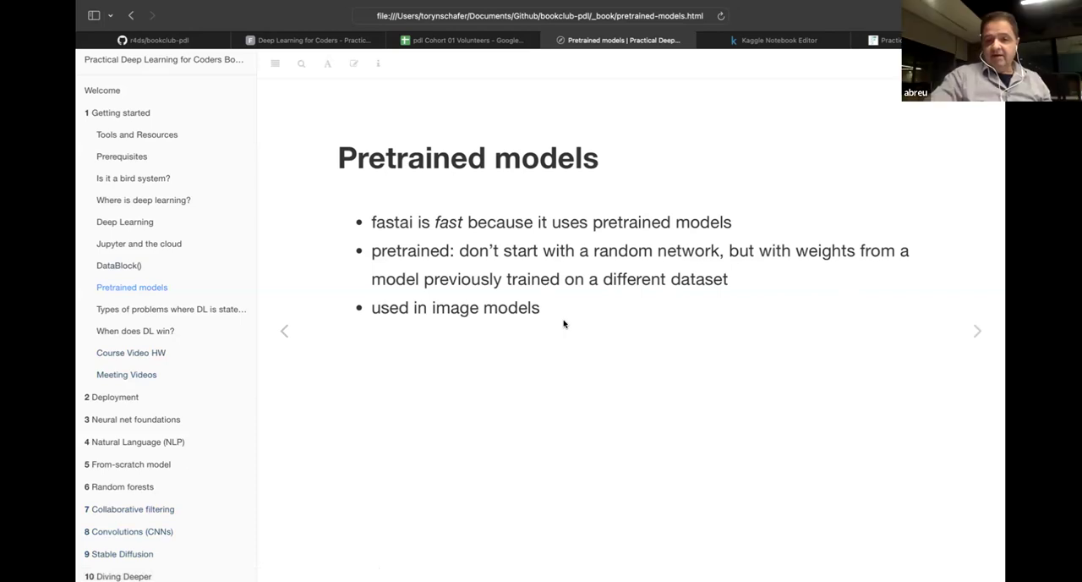
{"action": "mouse_move", "coordinate": [686, 357]}
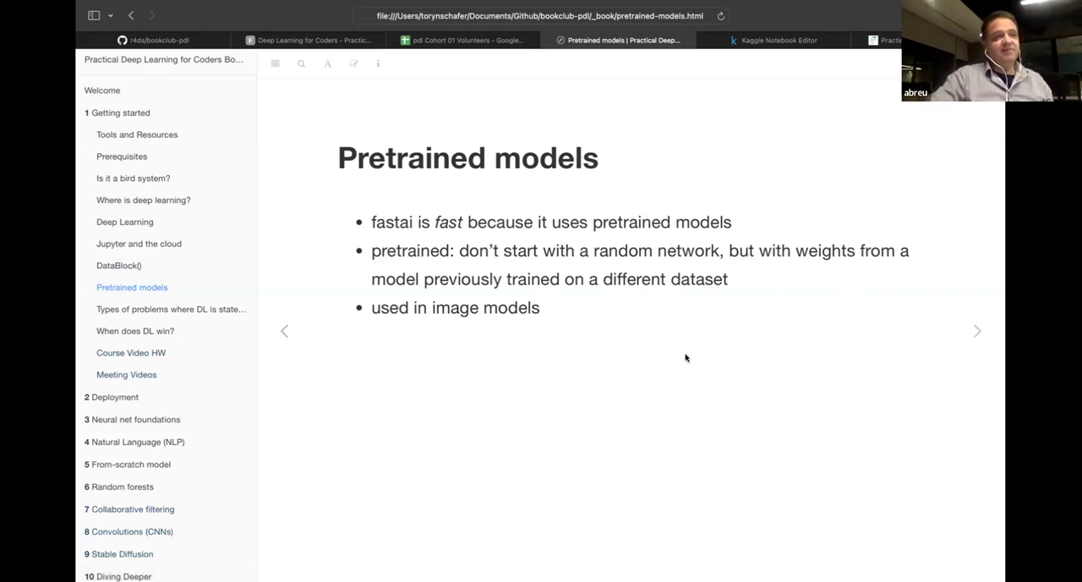
{"action": "mouse_move", "coordinate": [958, 330]}
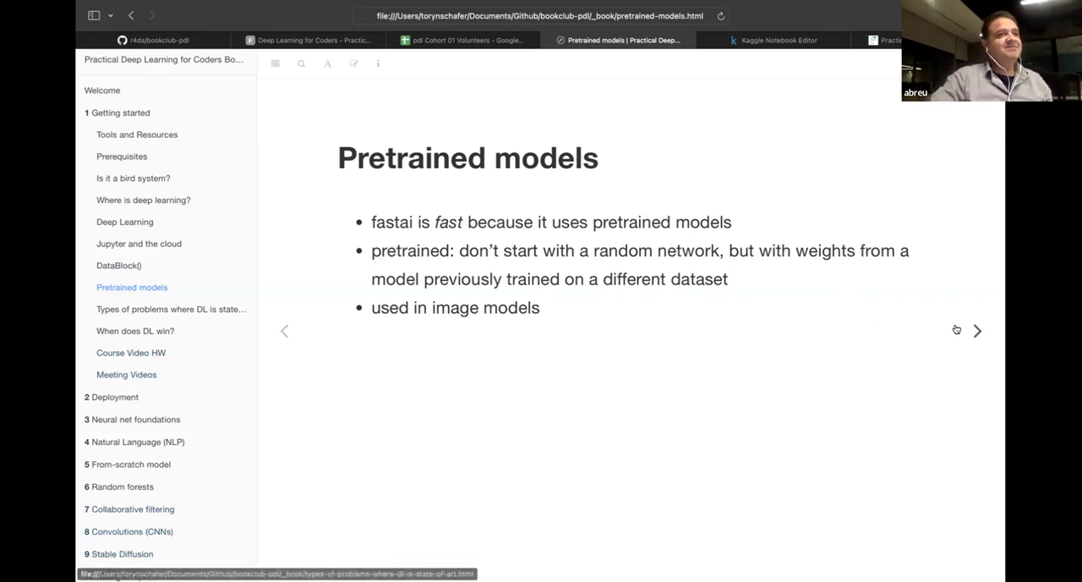
{"action": "left_click", "coordinate": [977, 331]}
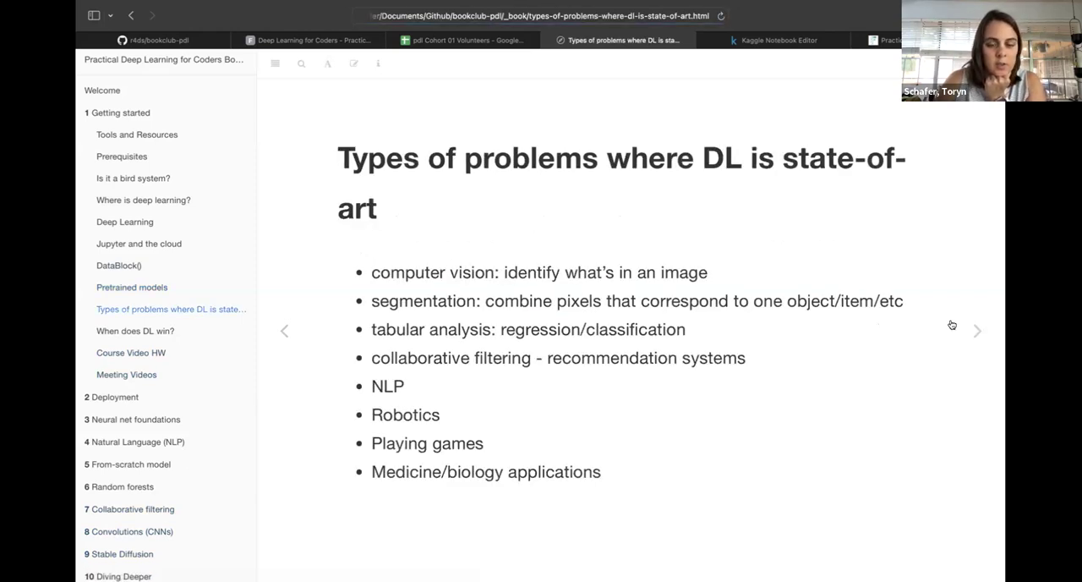
{"action": "mouse_move", "coordinate": [802, 248]}
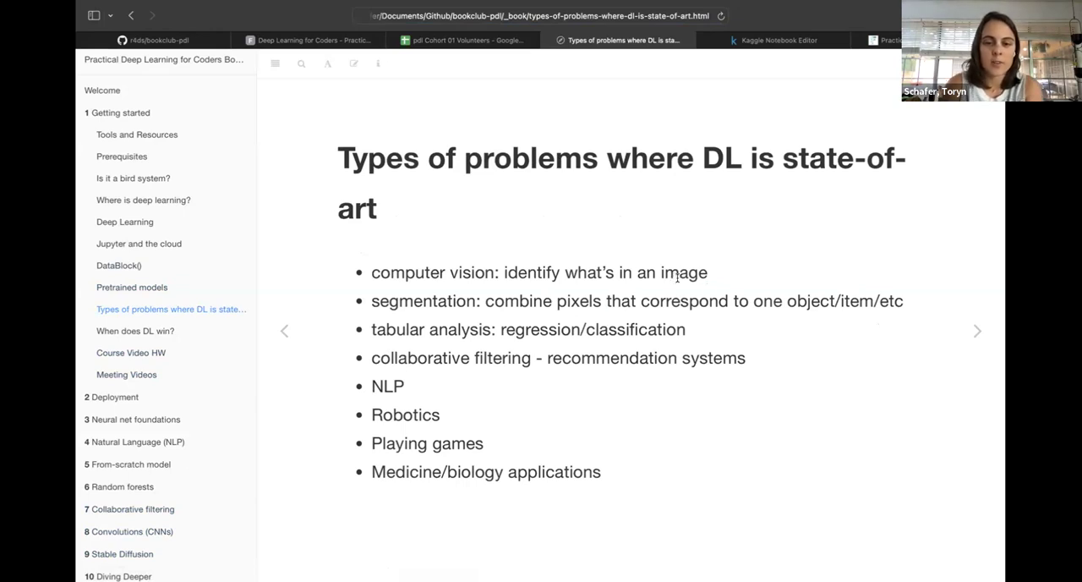
{"action": "mouse_move", "coordinate": [663, 321]}
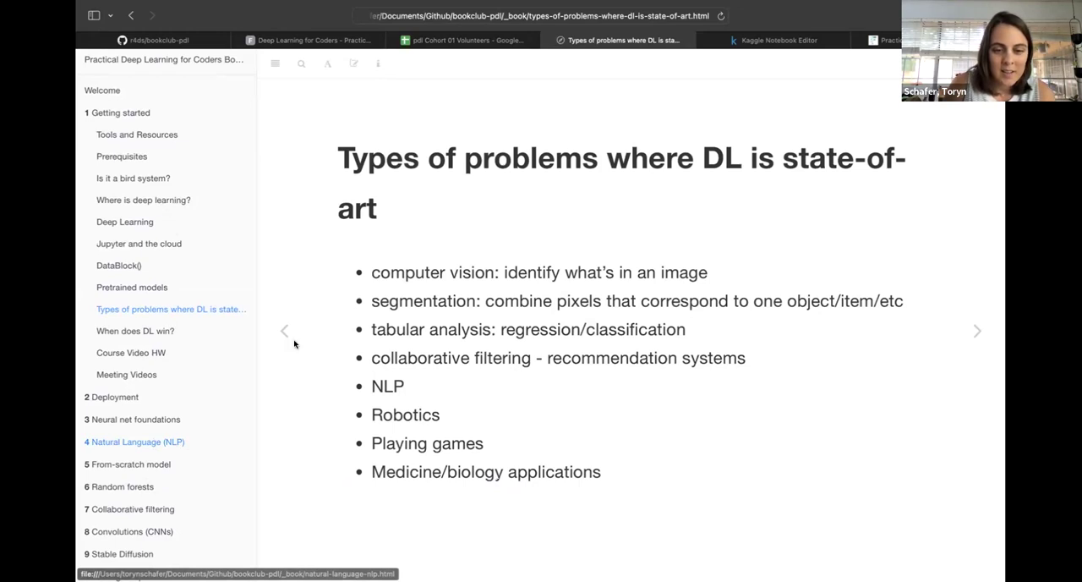
{"action": "mouse_move", "coordinate": [415, 421]}
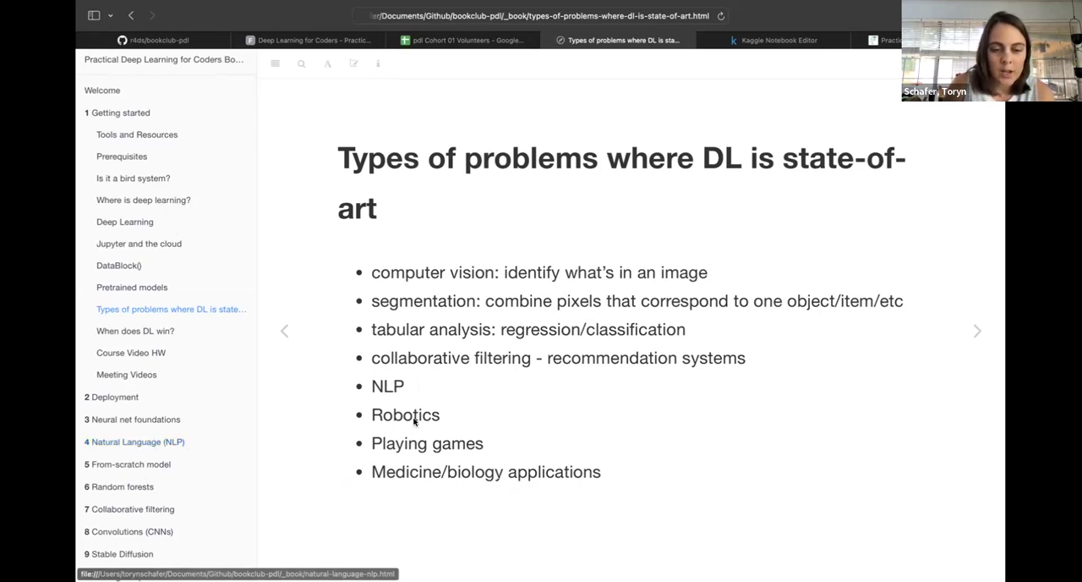
{"action": "double_click", "coordinate": [426, 443]}
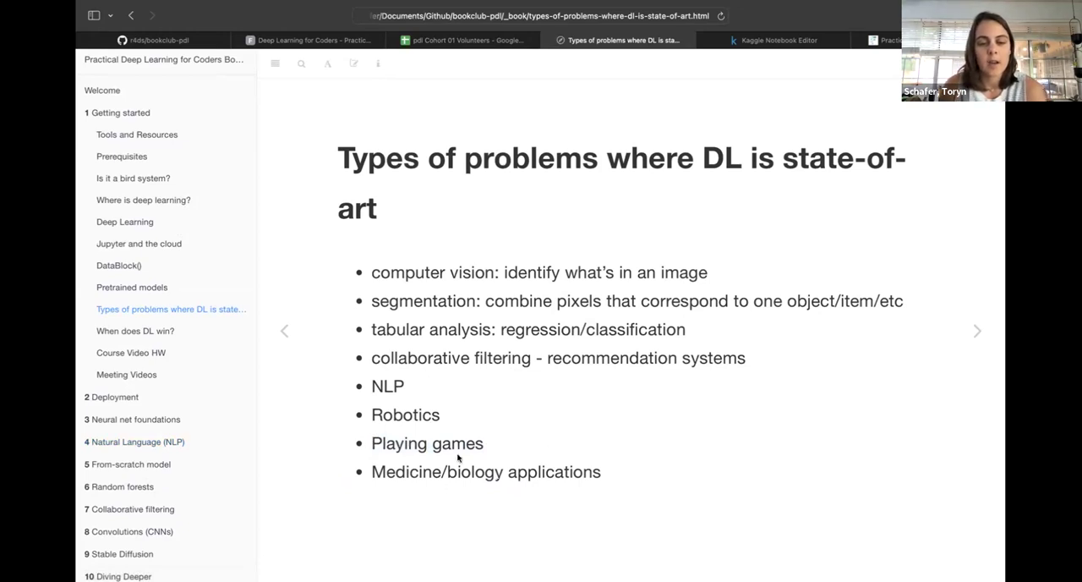
{"action": "mouse_move", "coordinate": [606, 477]}
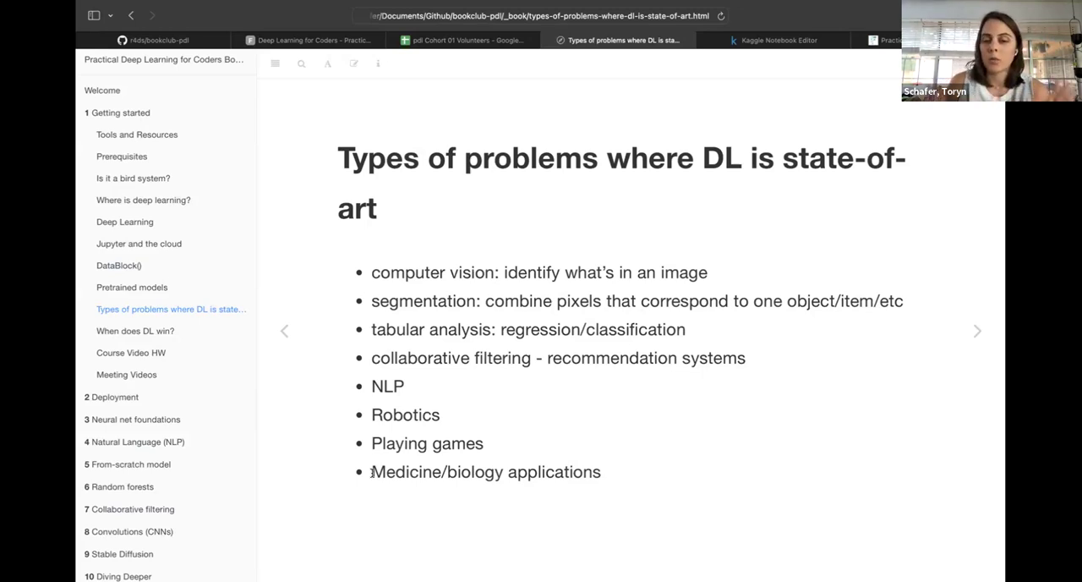
{"action": "mouse_move", "coordinate": [565, 465]}
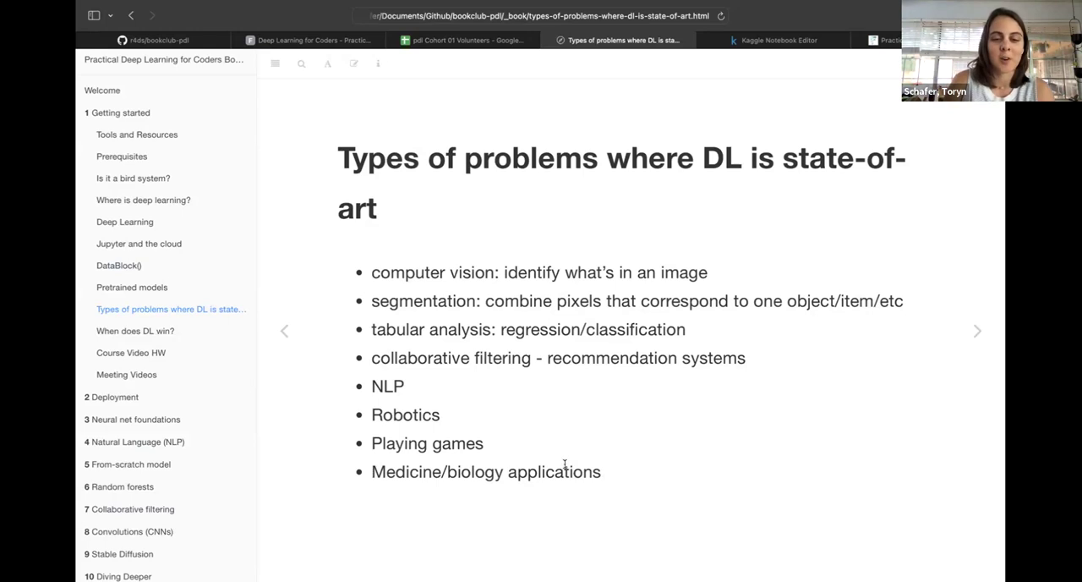
{"action": "mouse_move", "coordinate": [896, 389]}
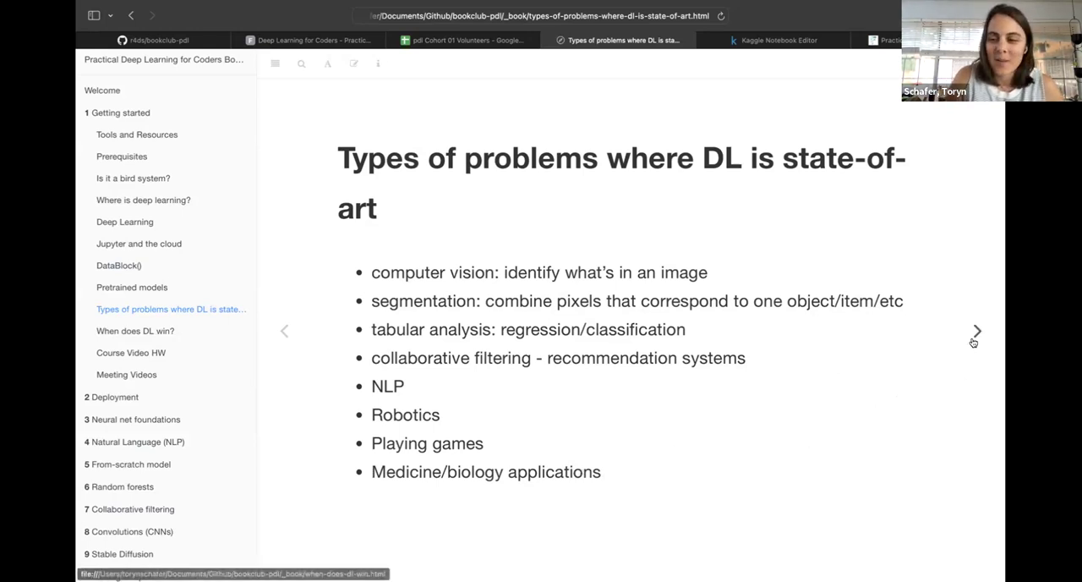
Step: Advance the slides to "When does DL win?" asking whether an expert human could do it quickly
{"action": "left_click", "coordinate": [978, 331]}
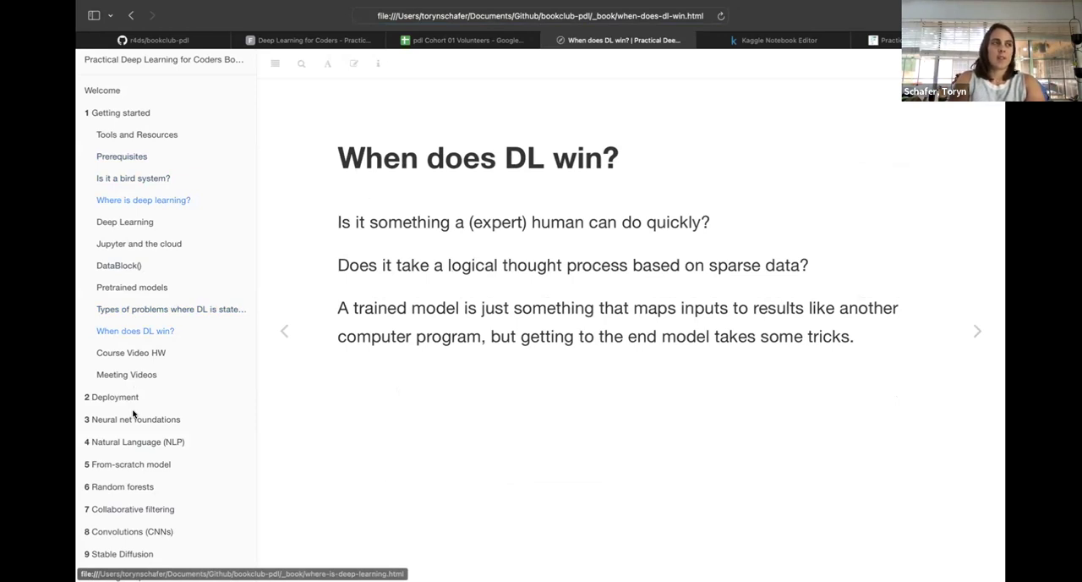
{"action": "mouse_move", "coordinate": [484, 183]}
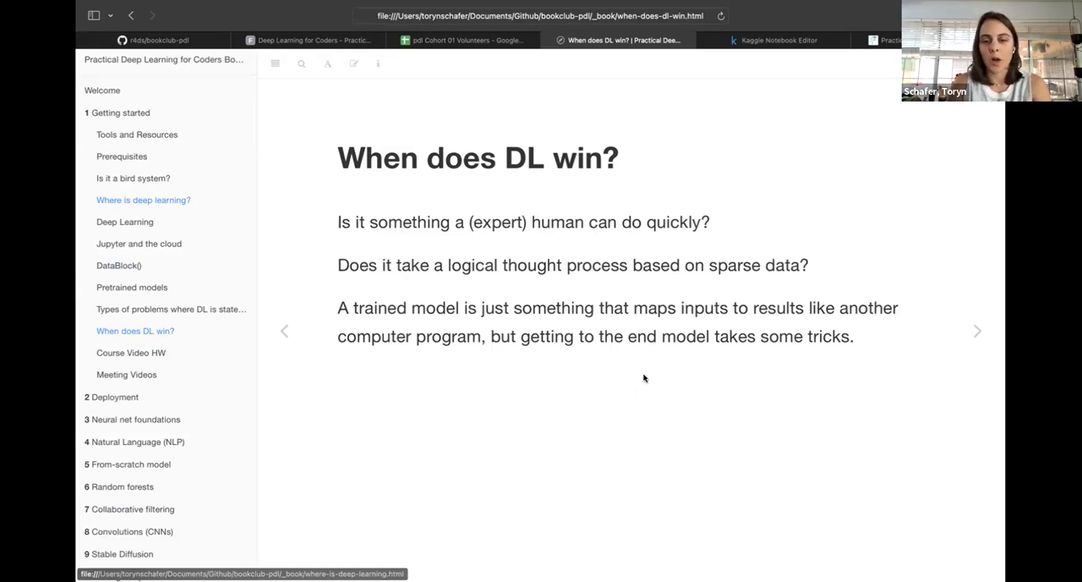
{"action": "mouse_move", "coordinate": [379, 274]}
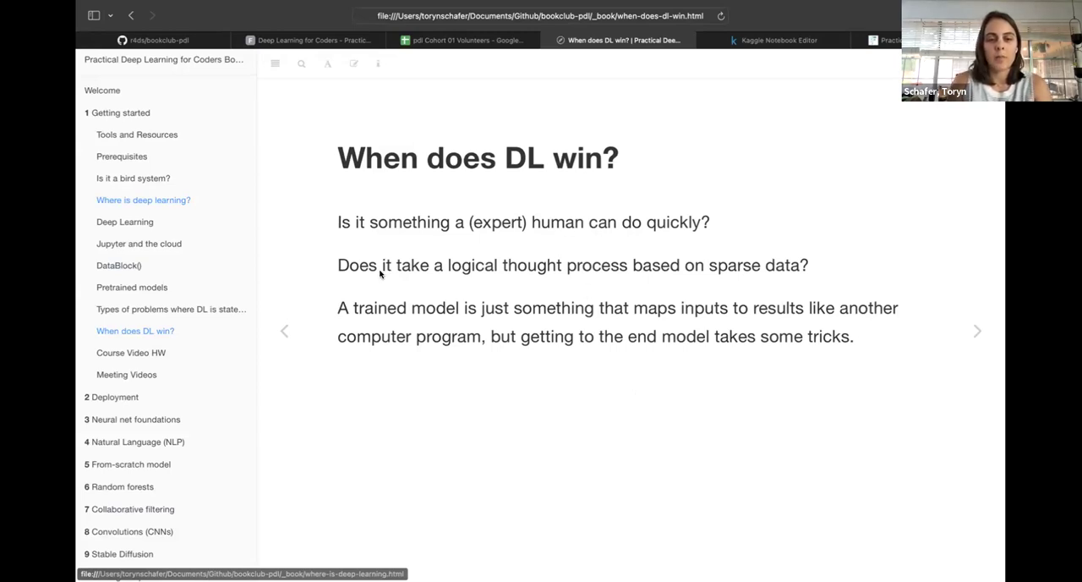
{"action": "mouse_move", "coordinate": [497, 272]}
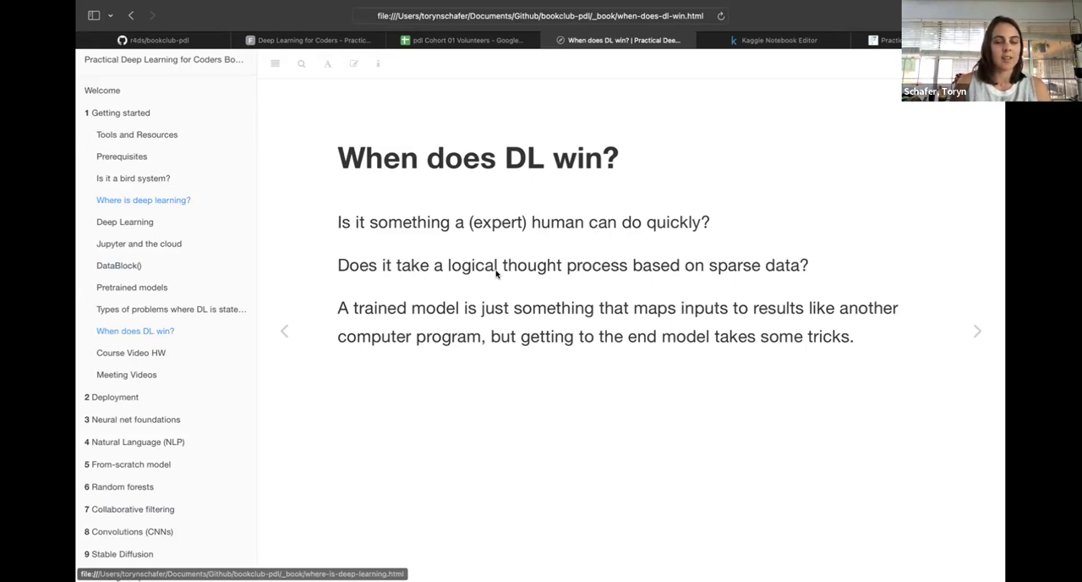
{"action": "mouse_move", "coordinate": [487, 266]}
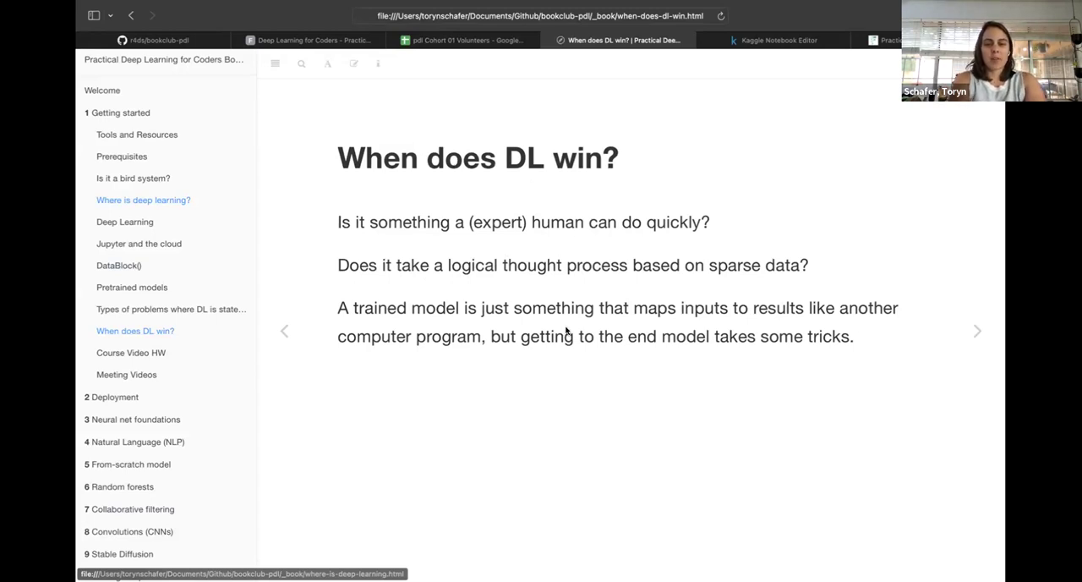
{"action": "mouse_move", "coordinate": [466, 343]}
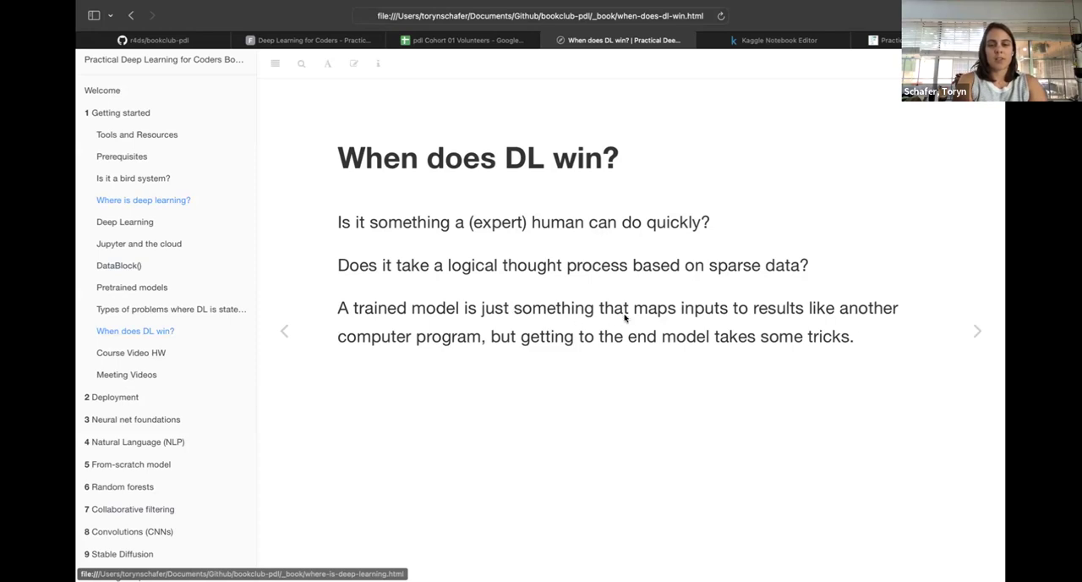
{"action": "mouse_move", "coordinate": [653, 318]}
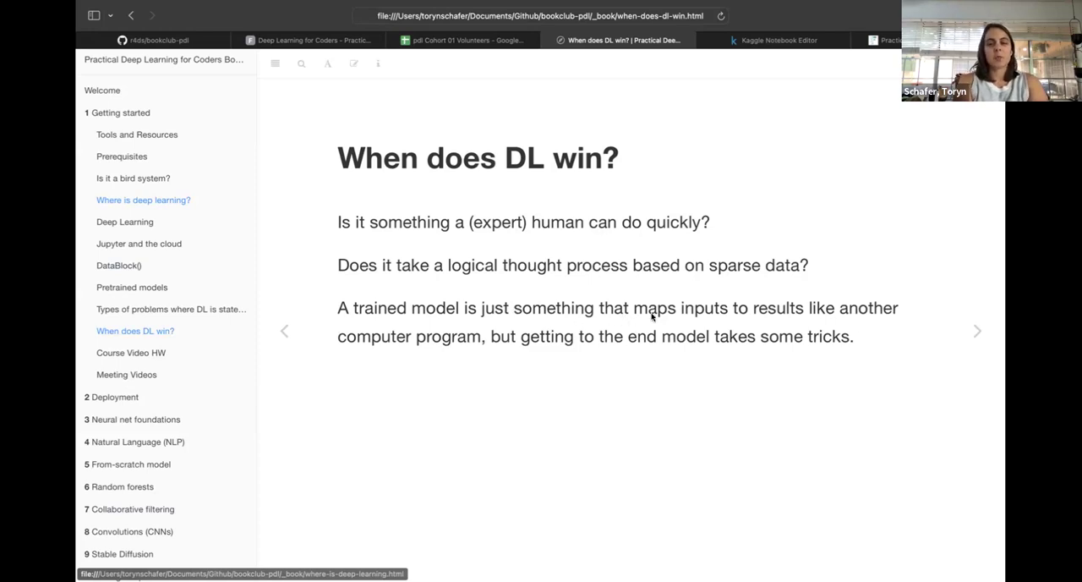
{"action": "mouse_move", "coordinate": [617, 357]}
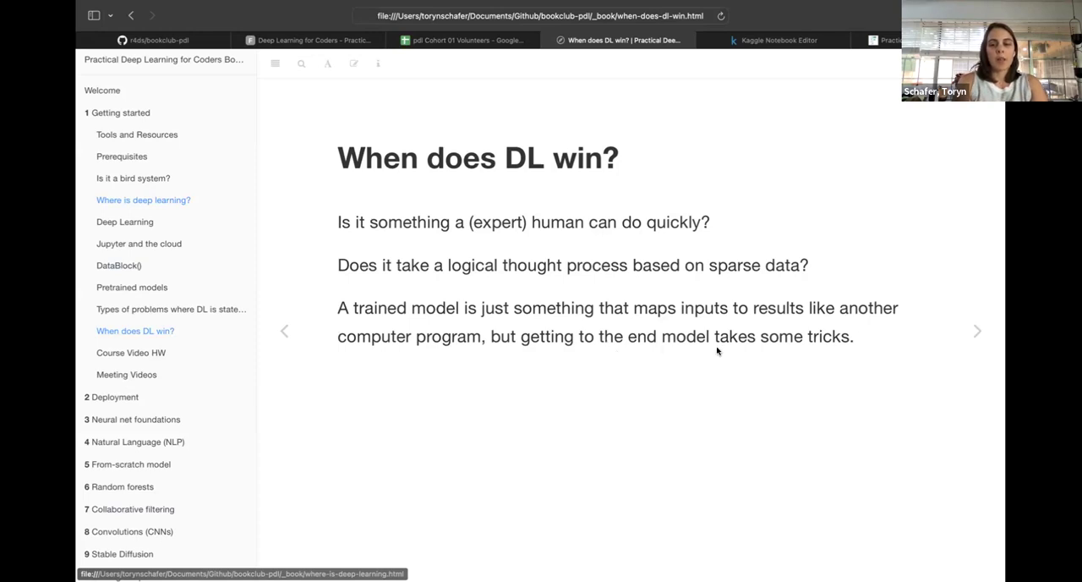
{"action": "mouse_move", "coordinate": [796, 355]}
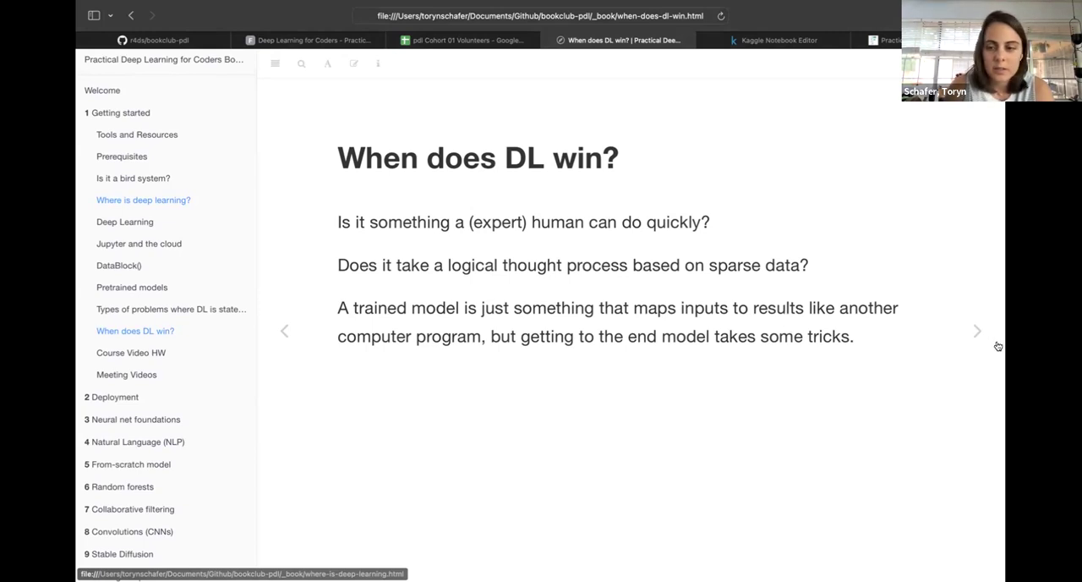
Step: Advance to the Course Video HW slide, glance at the Kaggle bird notebook, and return to the slide
{"action": "left_click", "coordinate": [977, 332]}
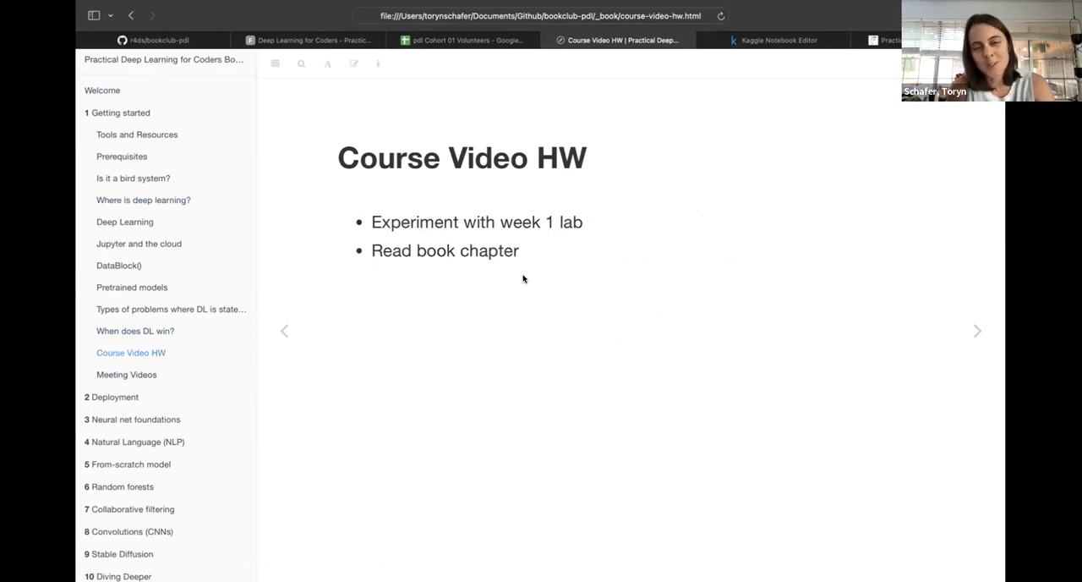
{"action": "mouse_move", "coordinate": [372, 233]}
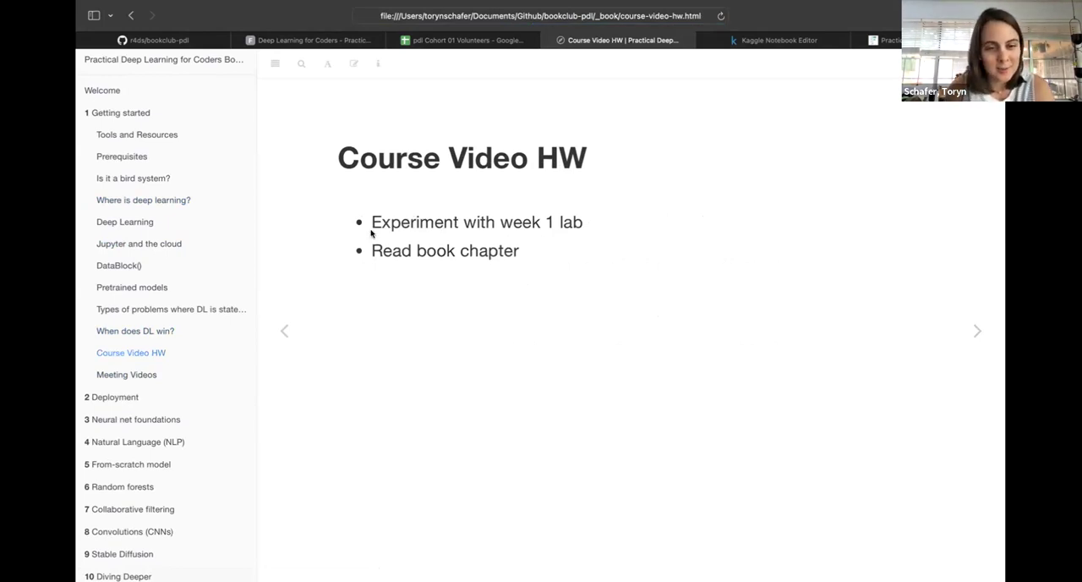
{"action": "triple_click", "coordinate": [444, 251]}
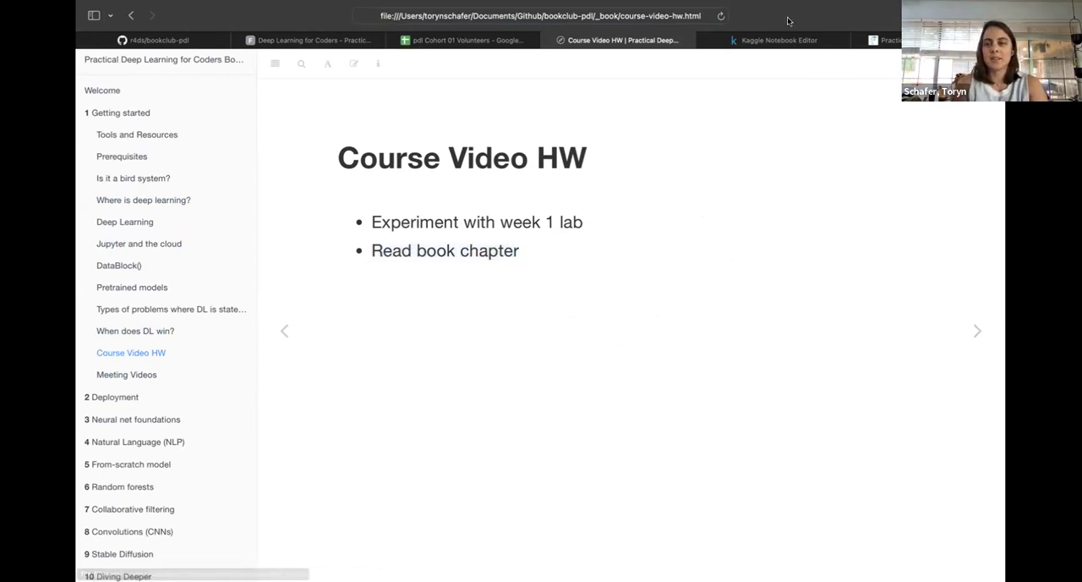
{"action": "left_click", "coordinate": [778, 41]}
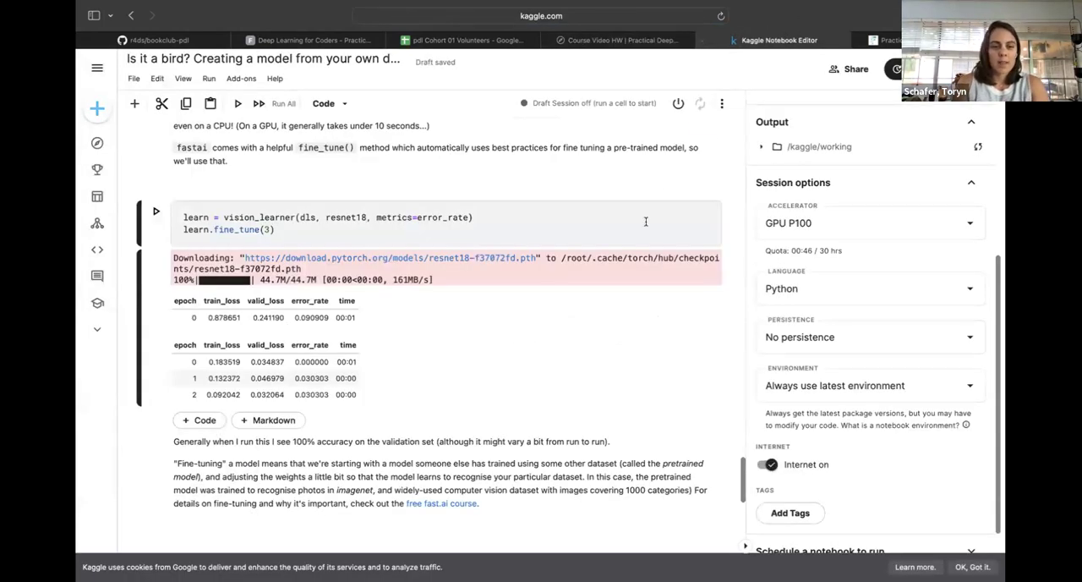
{"action": "scroll", "scroll_direction": "down", "scroll_amount": 3}
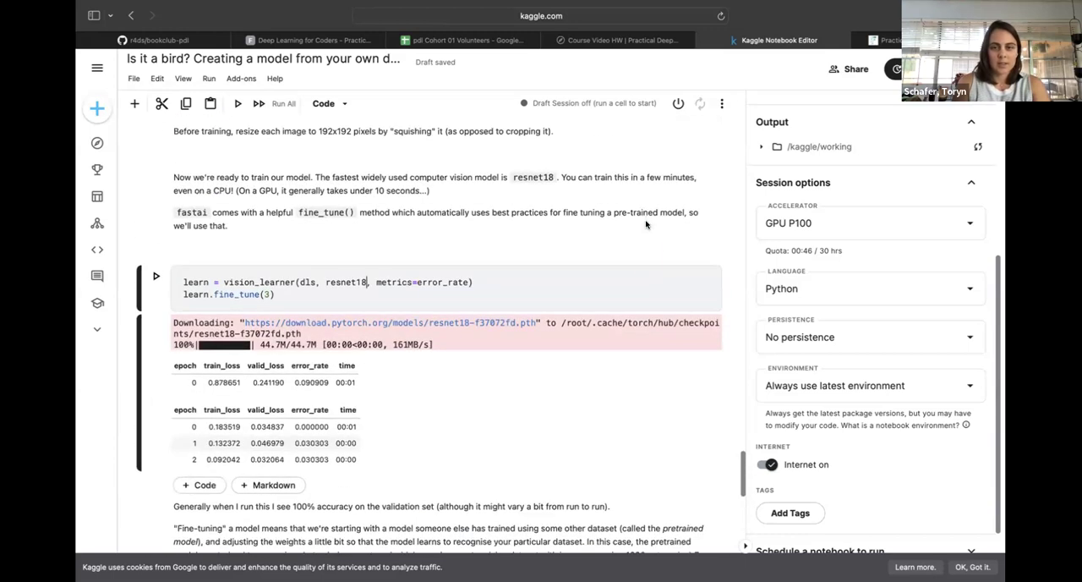
{"action": "left_click", "coordinate": [608, 40]}
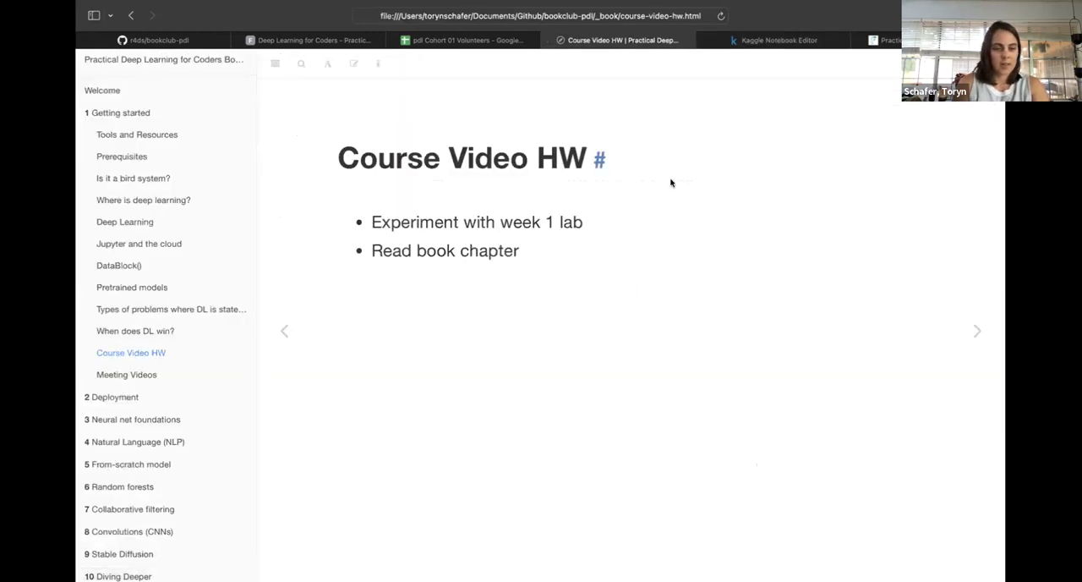
{"action": "mouse_move", "coordinate": [663, 335]}
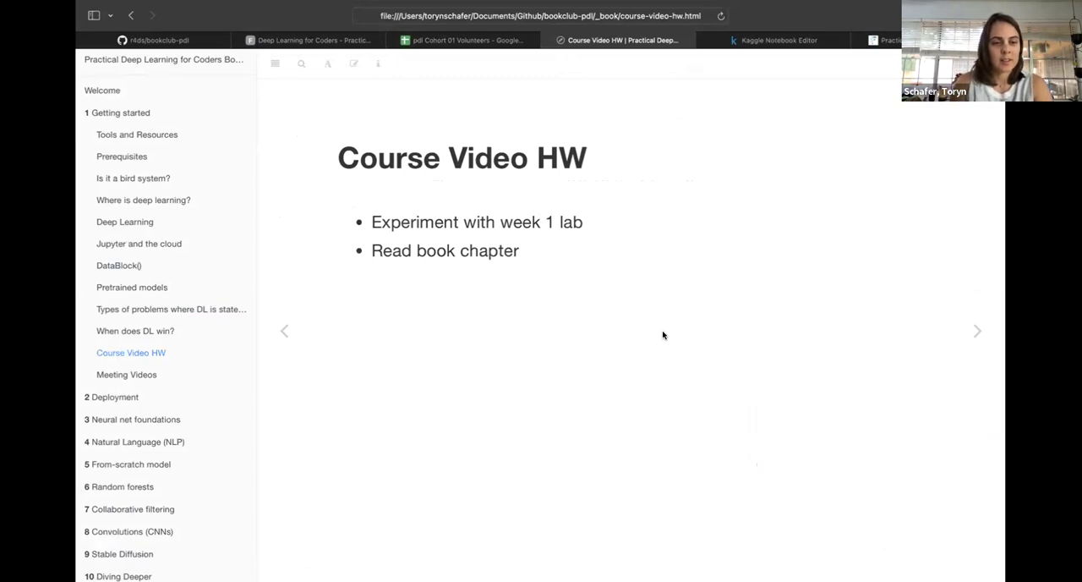
{"action": "mouse_move", "coordinate": [655, 125]}
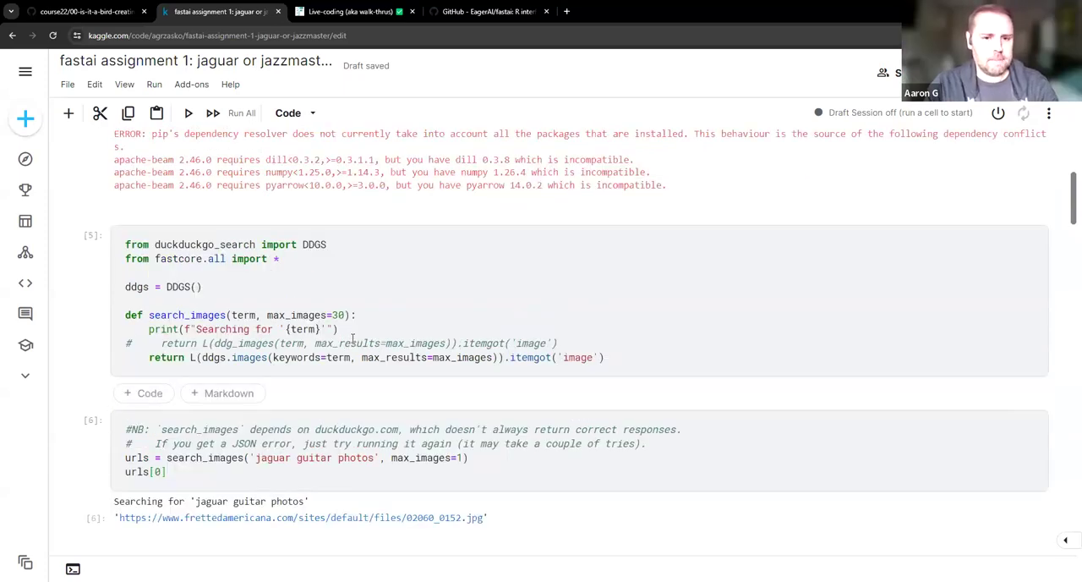
Step: Scroll the jaguar-or-jazzmaster notebook through the download cells to both guitar thumbnails
{"action": "scroll", "scroll_direction": "down", "scroll_amount": 3}
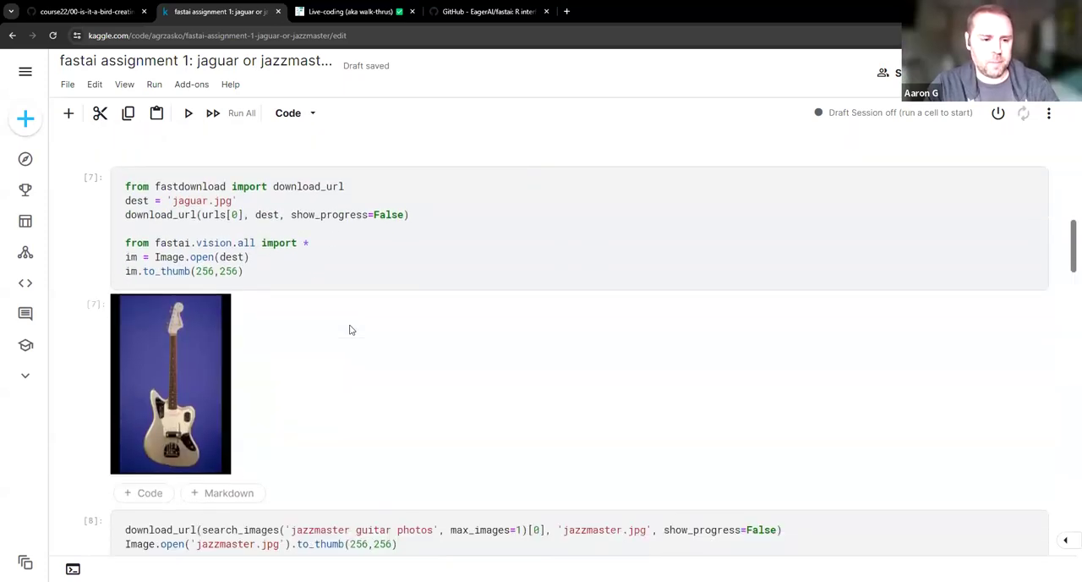
{"action": "scroll", "scroll_direction": "down", "scroll_amount": 3}
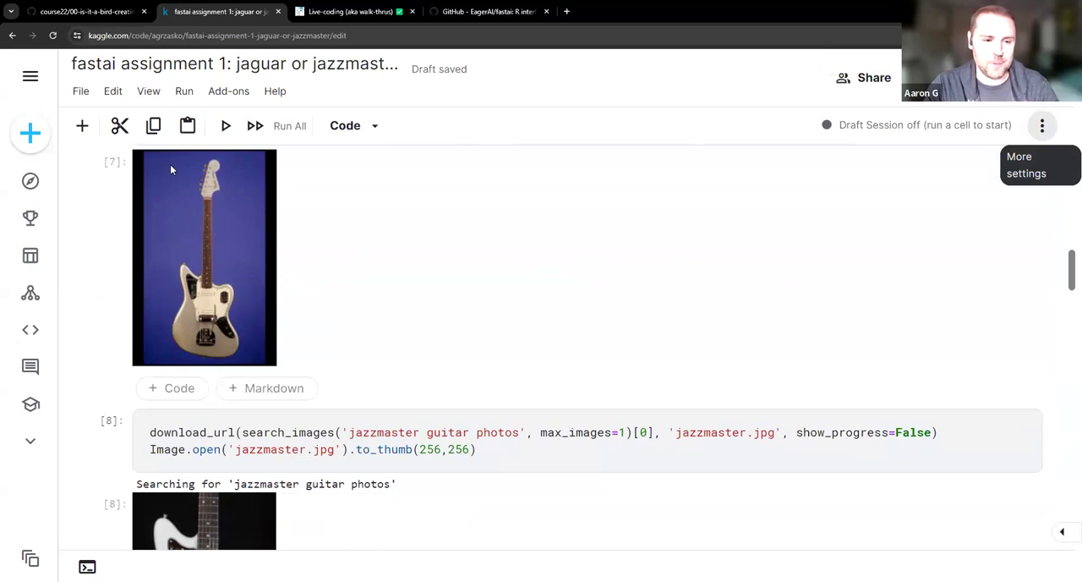
{"action": "mouse_move", "coordinate": [229, 254]}
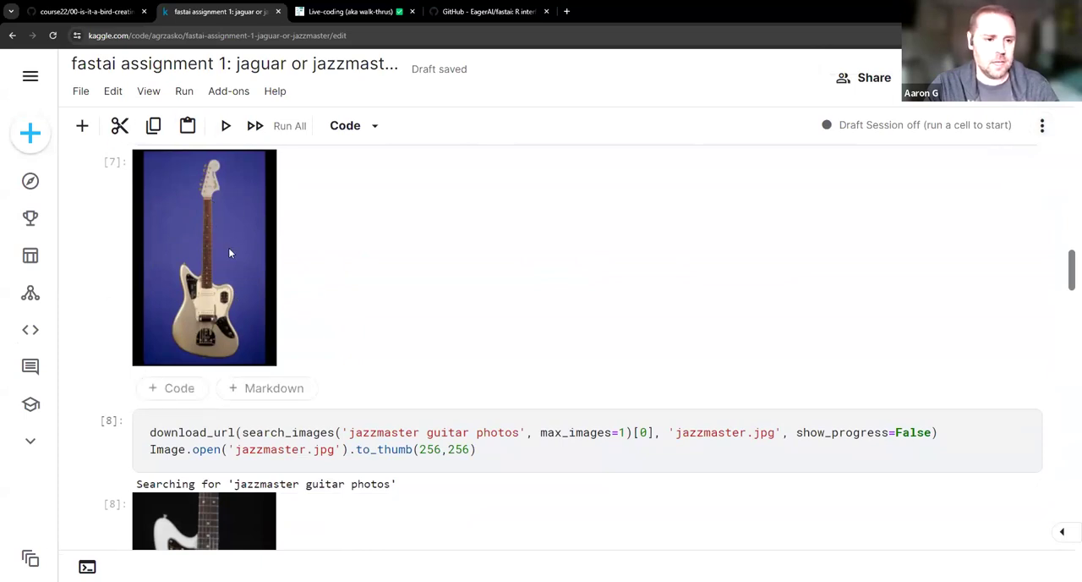
{"action": "scroll", "scroll_direction": "down", "scroll_amount": 3}
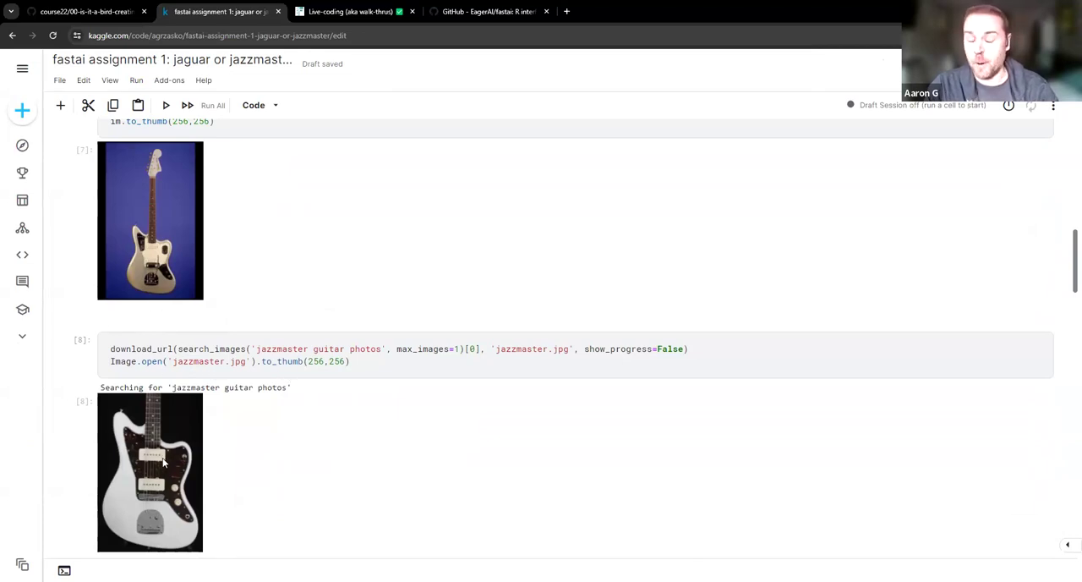
{"action": "mouse_move", "coordinate": [199, 464]}
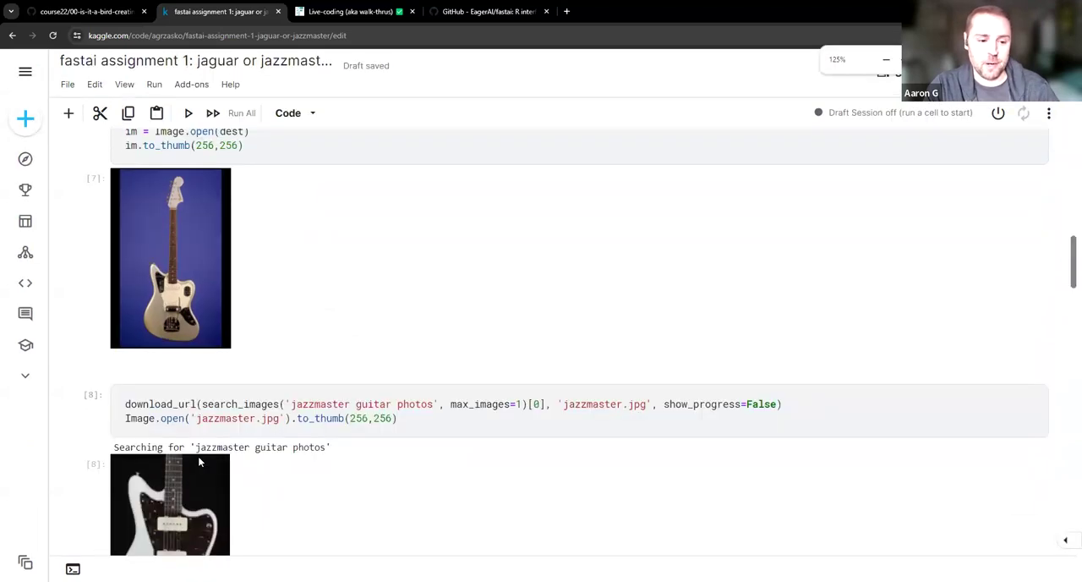
{"action": "scroll", "scroll_direction": "down", "scroll_amount": 3}
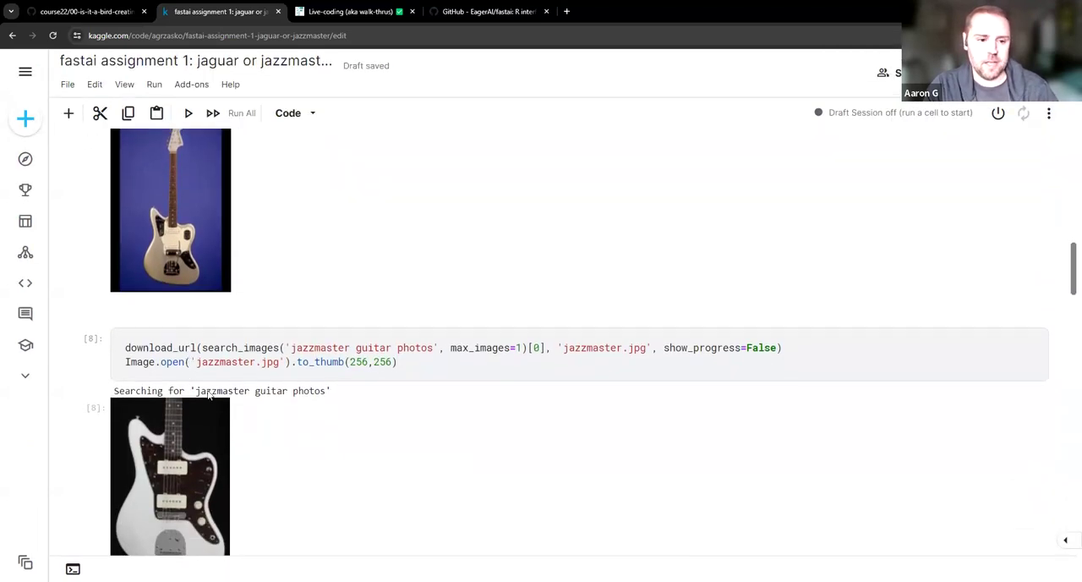
{"action": "mouse_move", "coordinate": [149, 465]}
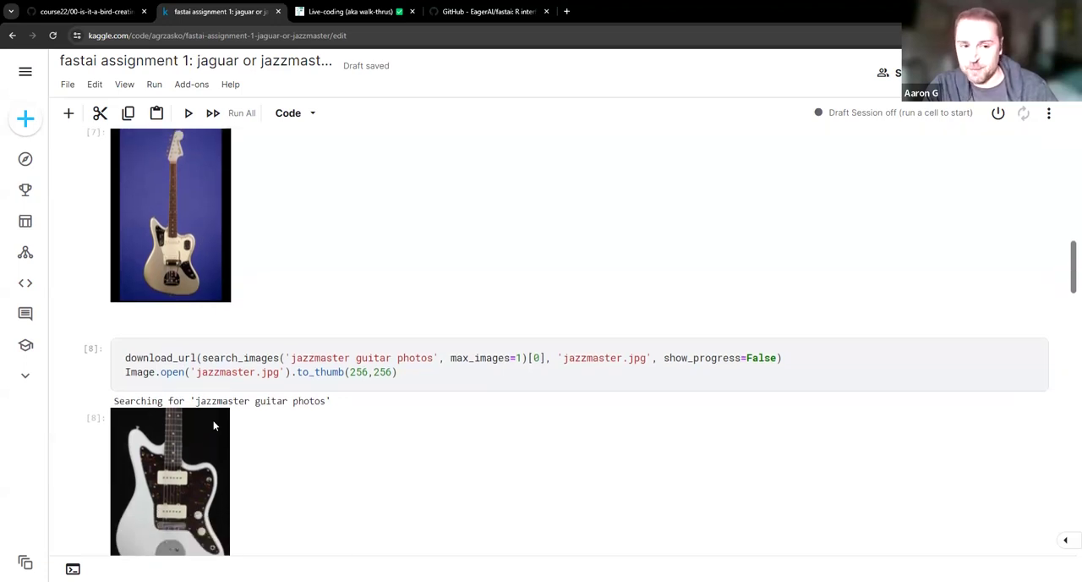
{"action": "scroll", "scroll_direction": "down", "scroll_amount": 3}
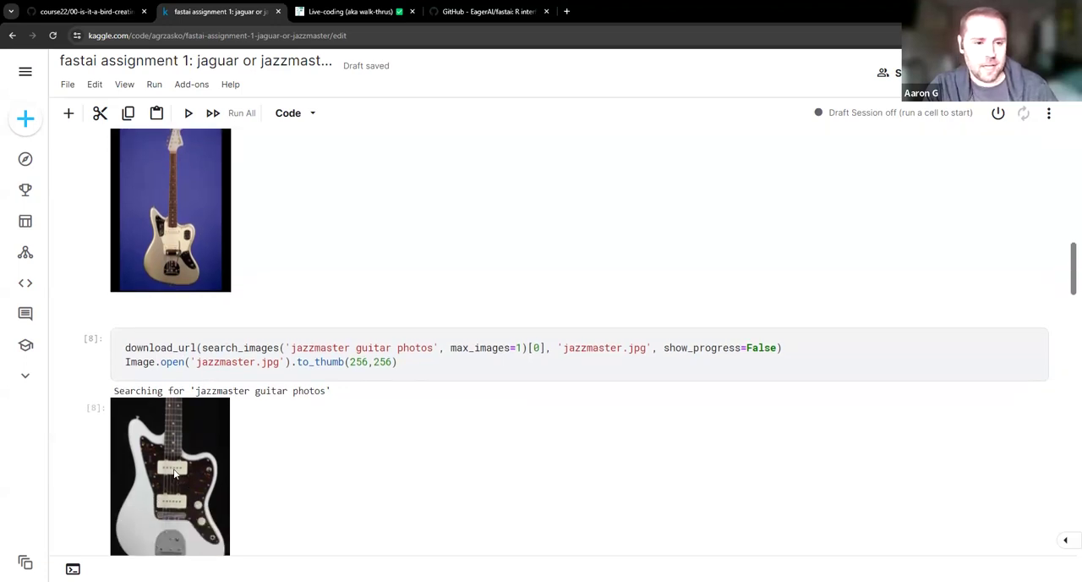
{"action": "mouse_move", "coordinate": [203, 464]}
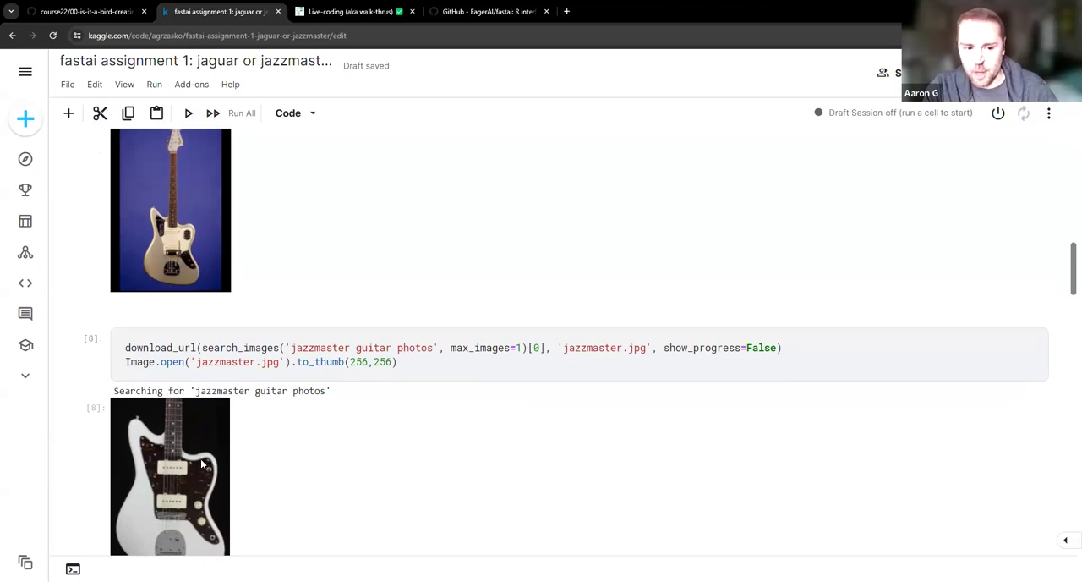
{"action": "mouse_move", "coordinate": [218, 481]}
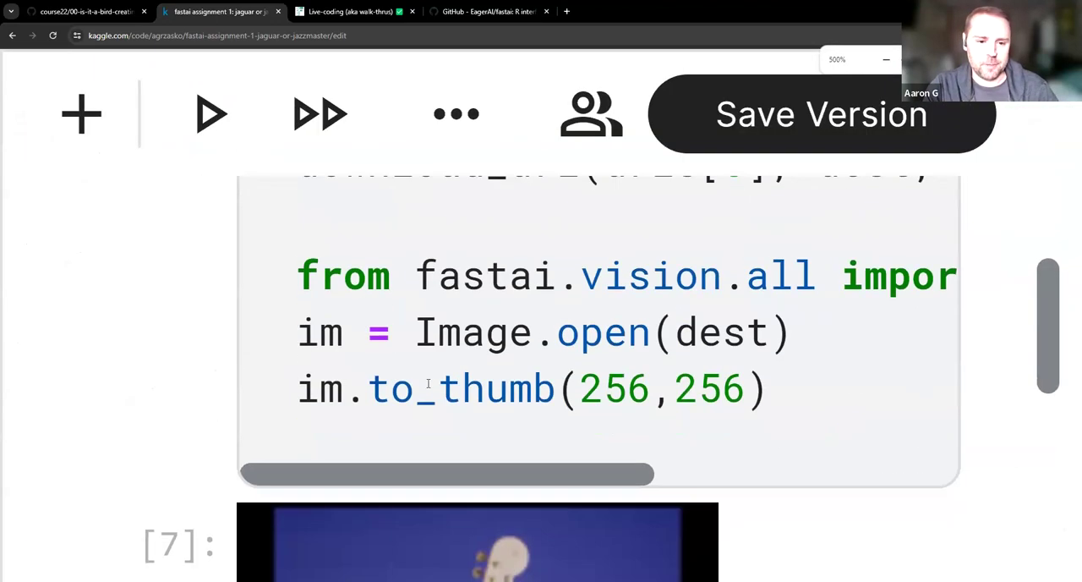
{"action": "scroll", "scroll_direction": "down", "scroll_amount": 3}
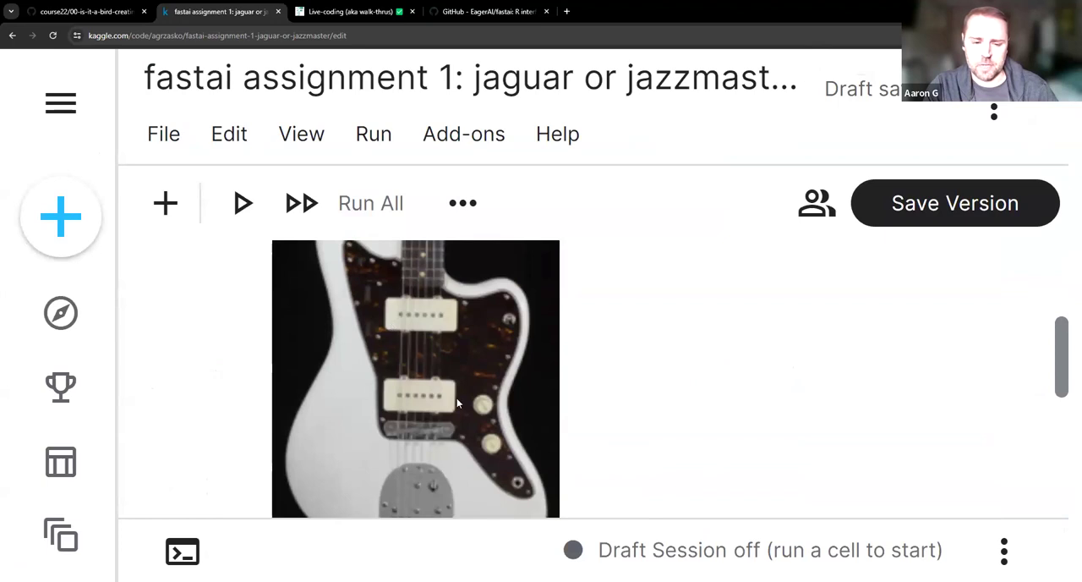
{"action": "mouse_move", "coordinate": [406, 305]}
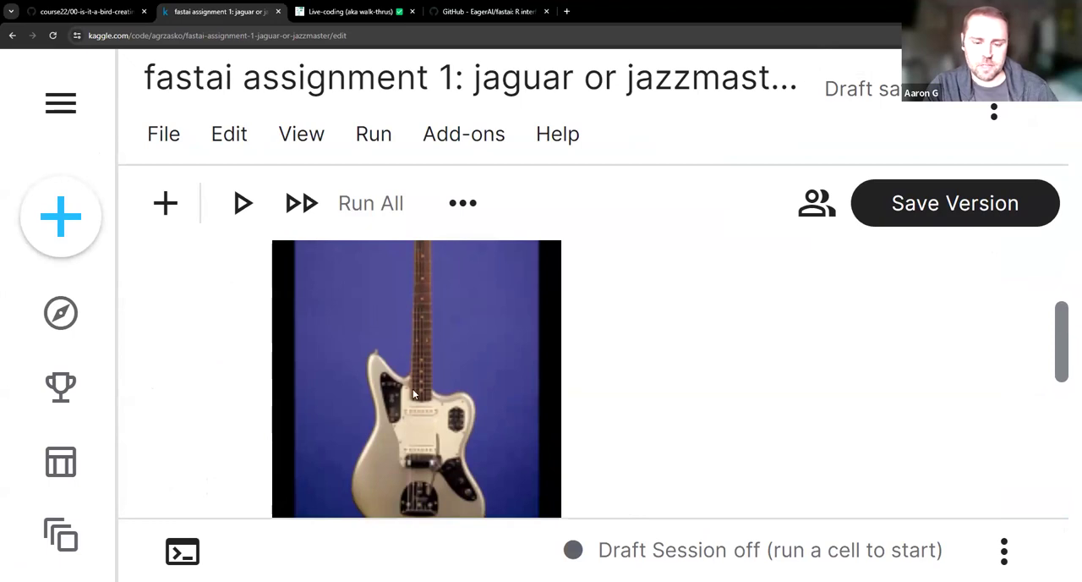
{"action": "scroll", "scroll_direction": "down", "scroll_amount": 3}
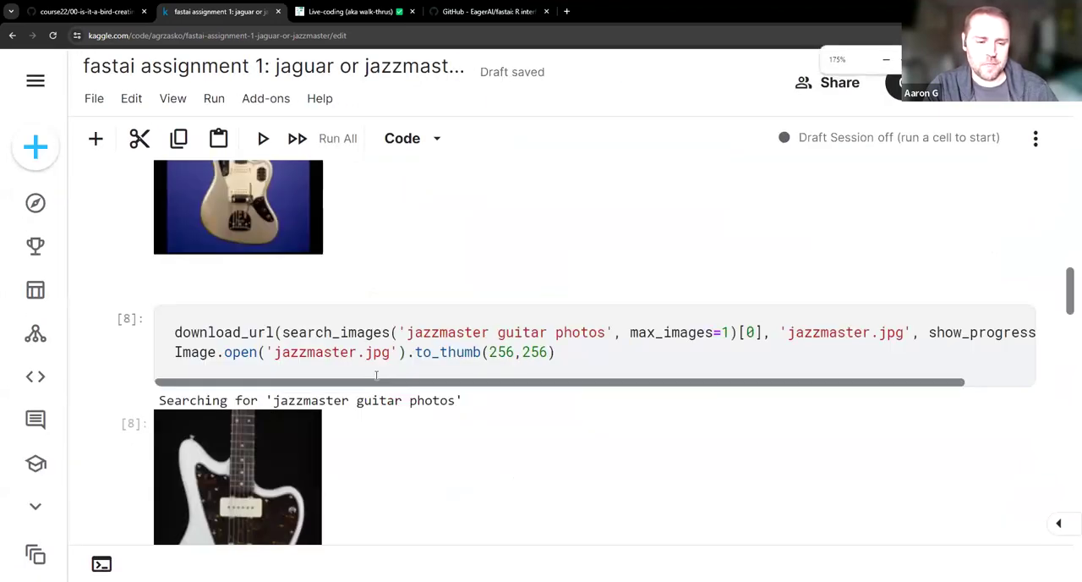
Step: Scroll past Train Model to the DataBlock cell's show_batch grid of six labelled guitar photos
{"action": "scroll", "scroll_direction": "down", "scroll_amount": 3}
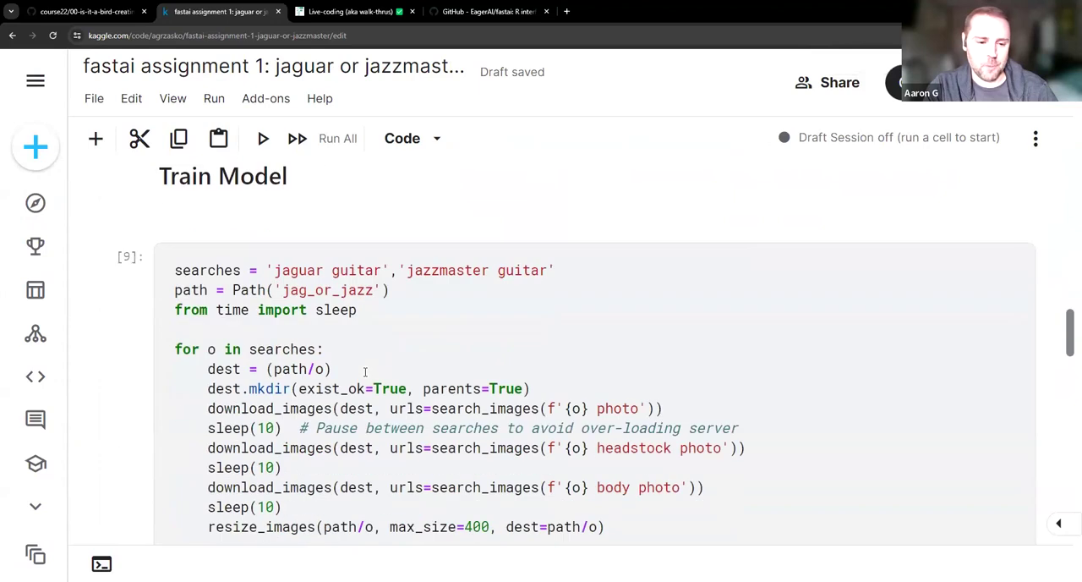
{"action": "scroll", "scroll_direction": "down", "scroll_amount": 3}
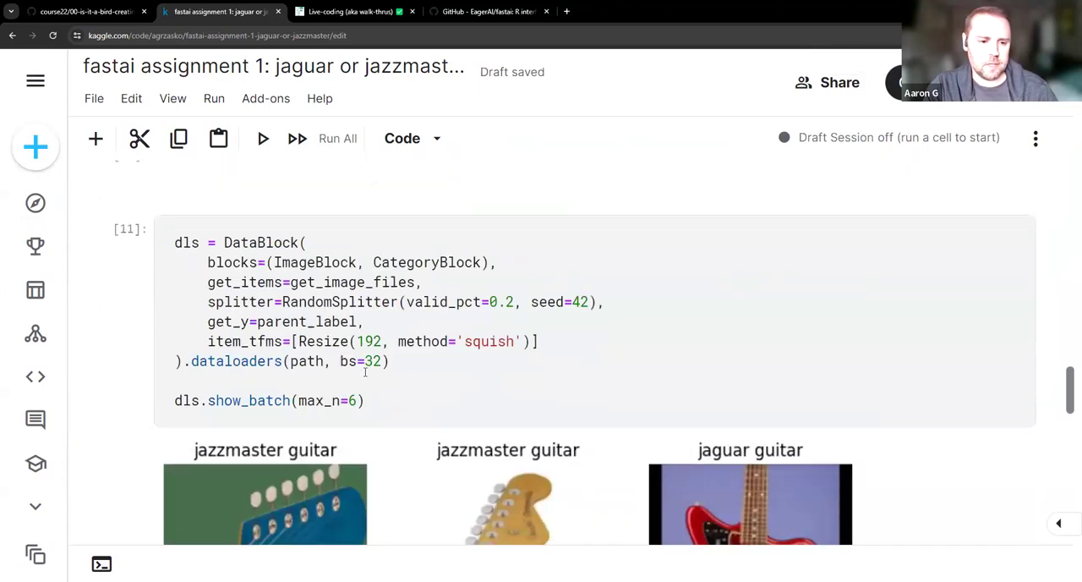
{"action": "scroll", "scroll_direction": "down", "scroll_amount": 3}
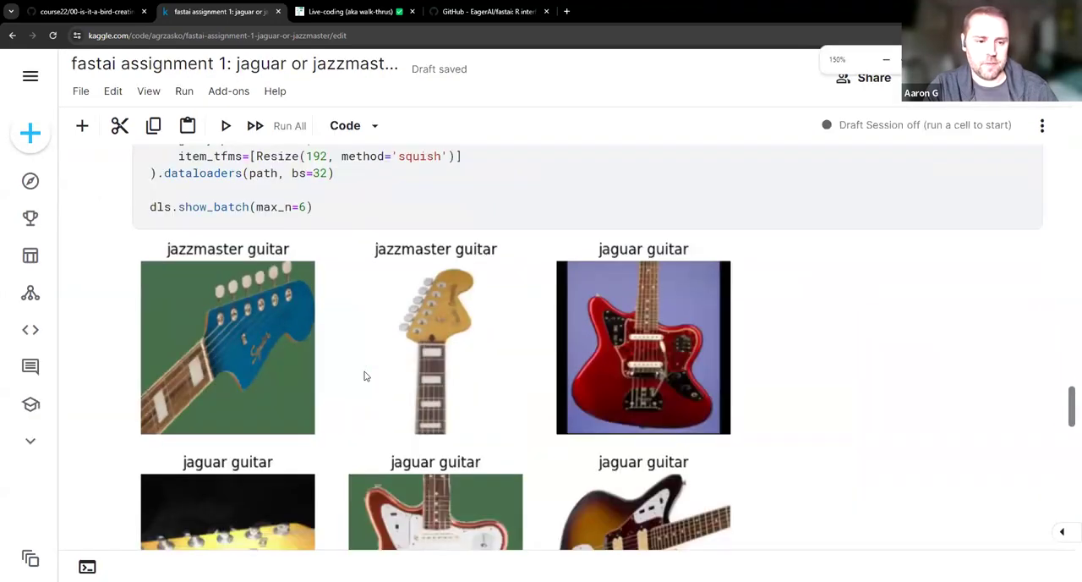
{"action": "scroll", "scroll_direction": "down", "scroll_amount": 3}
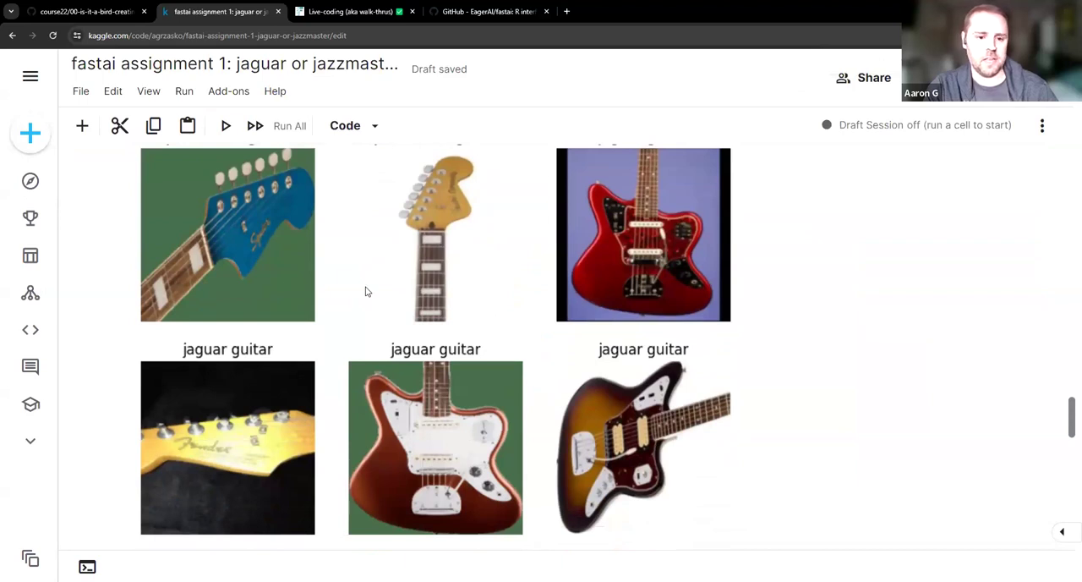
{"action": "mouse_move", "coordinate": [646, 244]}
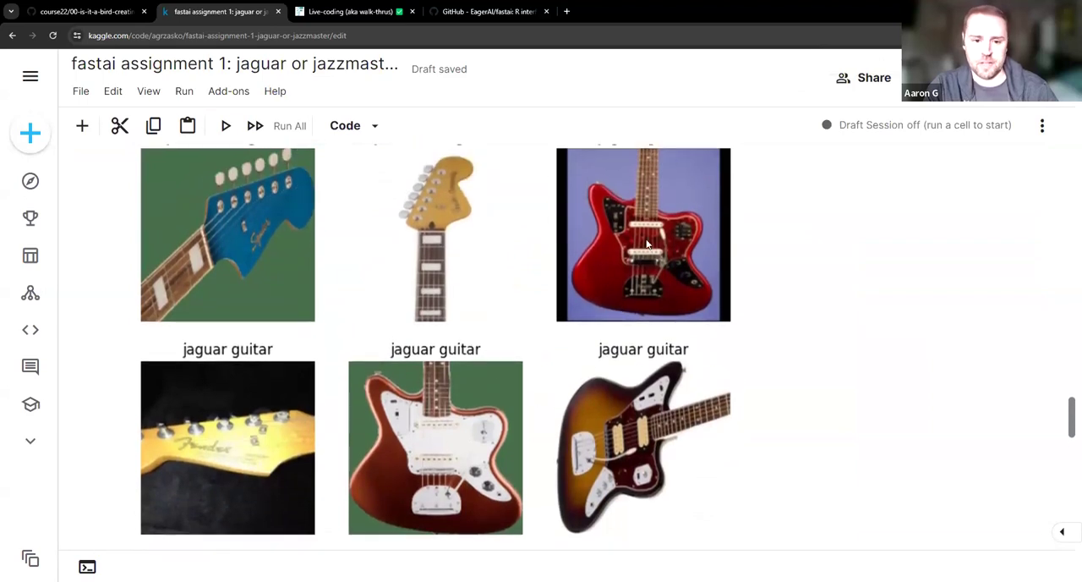
{"action": "mouse_move", "coordinate": [406, 311]}
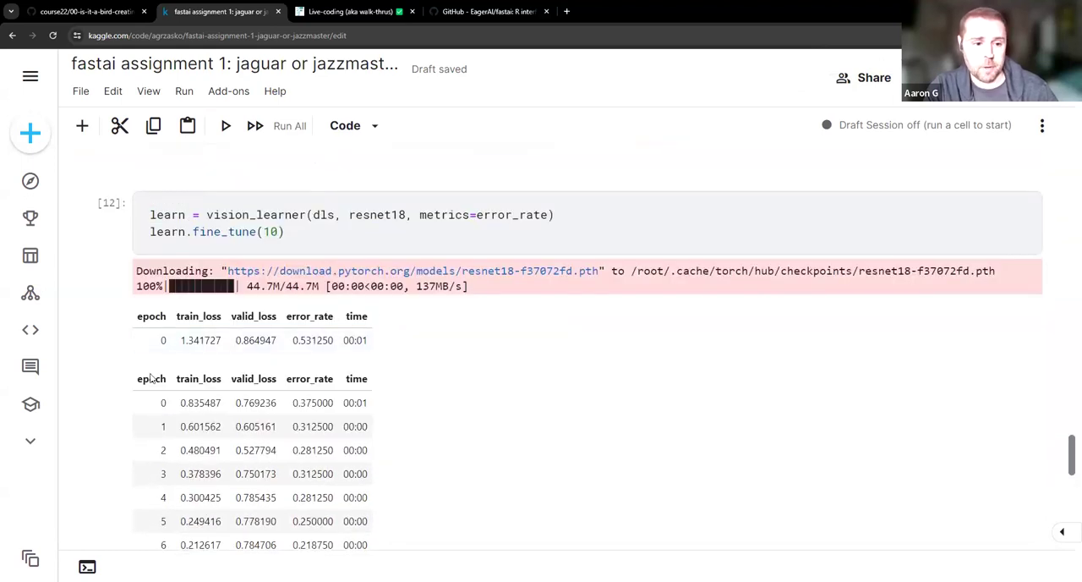
Step: Scroll to the ten-epoch fine_tune table ending at 0.218750 error, then the jaguar prediction at 0.9451
{"action": "scroll", "scroll_direction": "down", "scroll_amount": 3}
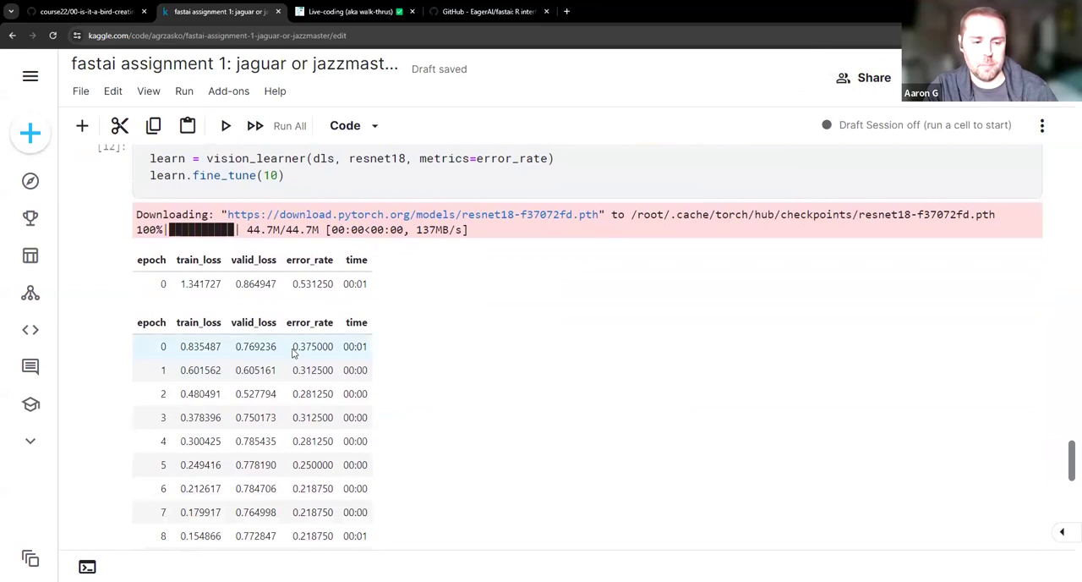
{"action": "scroll", "scroll_direction": "down", "scroll_amount": 3}
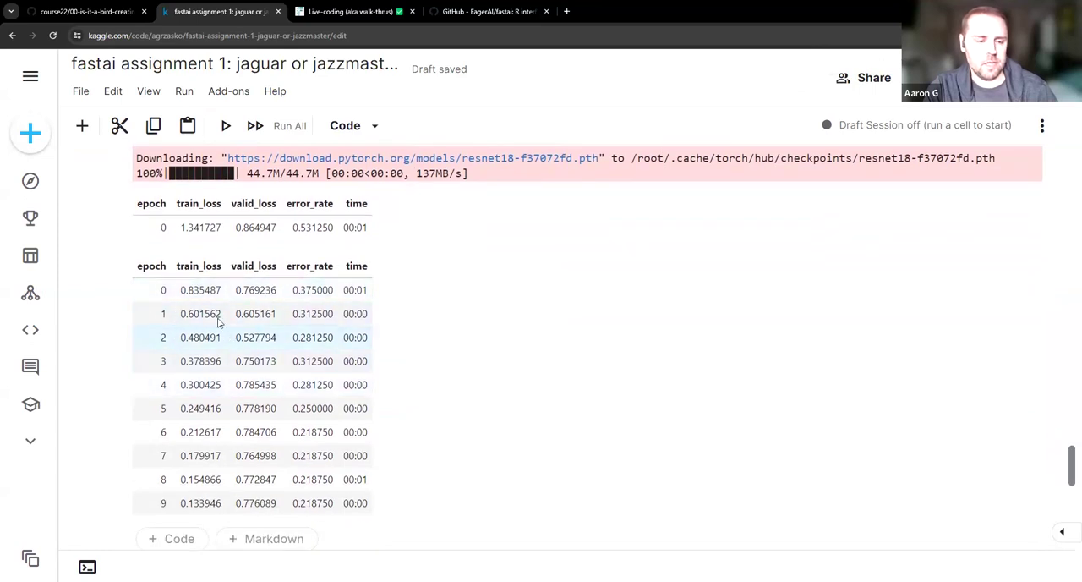
{"action": "scroll", "scroll_direction": "down", "scroll_amount": 3}
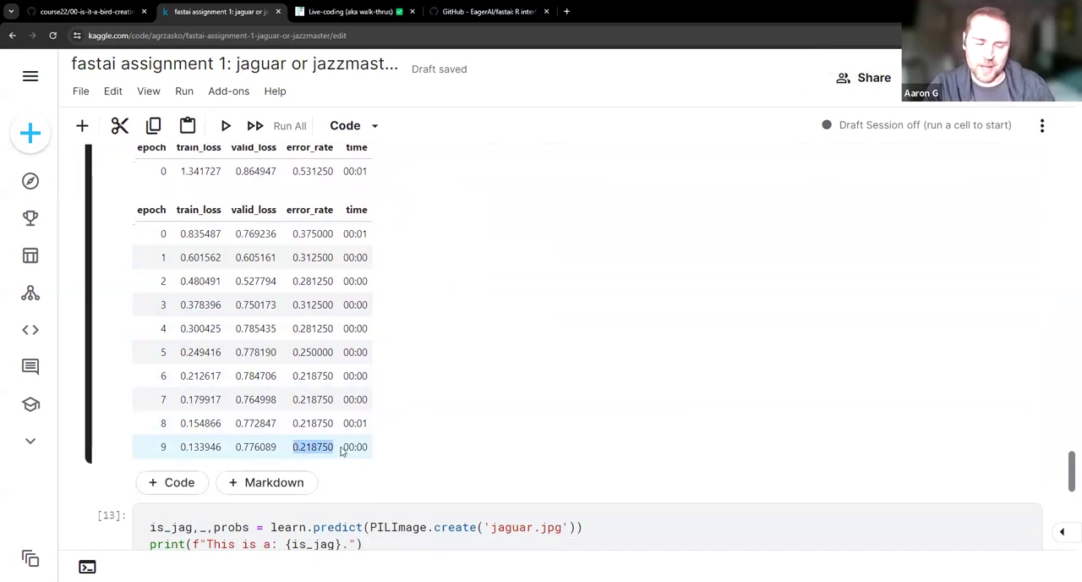
{"action": "mouse_move", "coordinate": [310, 446]}
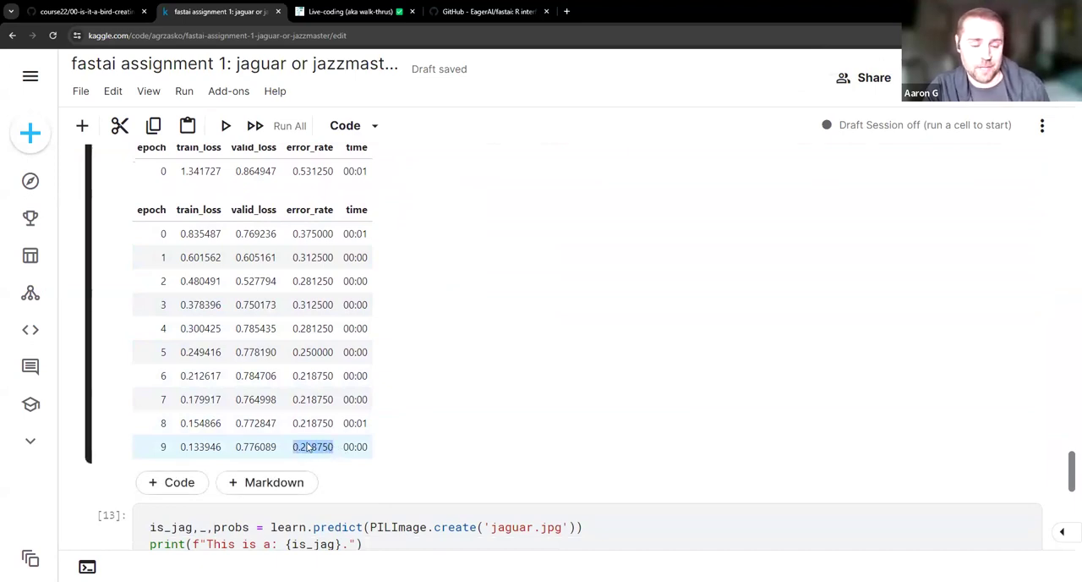
{"action": "mouse_move", "coordinate": [386, 291]}
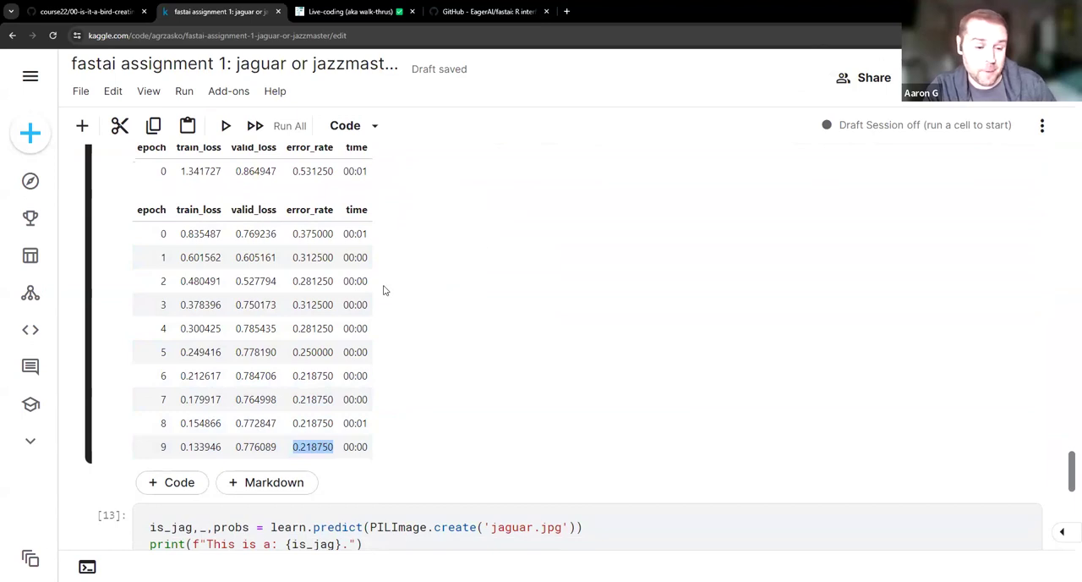
{"action": "mouse_move", "coordinate": [380, 291]}
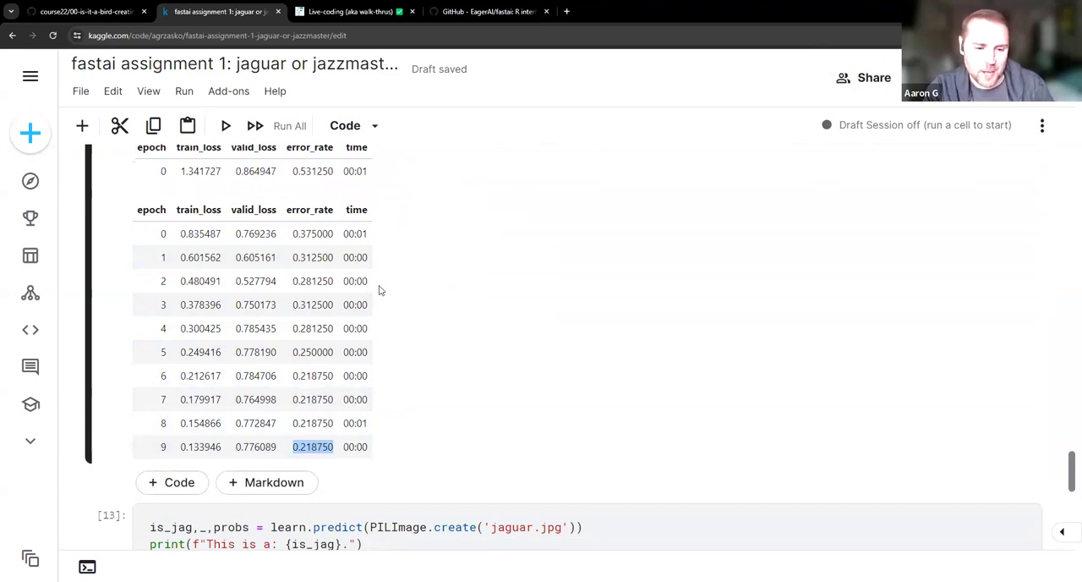
{"action": "mouse_move", "coordinate": [339, 267]}
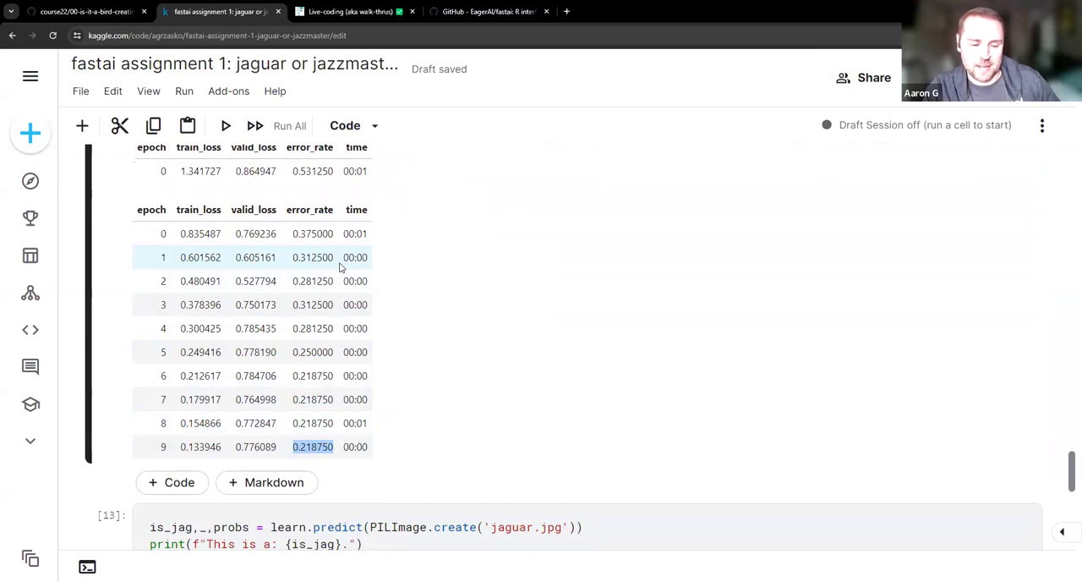
{"action": "mouse_move", "coordinate": [578, 118]}
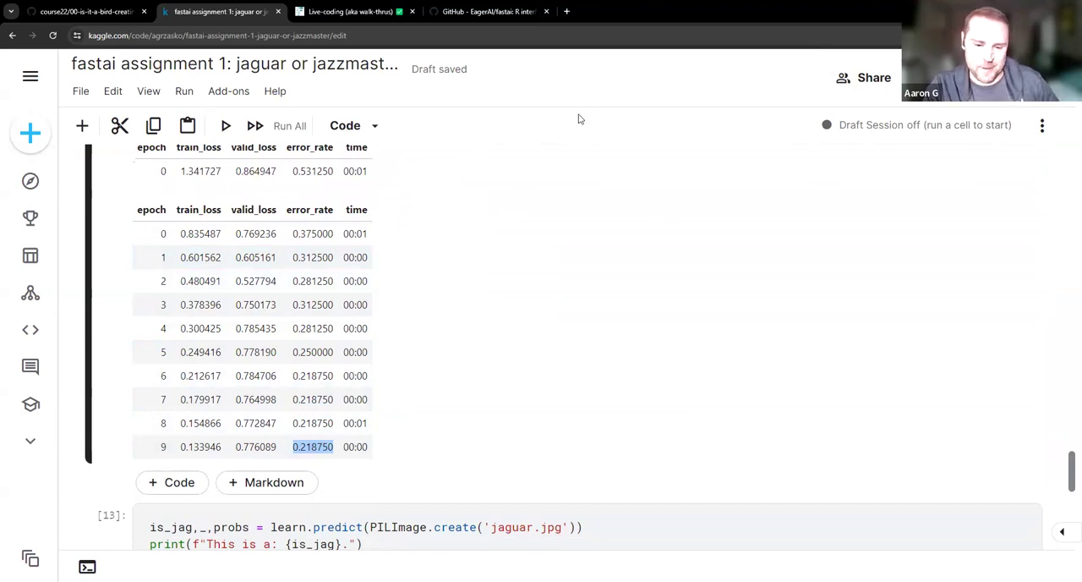
{"action": "mouse_move", "coordinate": [379, 318]}
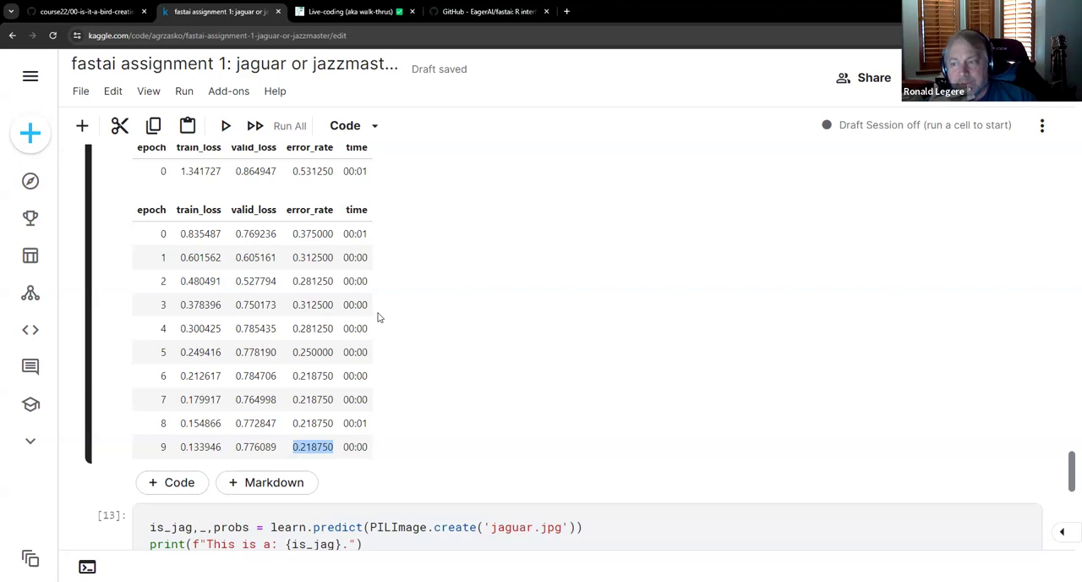
{"action": "mouse_move", "coordinate": [391, 314]}
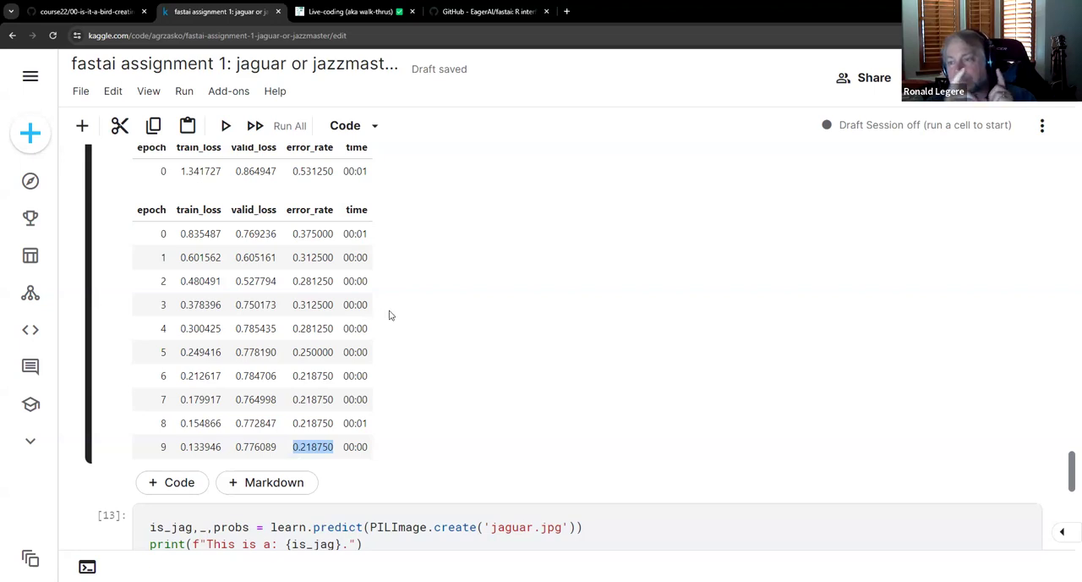
{"action": "mouse_move", "coordinate": [413, 310]}
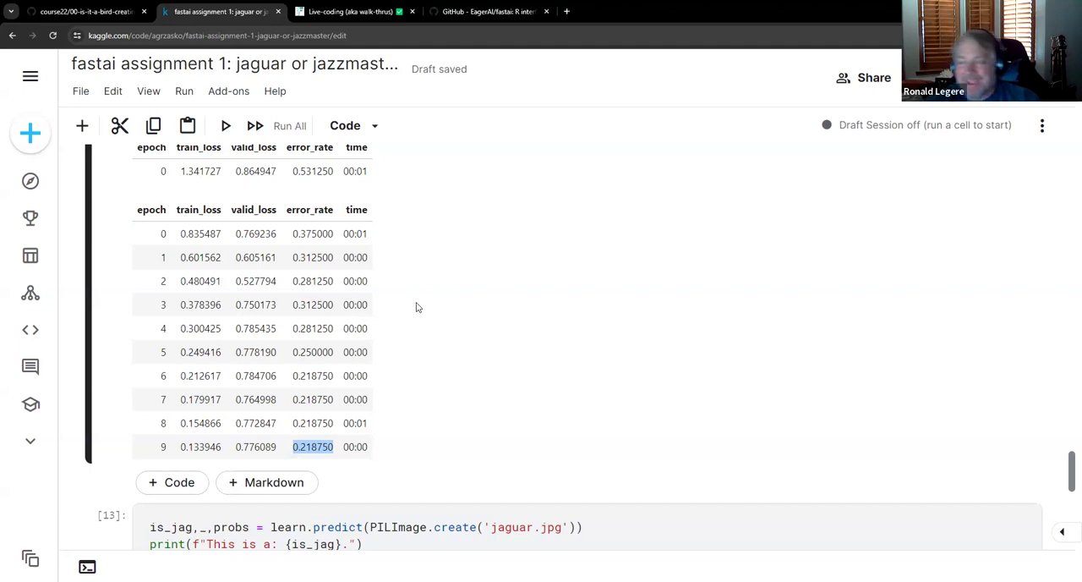
{"action": "mouse_move", "coordinate": [423, 304]}
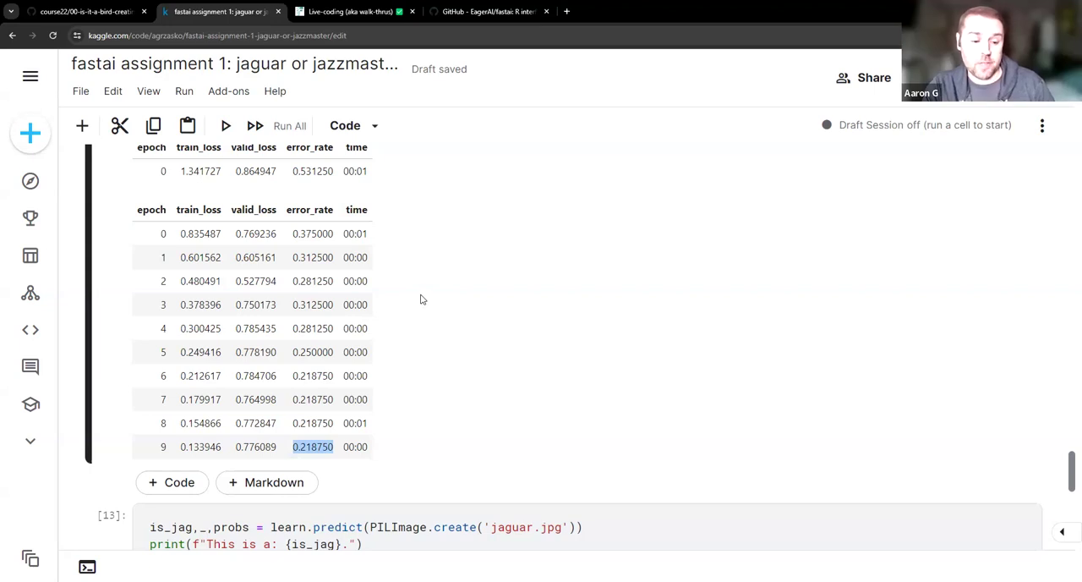
{"action": "mouse_move", "coordinate": [433, 315]}
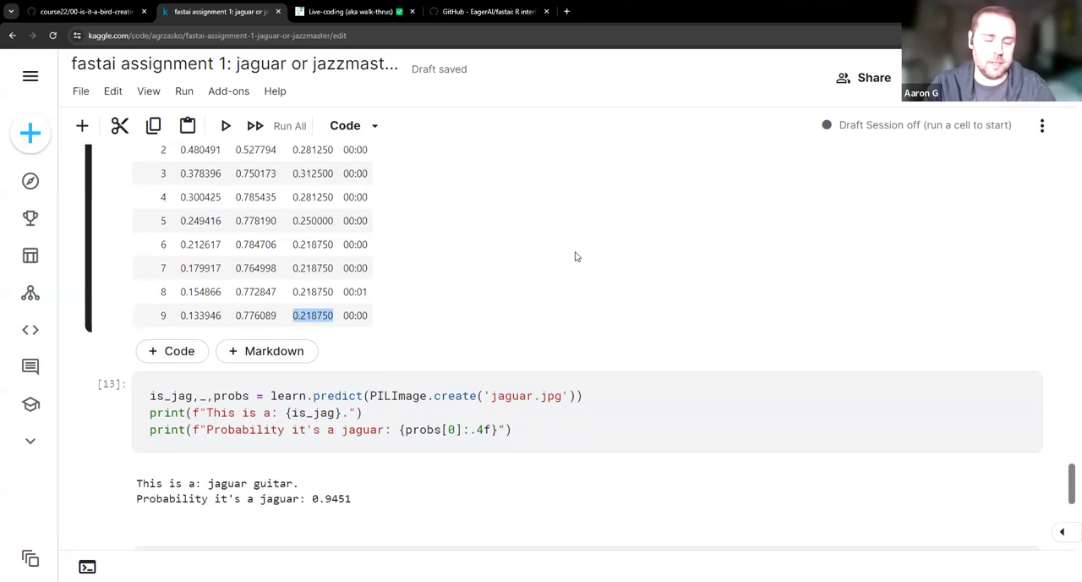
{"action": "scroll", "scroll_direction": "down", "scroll_amount": 3}
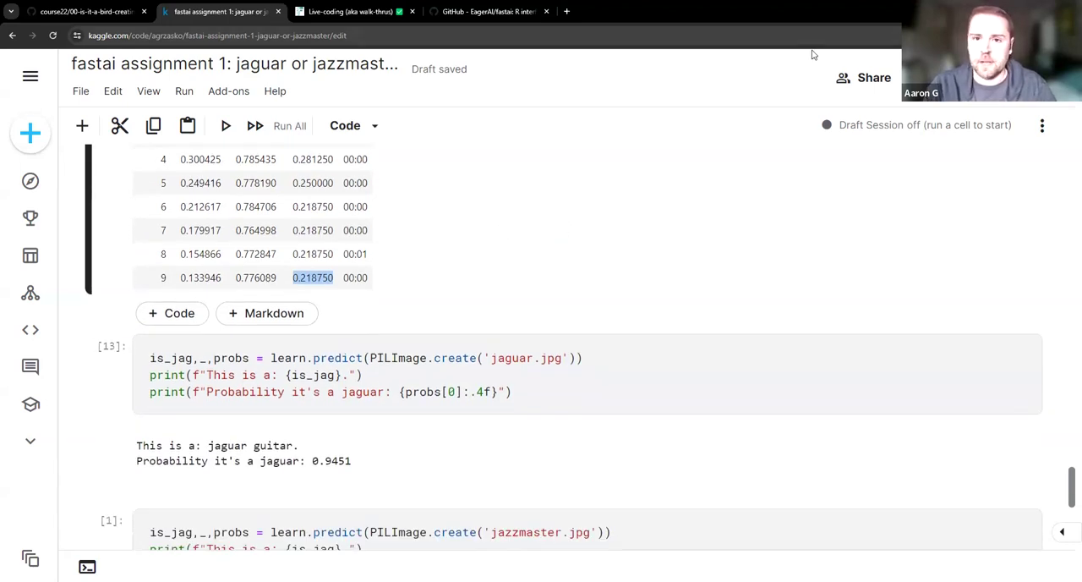